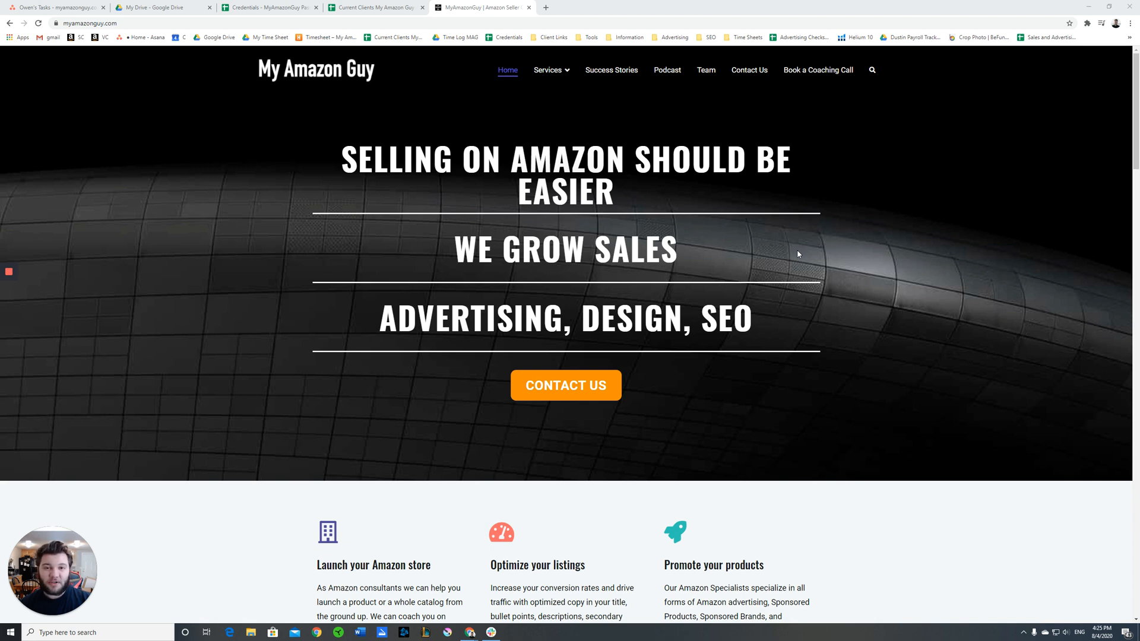
mouse_move(633, 4)
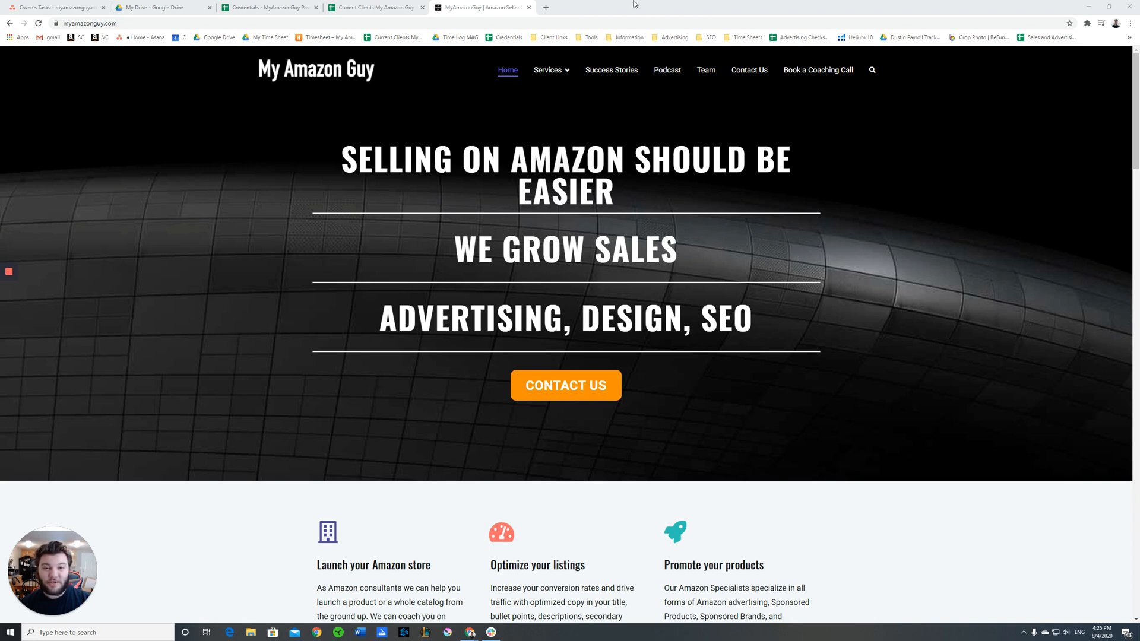
mouse_move(615, 13)
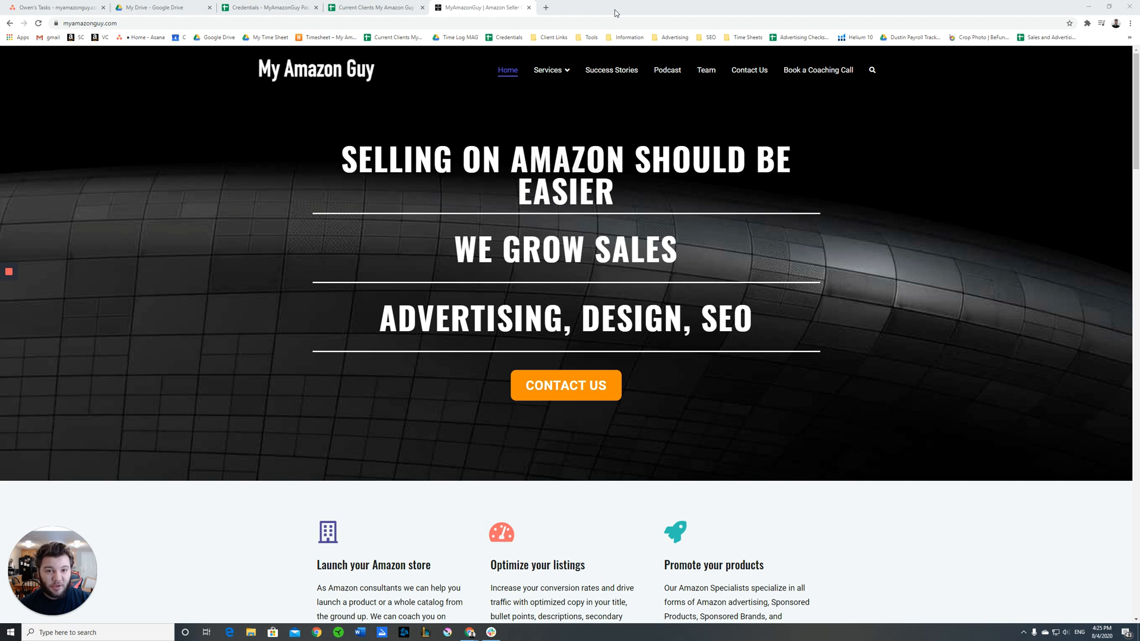
mouse_move(822, 111)
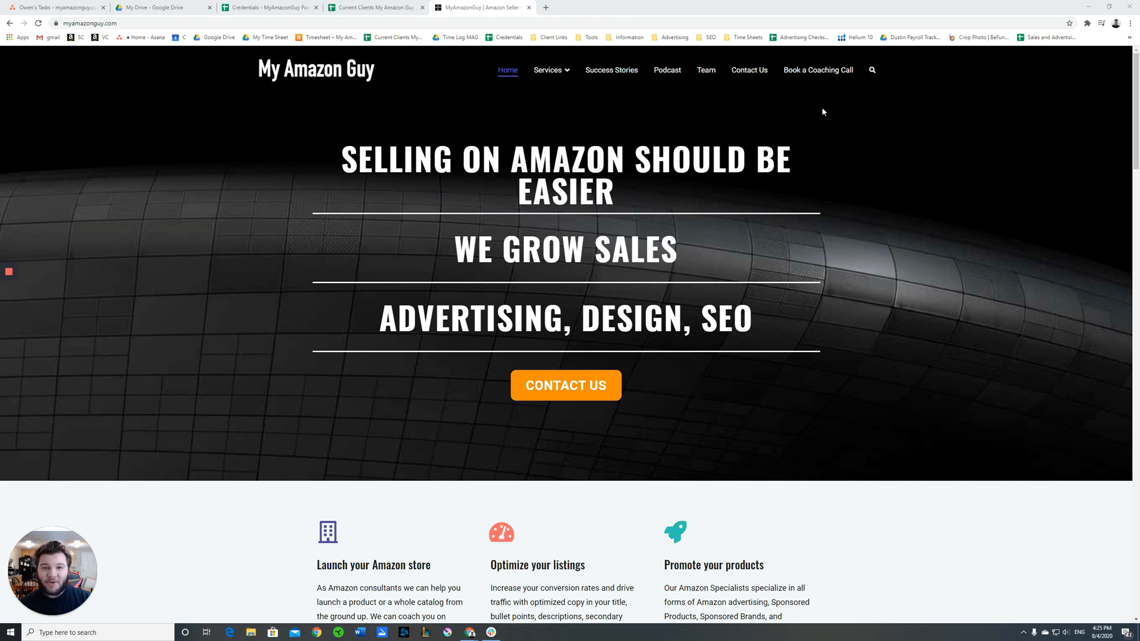
mouse_move(809, 110)
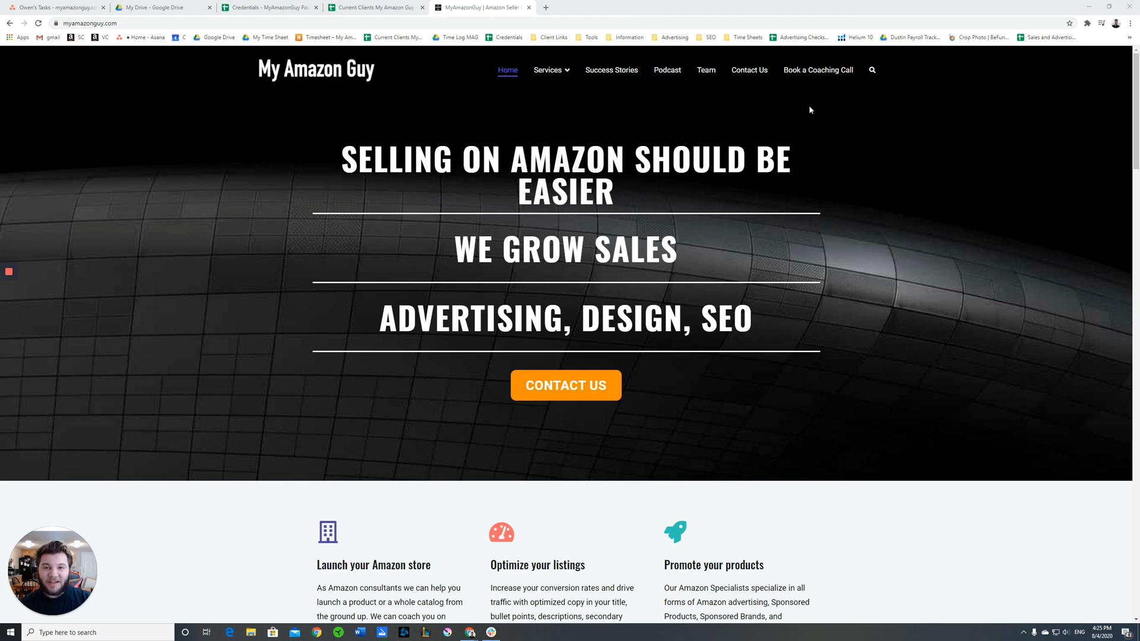
mouse_move(769, 101)
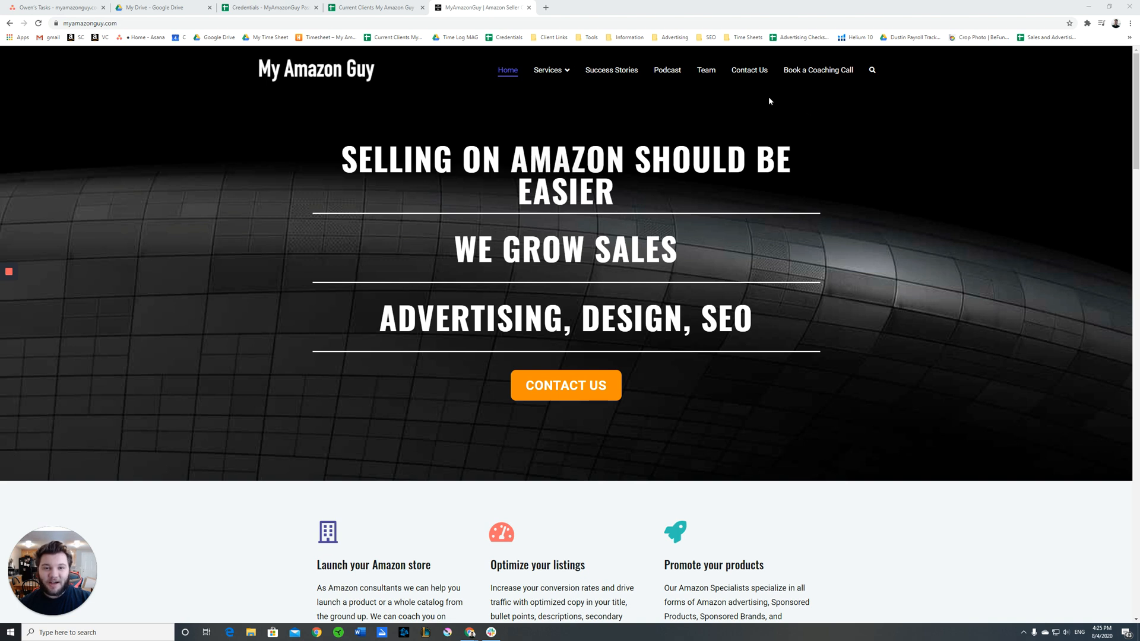
mouse_move(581, 111)
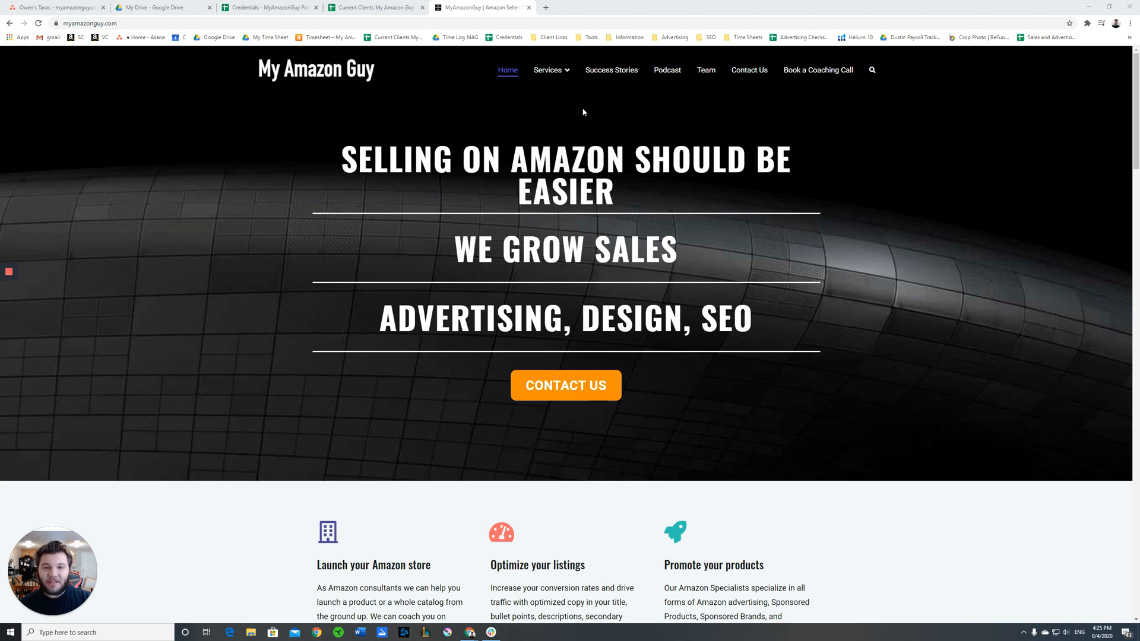
mouse_move(833, 109)
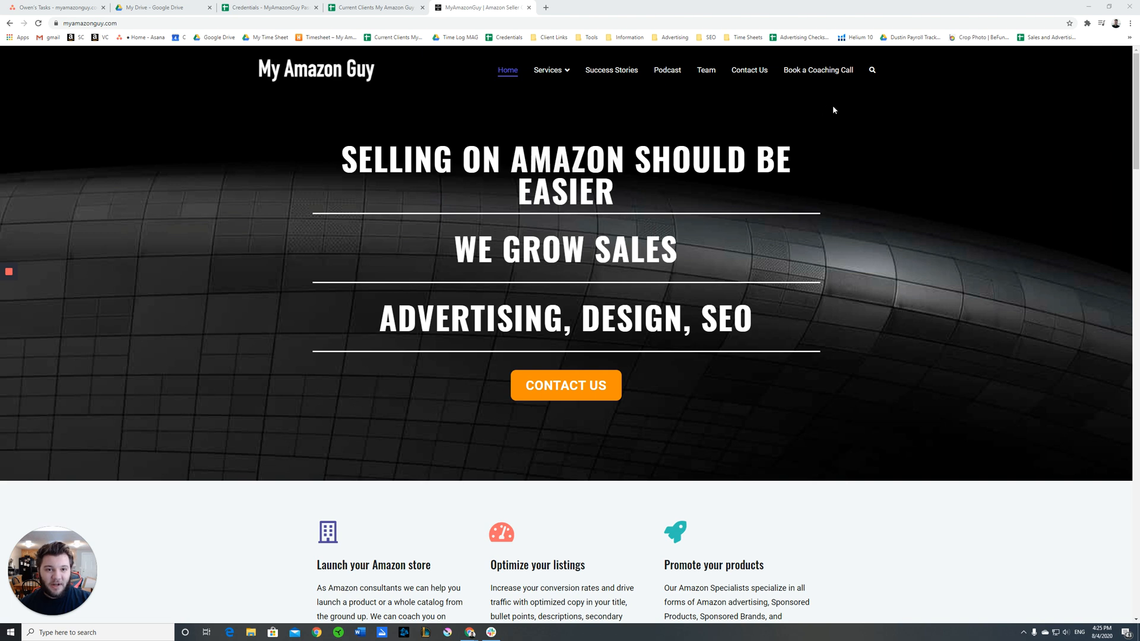
mouse_move(730, 64)
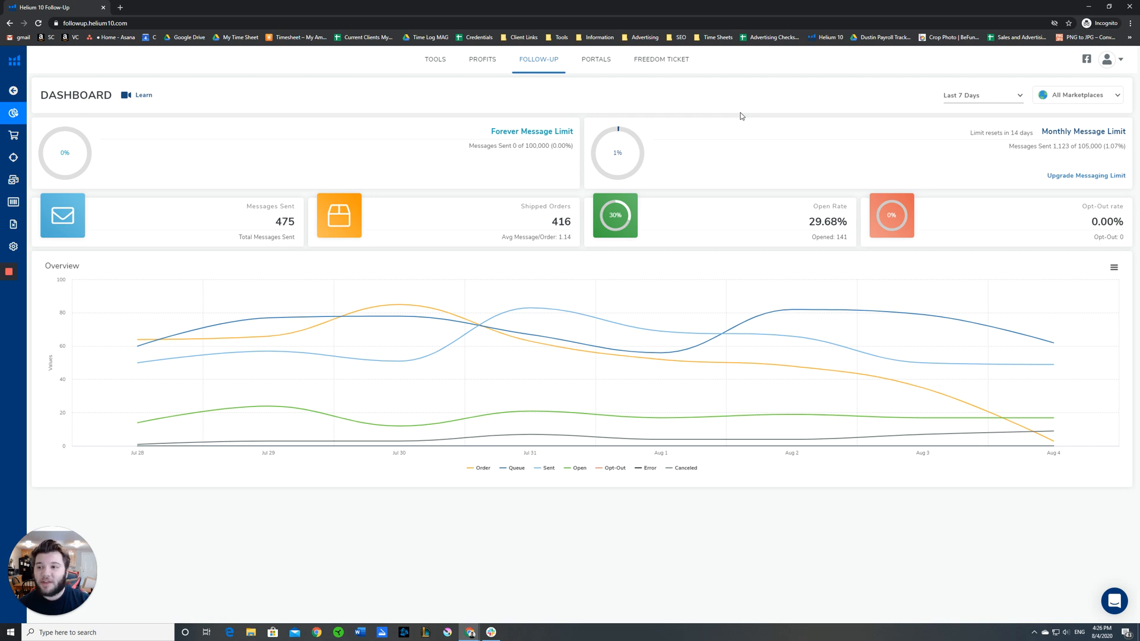
mouse_move(499, 47)
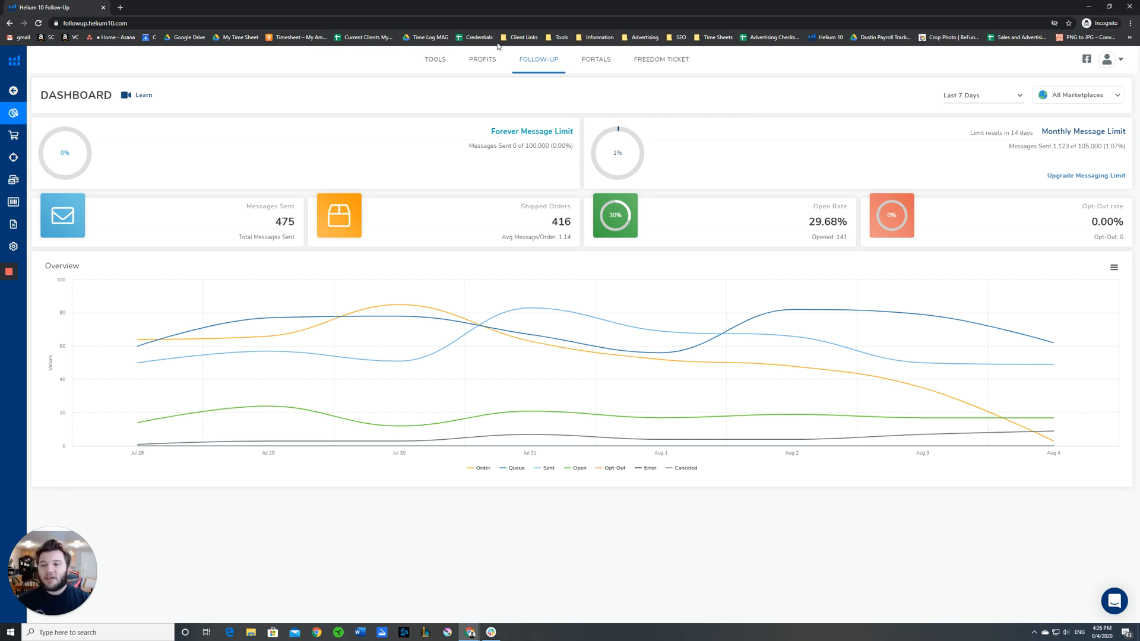
mouse_move(922, 313)
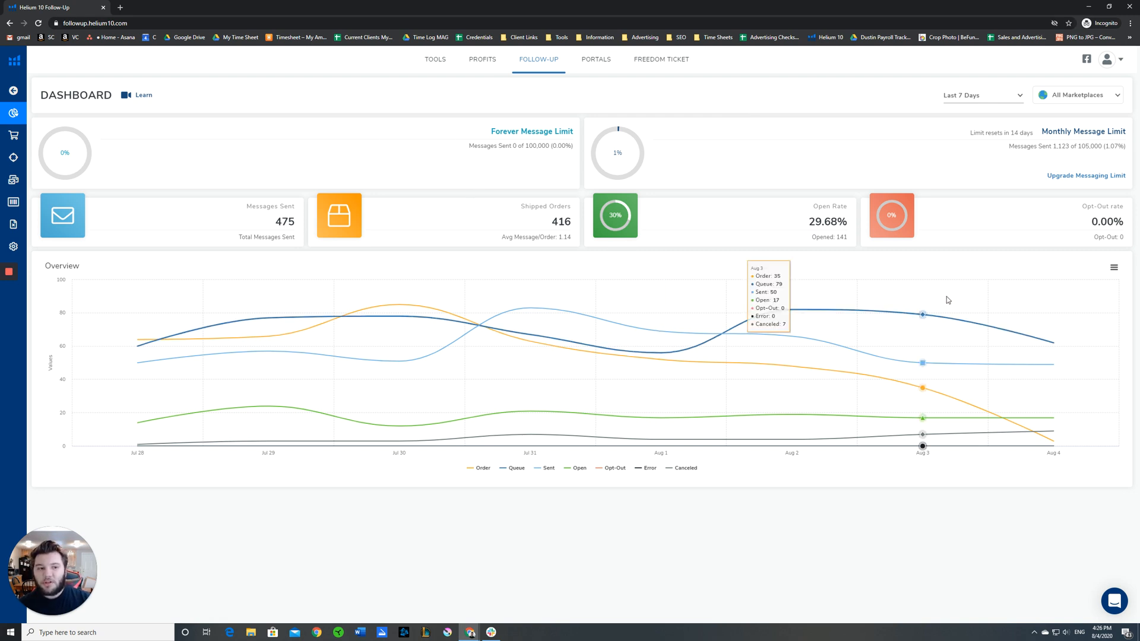
mouse_move(257, 238)
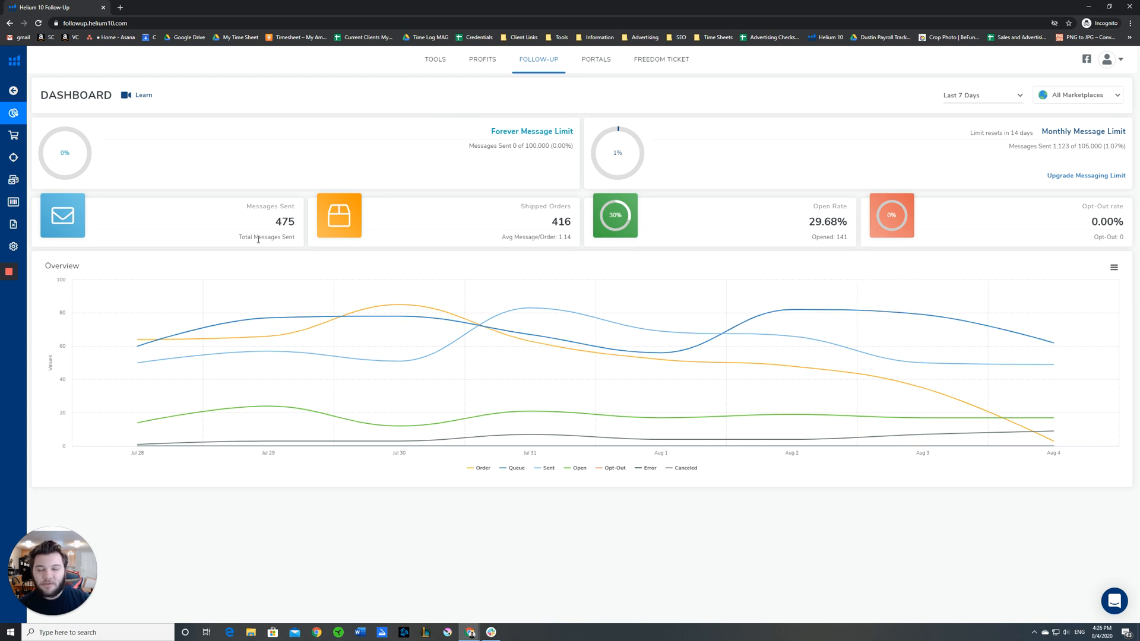
mouse_move(436, 55)
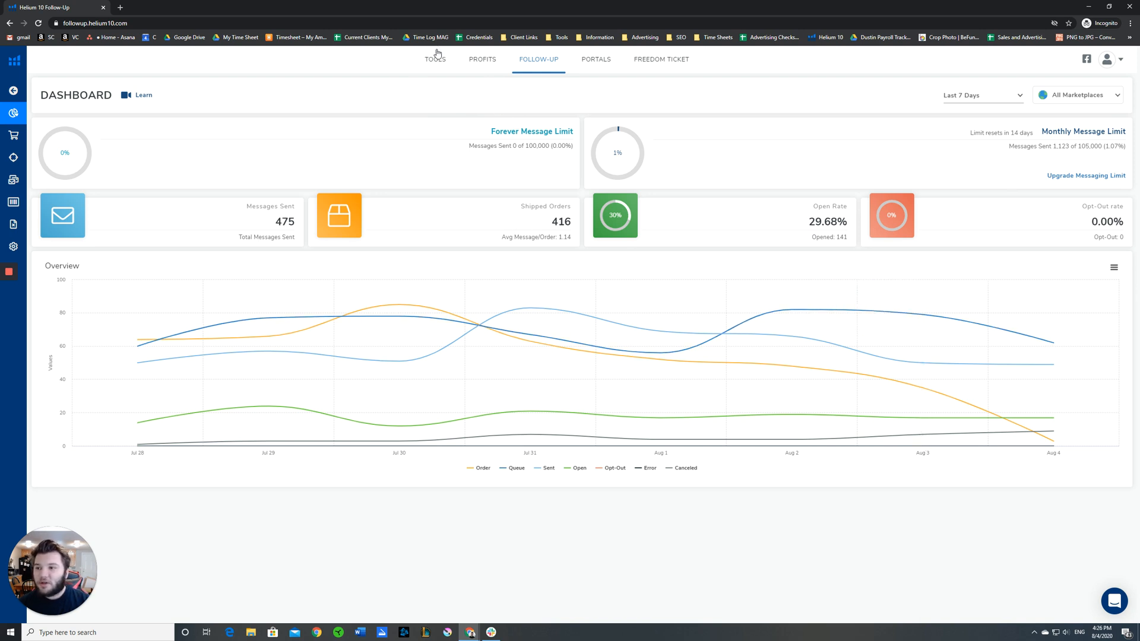
mouse_move(346, 128)
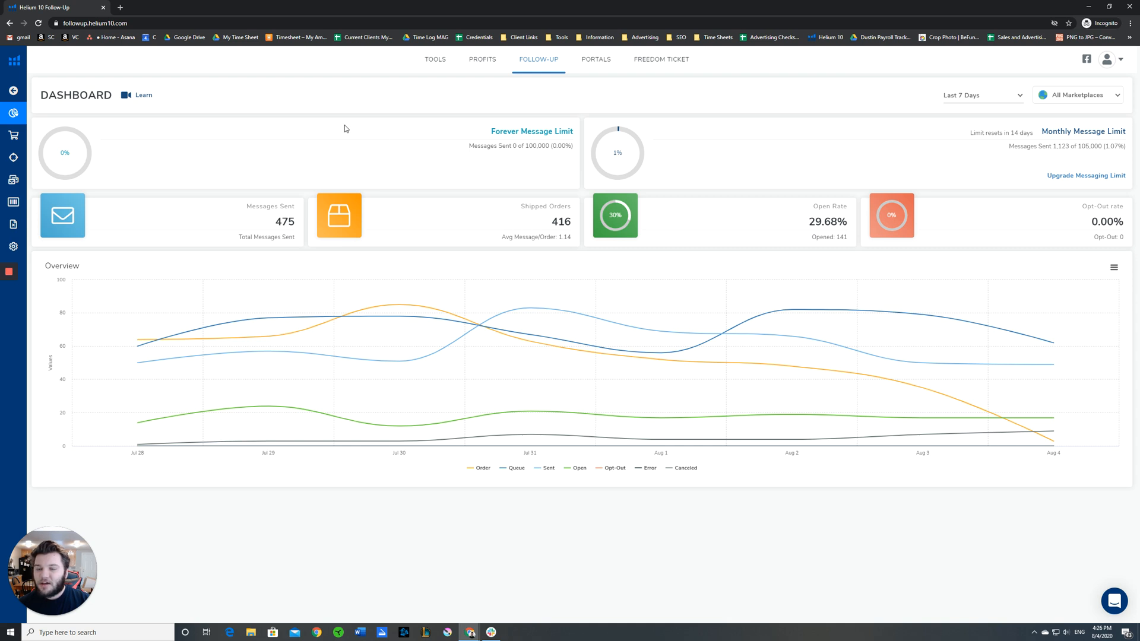
mouse_move(76, 218)
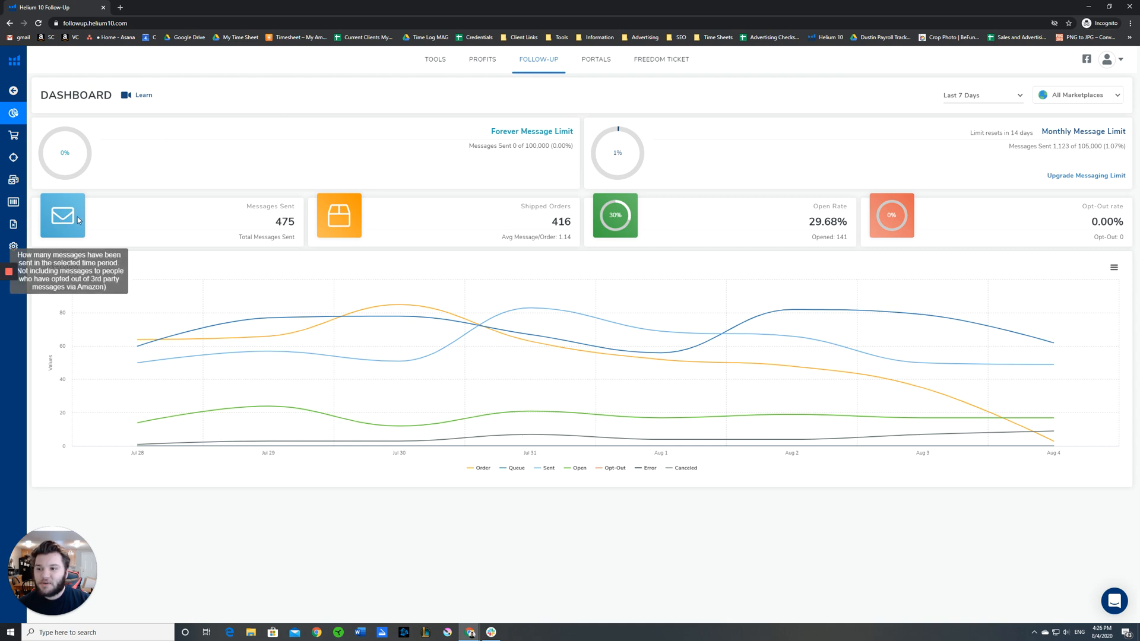
mouse_move(790, 319)
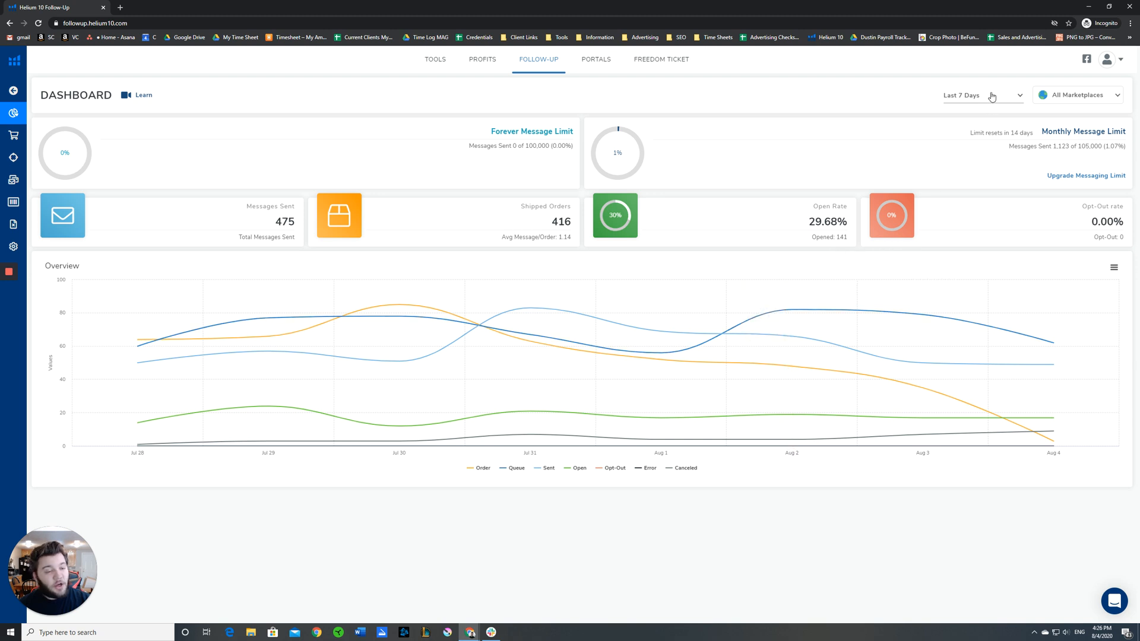
mouse_move(720, 57)
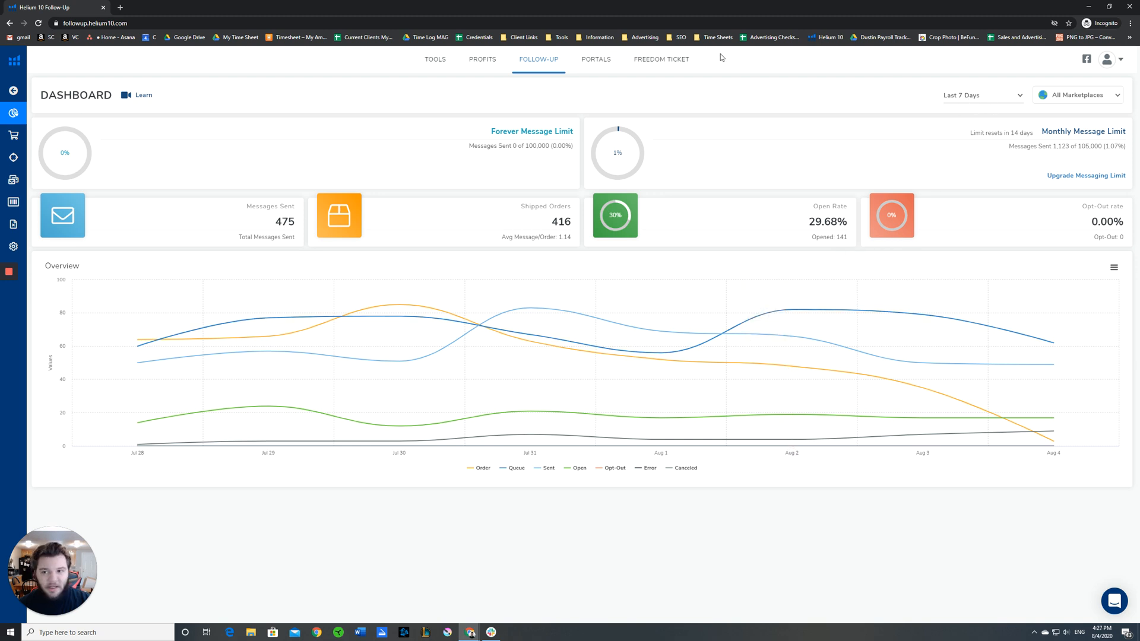
mouse_move(348, 209)
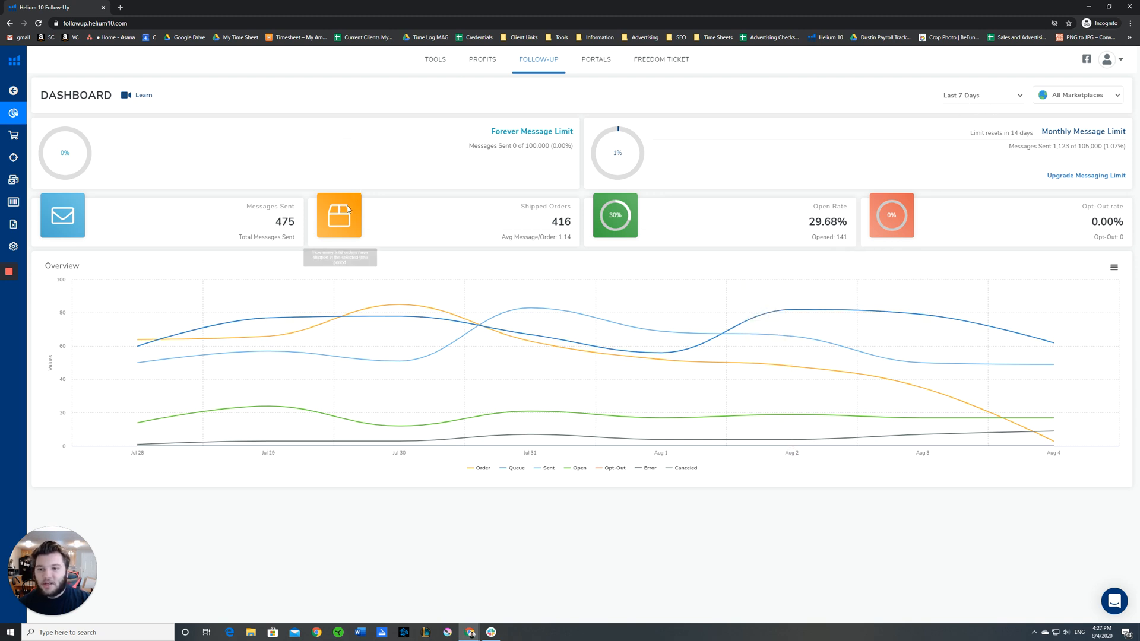
mouse_move(339, 215)
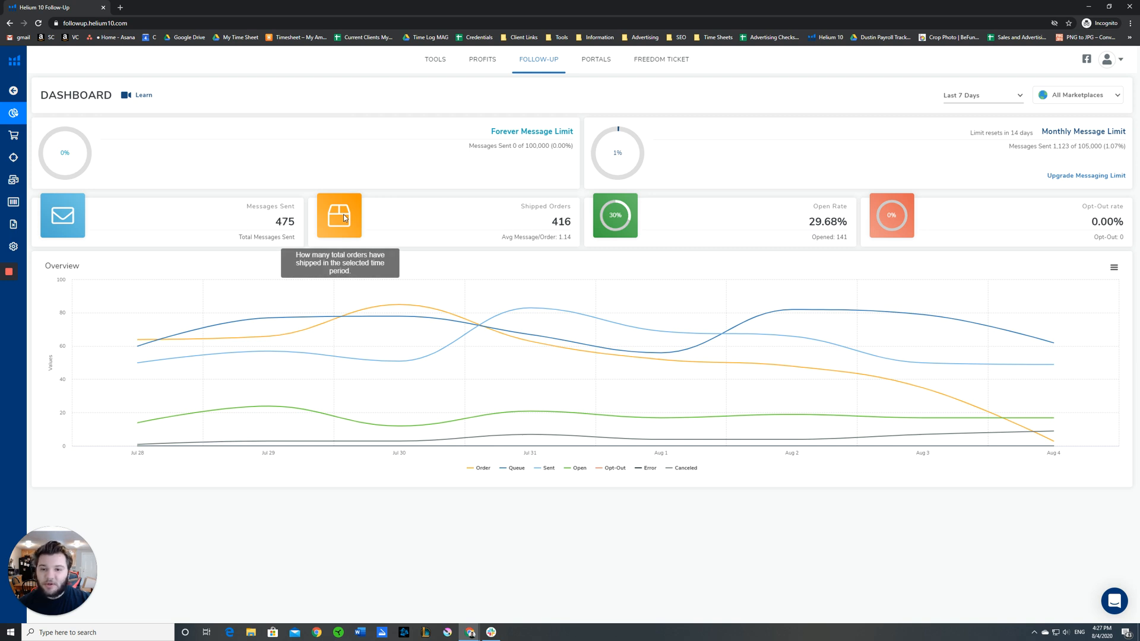
mouse_move(545, 205)
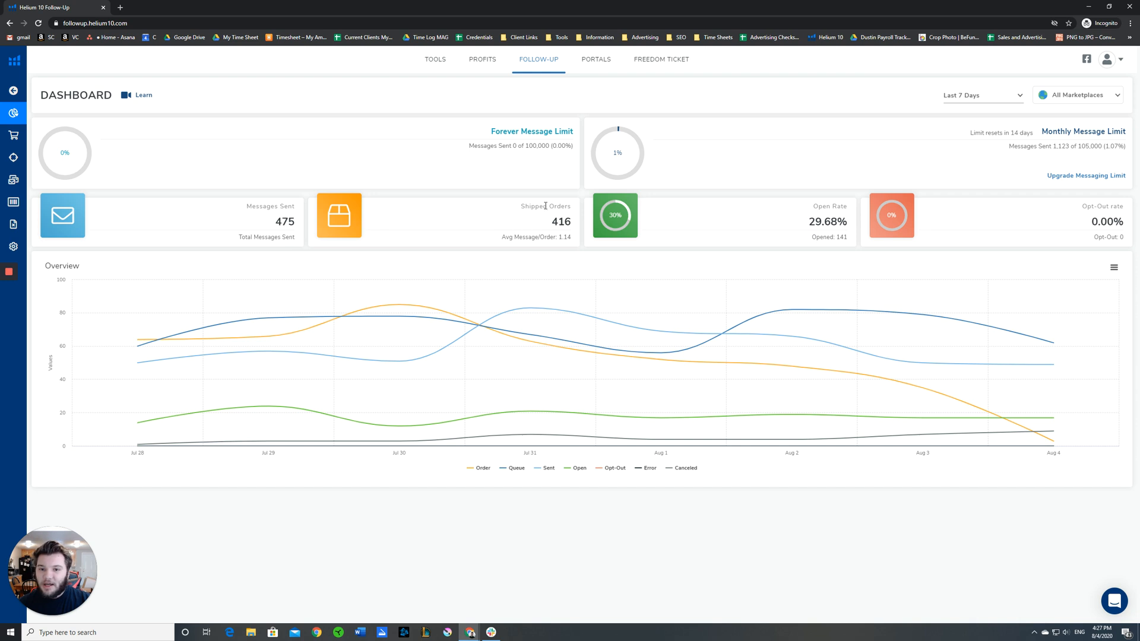
mouse_move(584, 196)
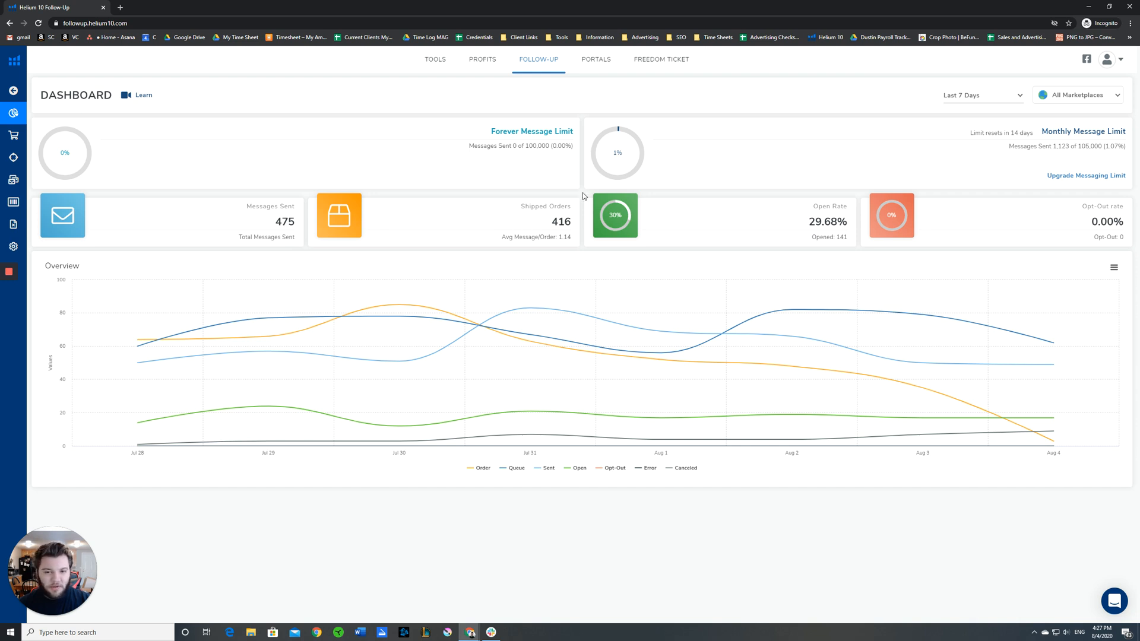
mouse_move(677, 203)
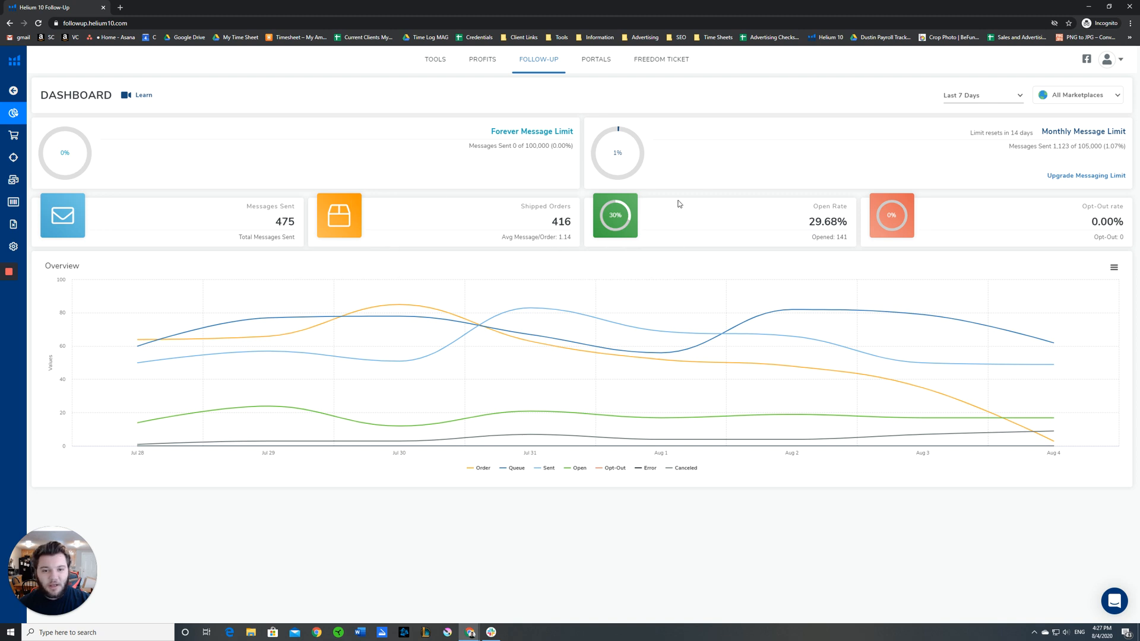
mouse_move(724, 207)
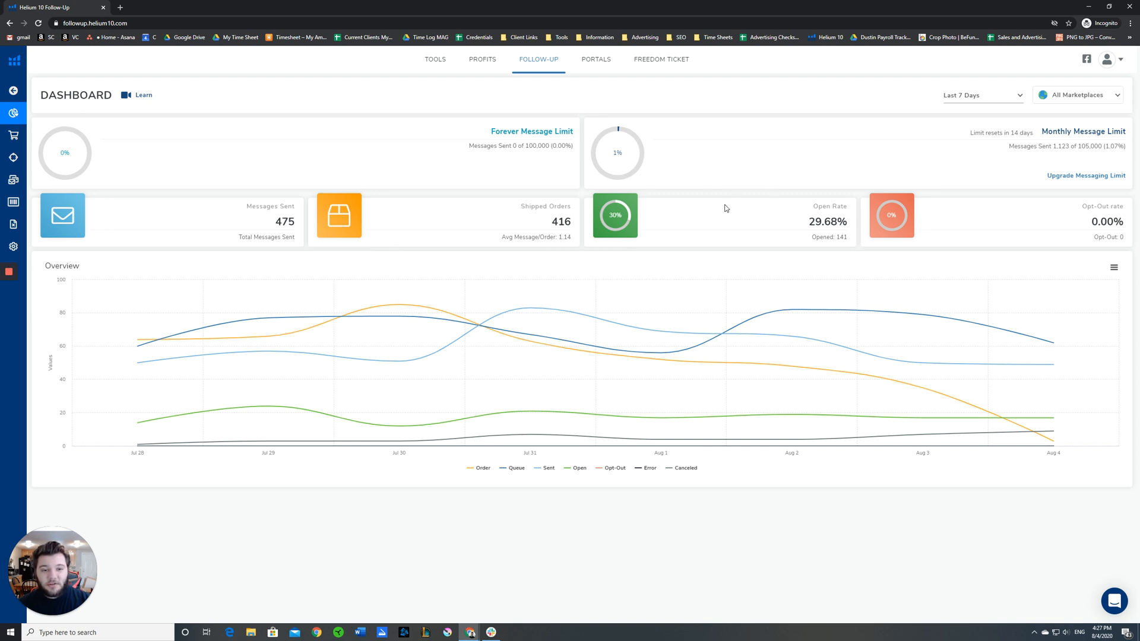
mouse_move(649, 229)
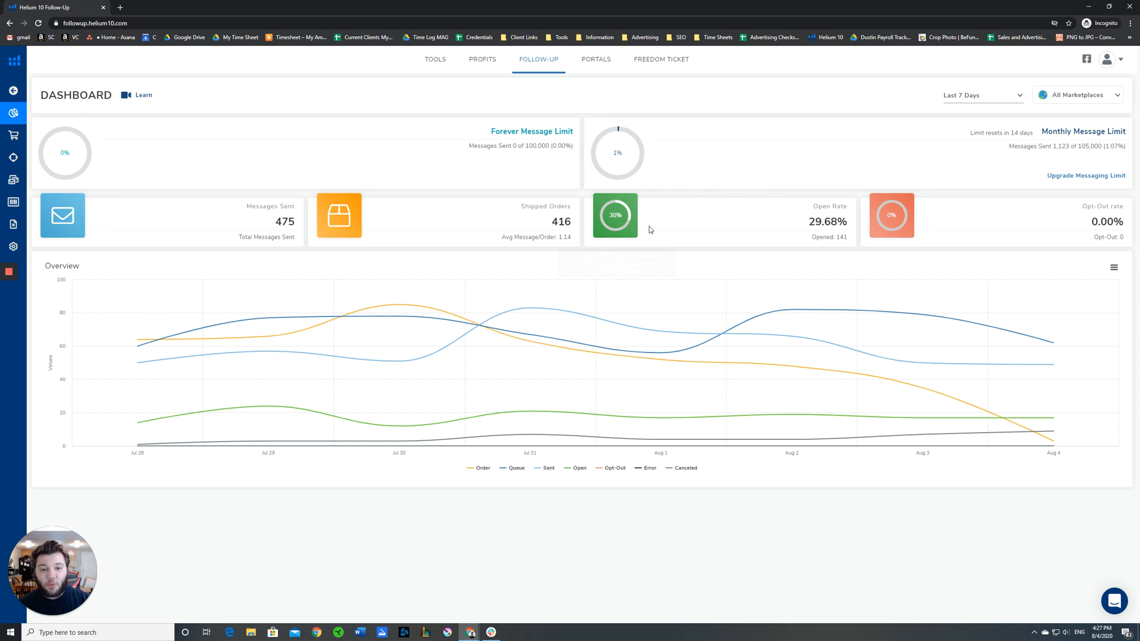
mouse_move(615, 215)
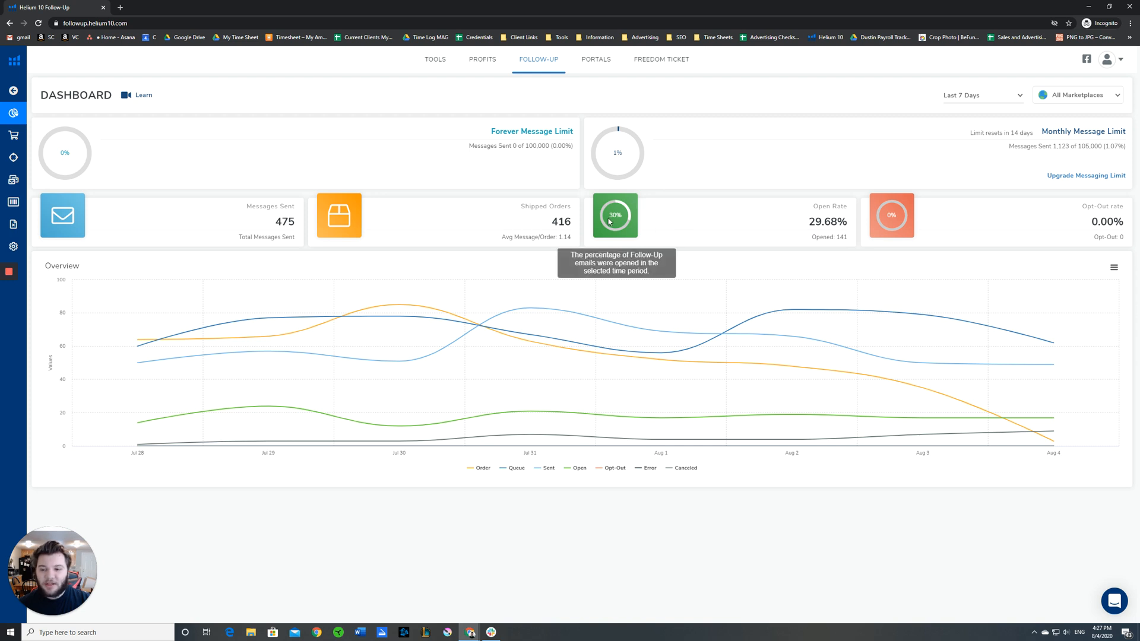
mouse_move(747, 201)
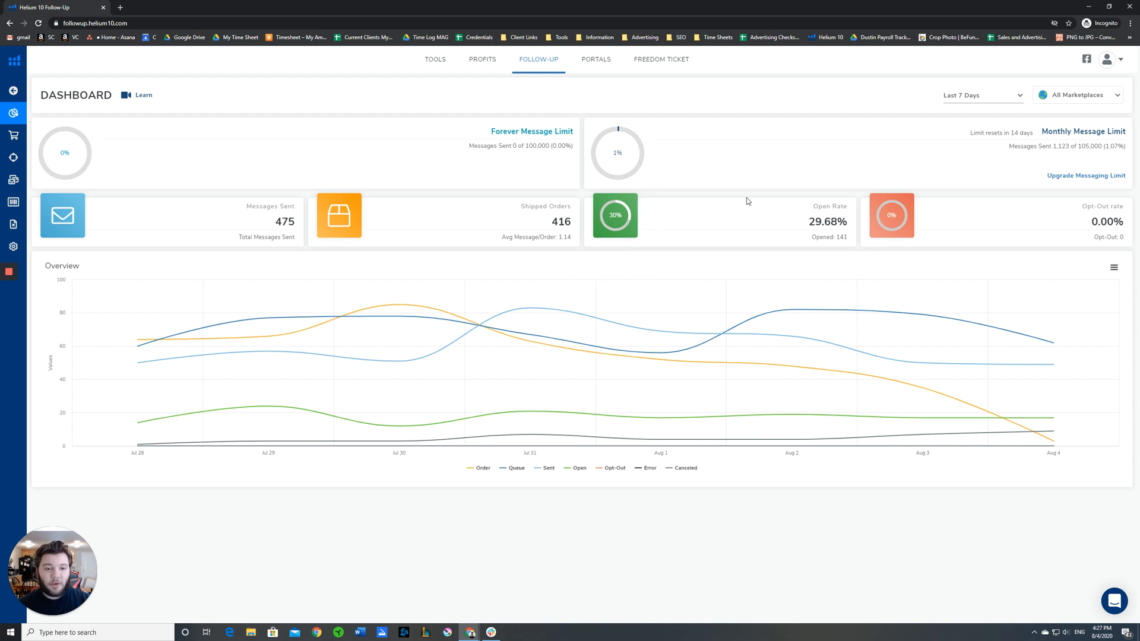
mouse_move(754, 196)
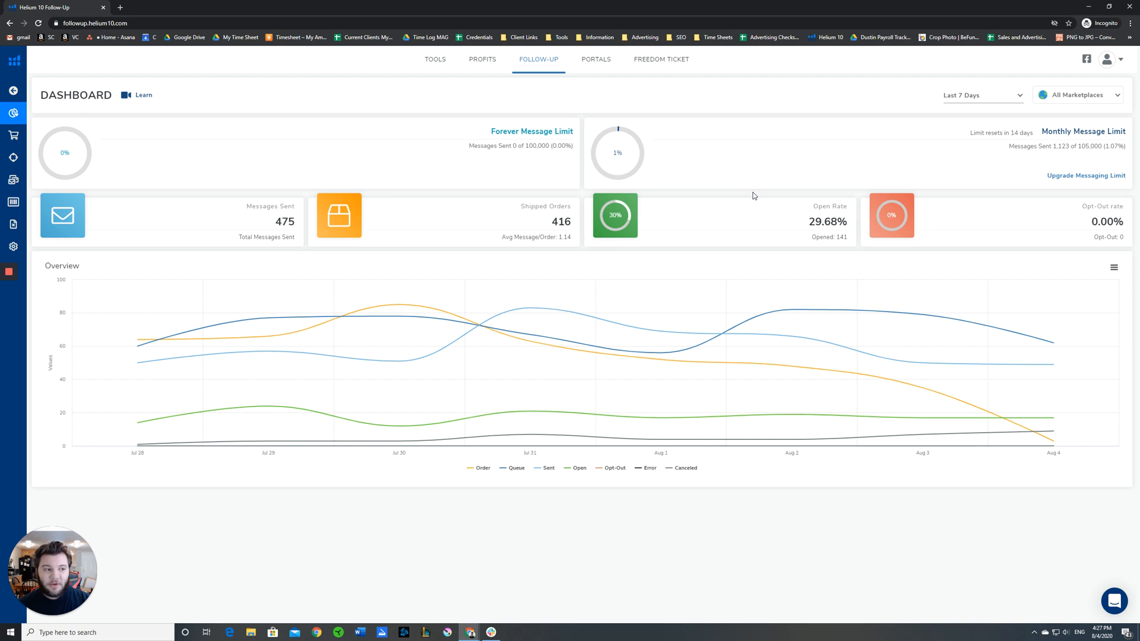
mouse_move(769, 206)
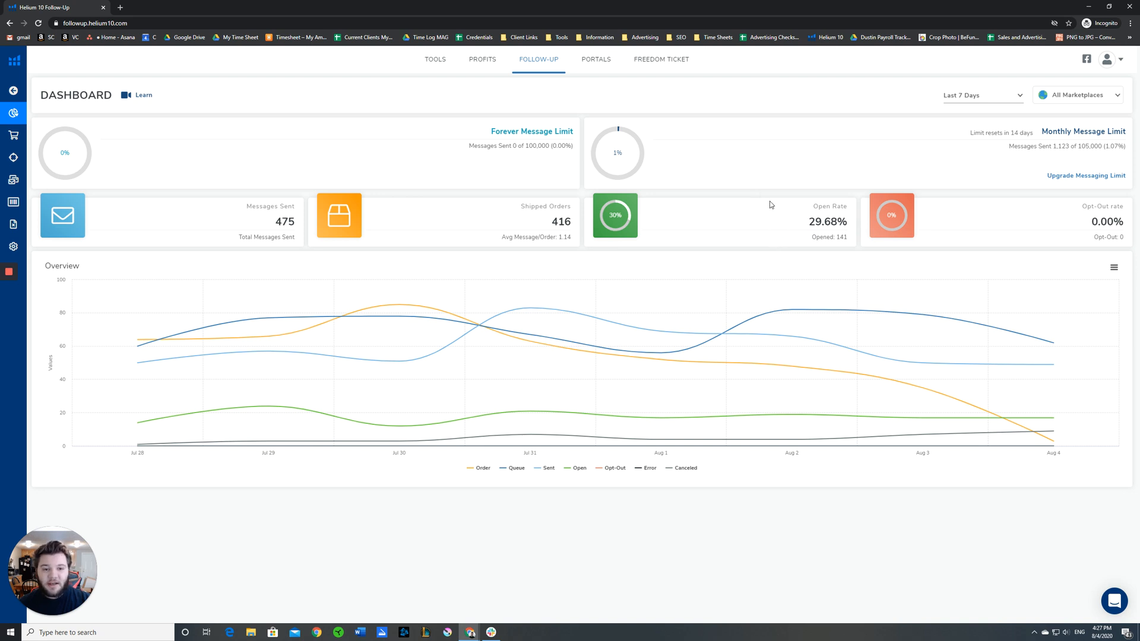
mouse_move(735, 196)
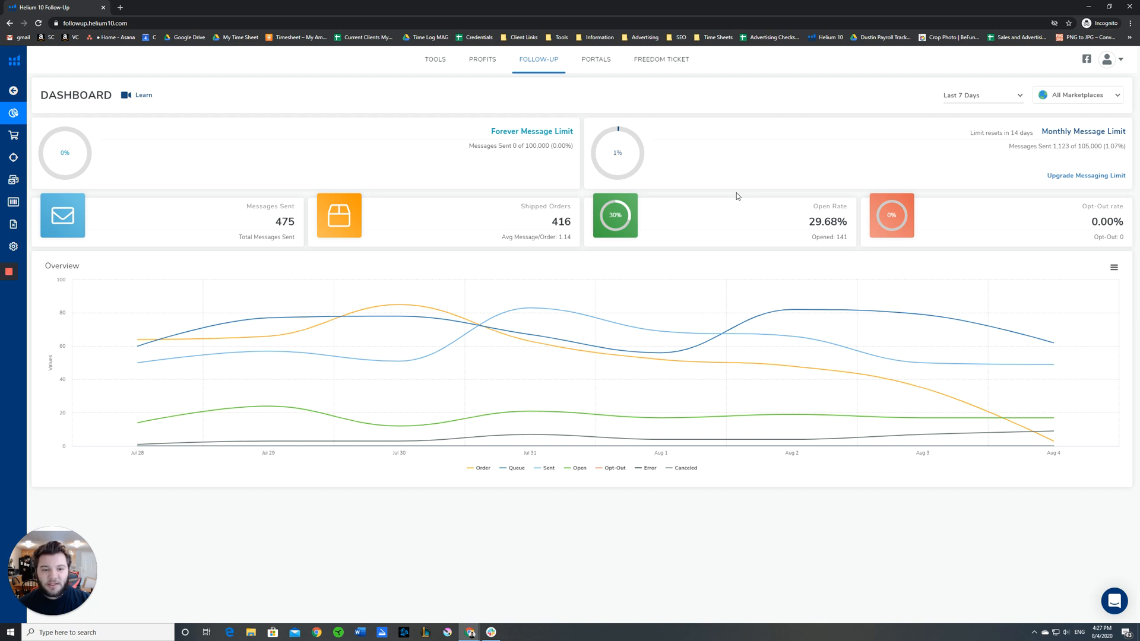
mouse_move(613, 215)
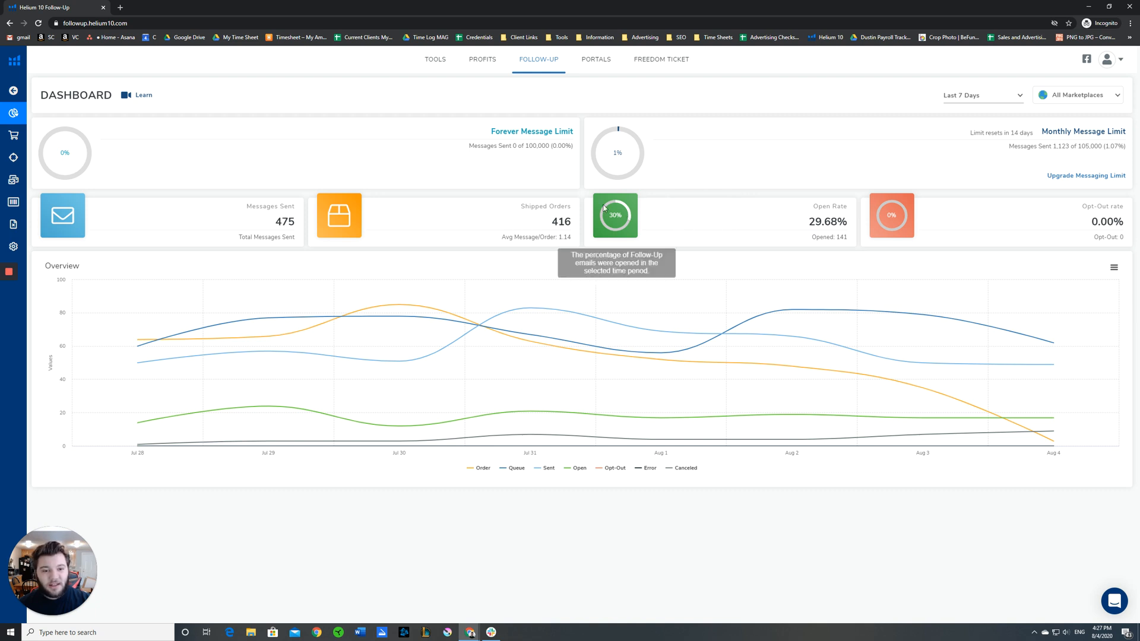
mouse_move(693, 195)
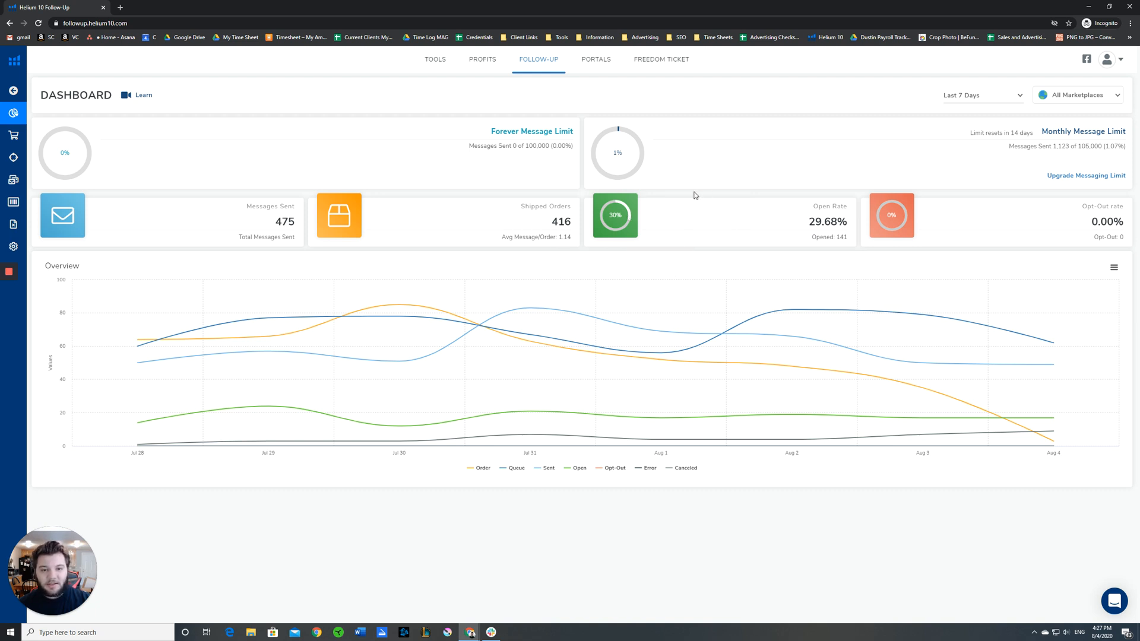
mouse_move(596, 195)
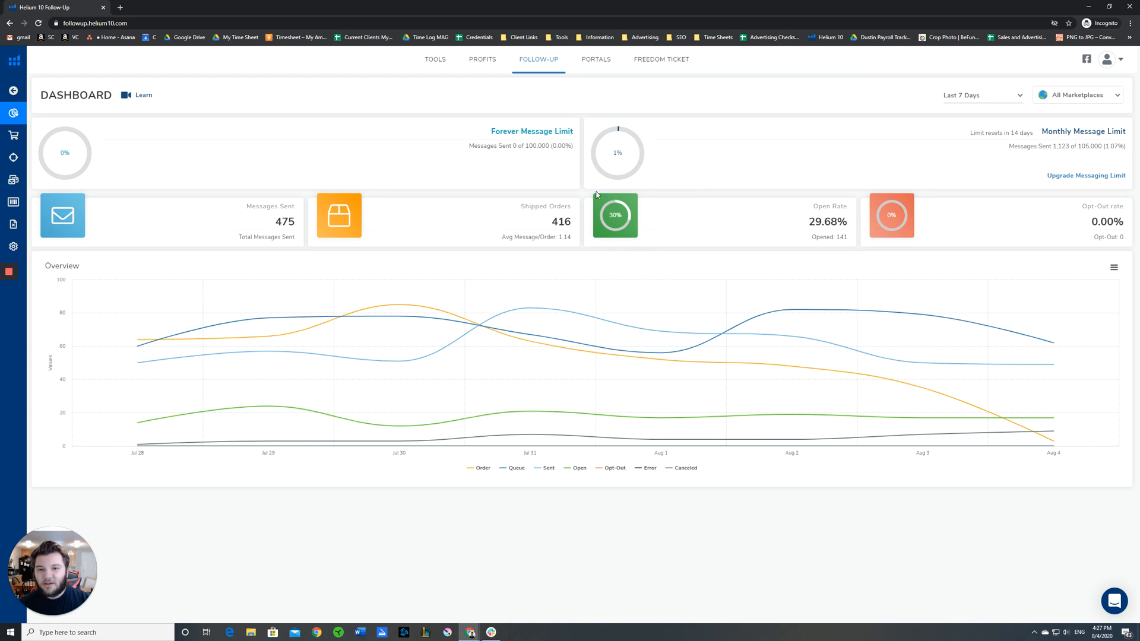
mouse_move(649, 191)
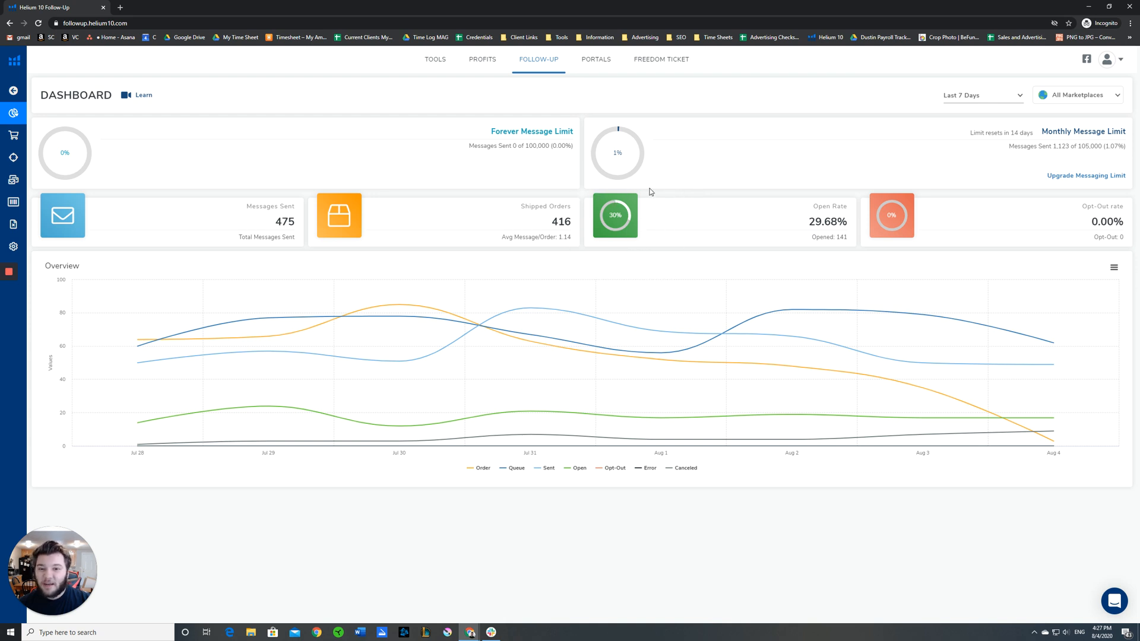
mouse_move(703, 222)
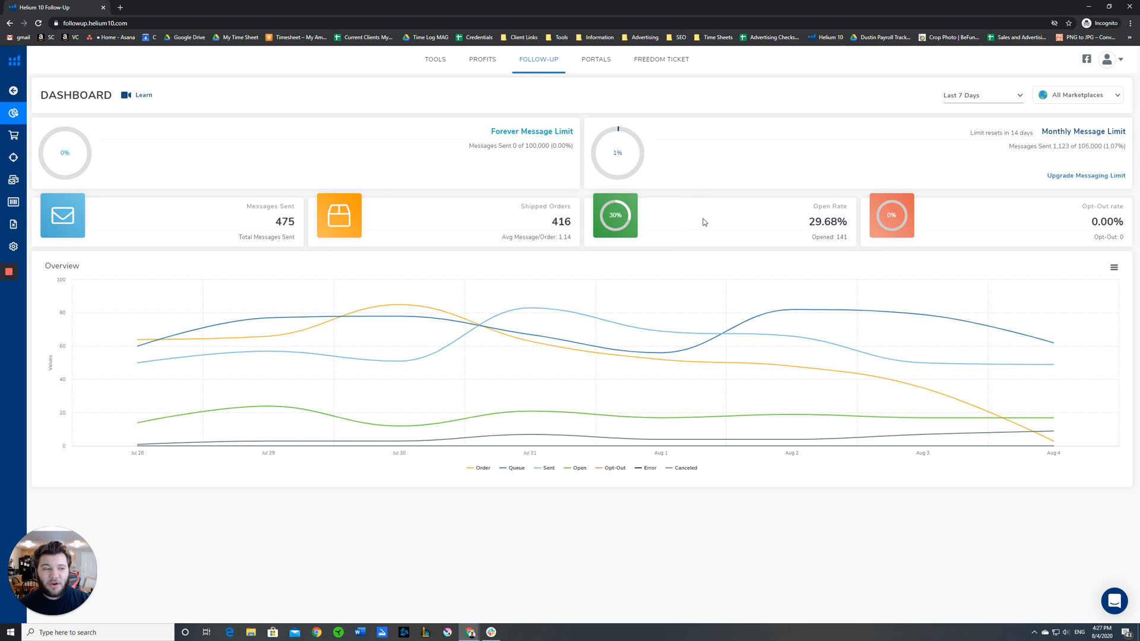
mouse_move(711, 203)
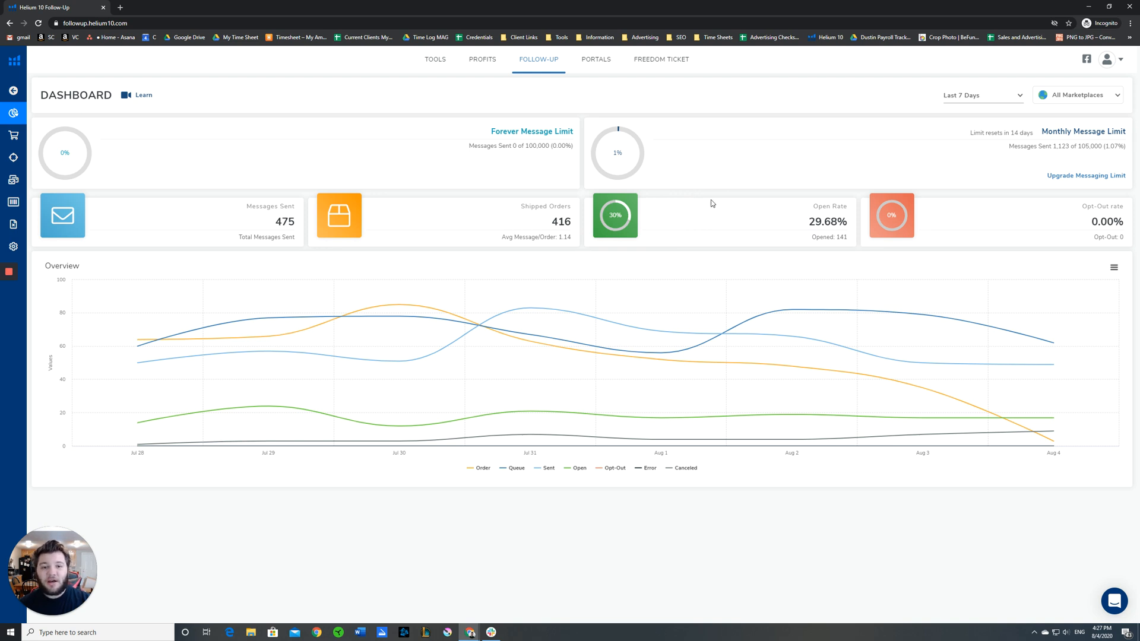
mouse_move(732, 196)
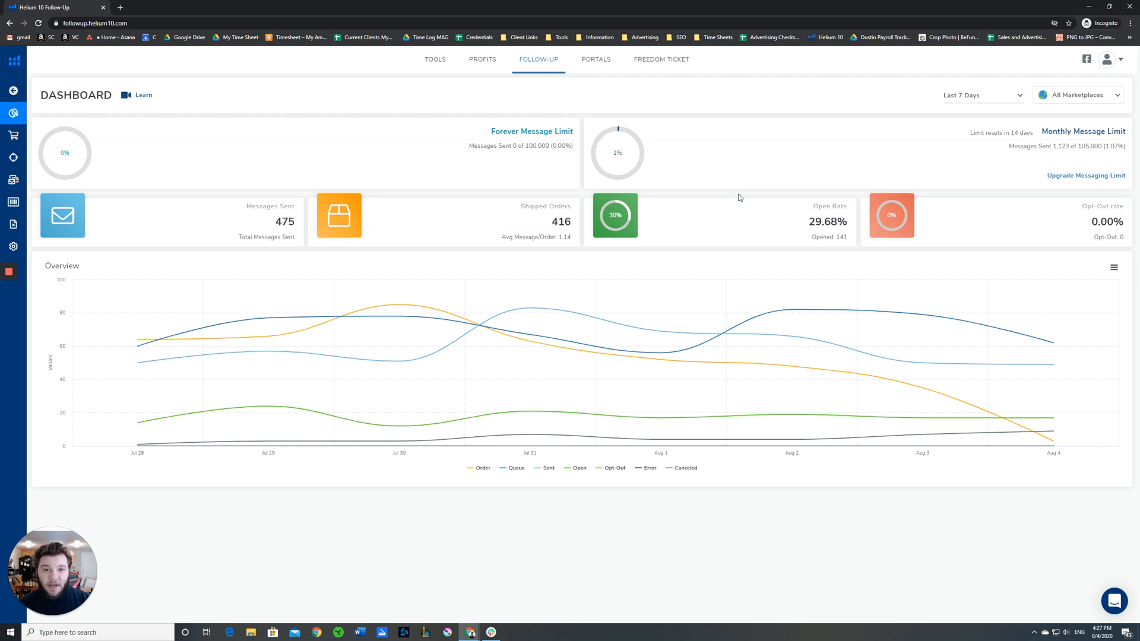
mouse_move(952, 265)
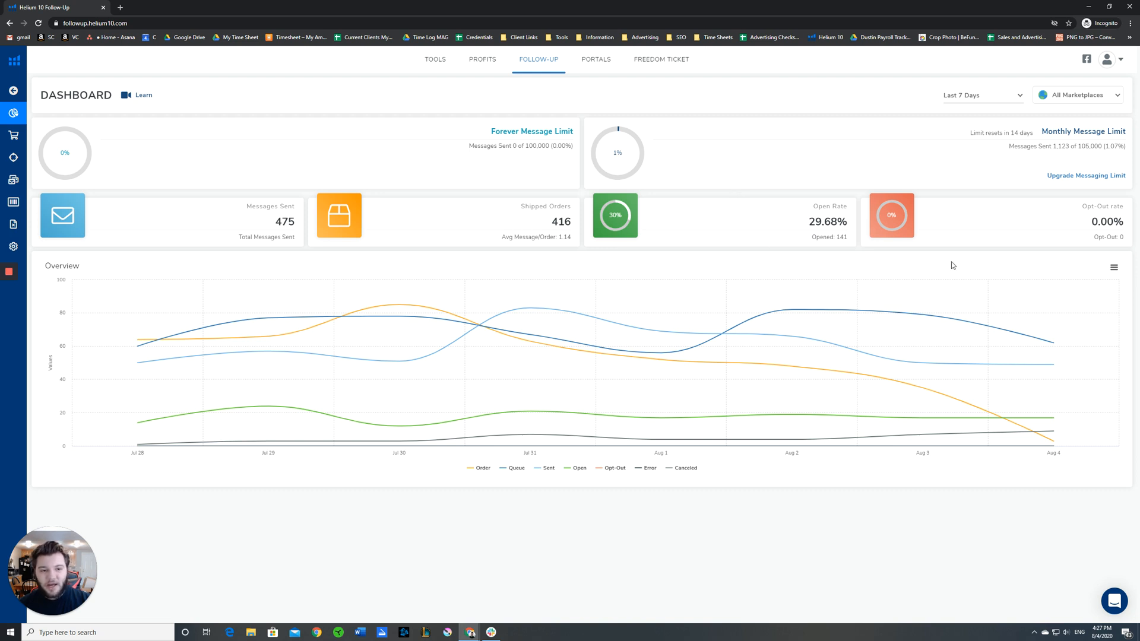
mouse_move(892, 215)
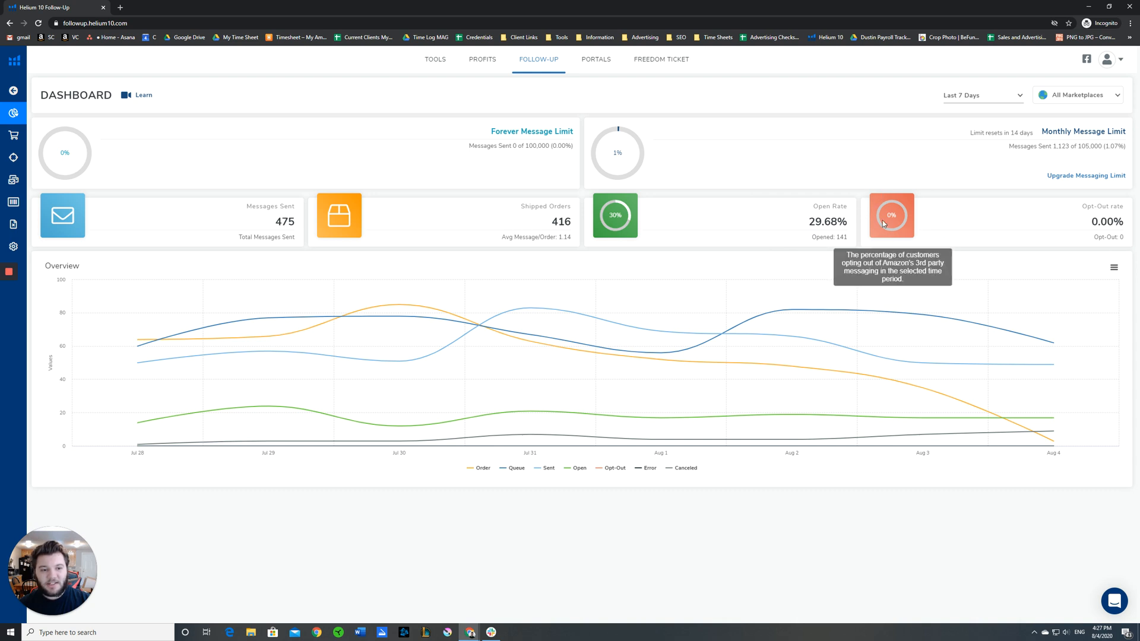
mouse_move(937, 213)
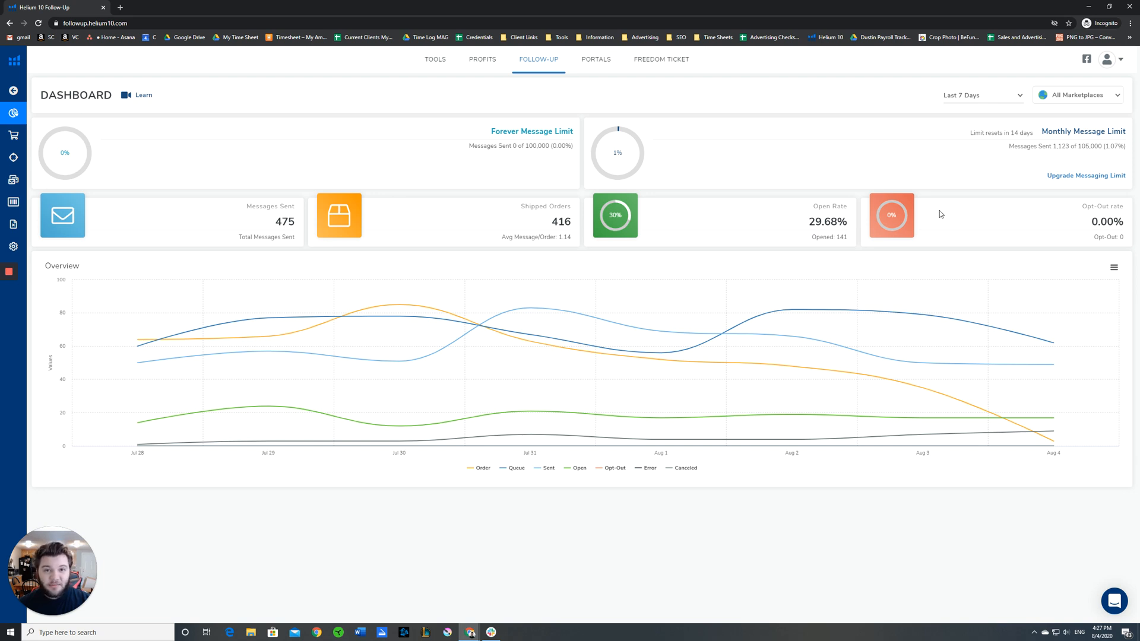
mouse_move(1010, 215)
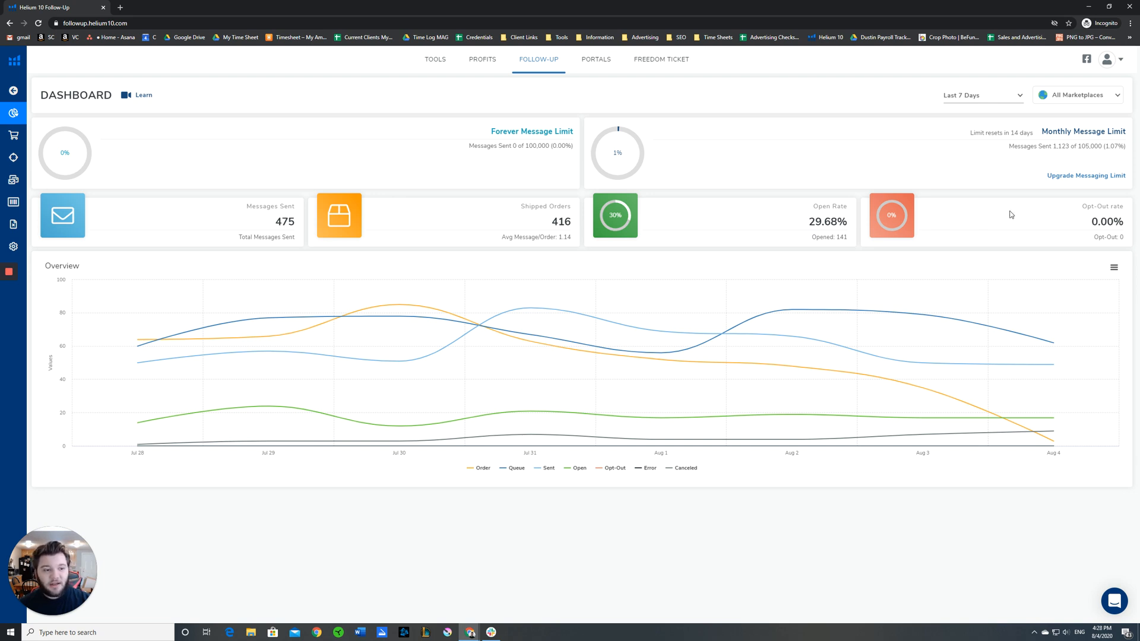
mouse_move(937, 225)
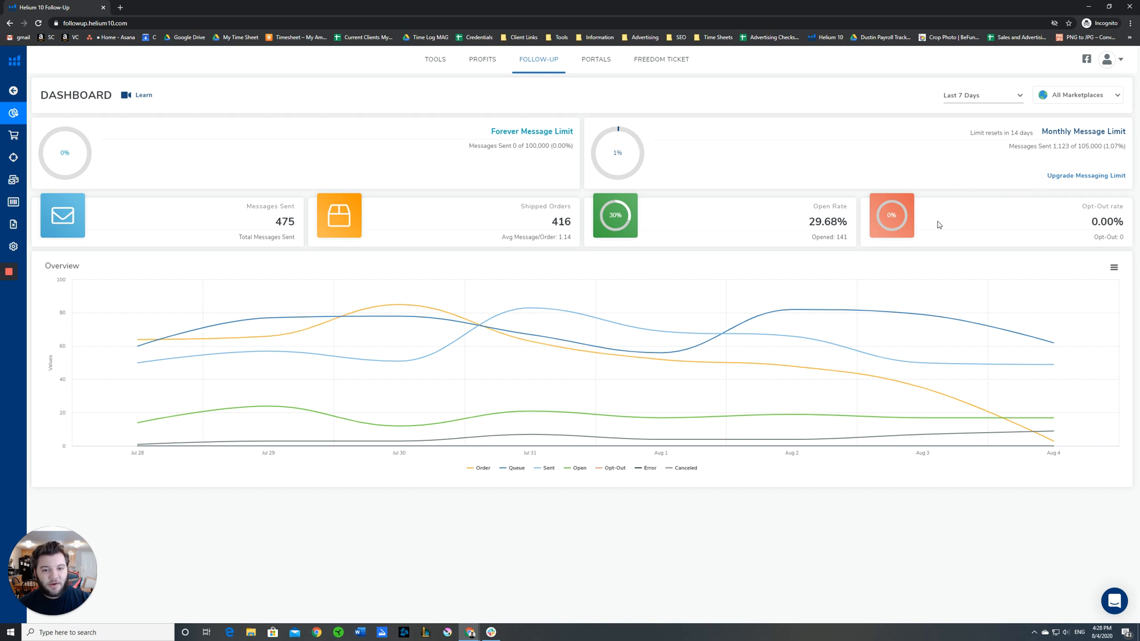
mouse_move(891, 215)
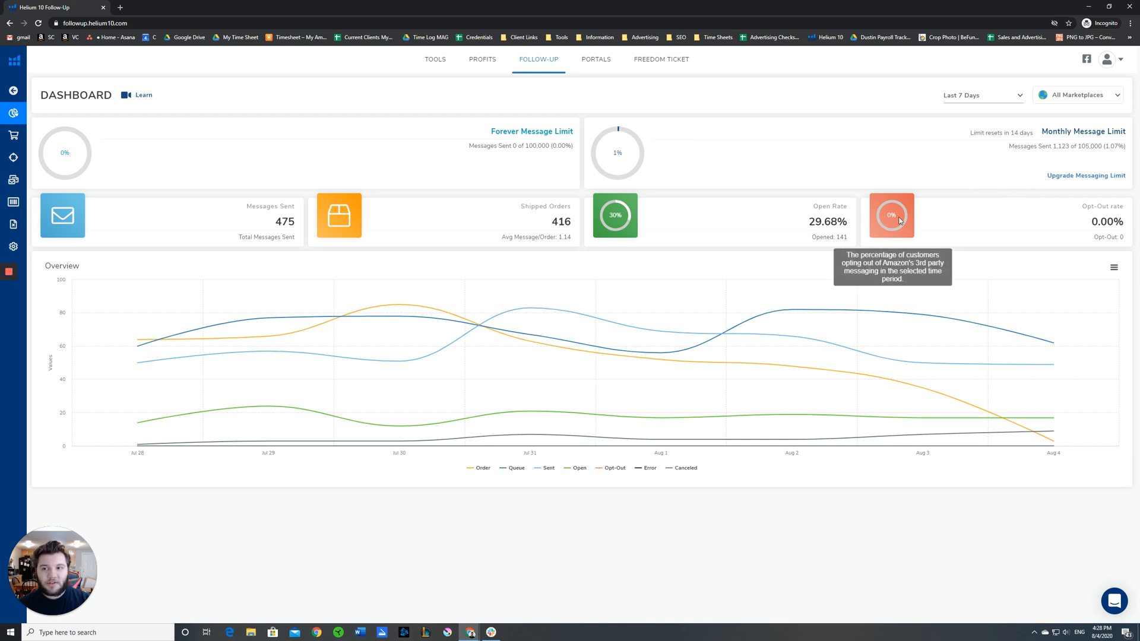
mouse_move(890, 216)
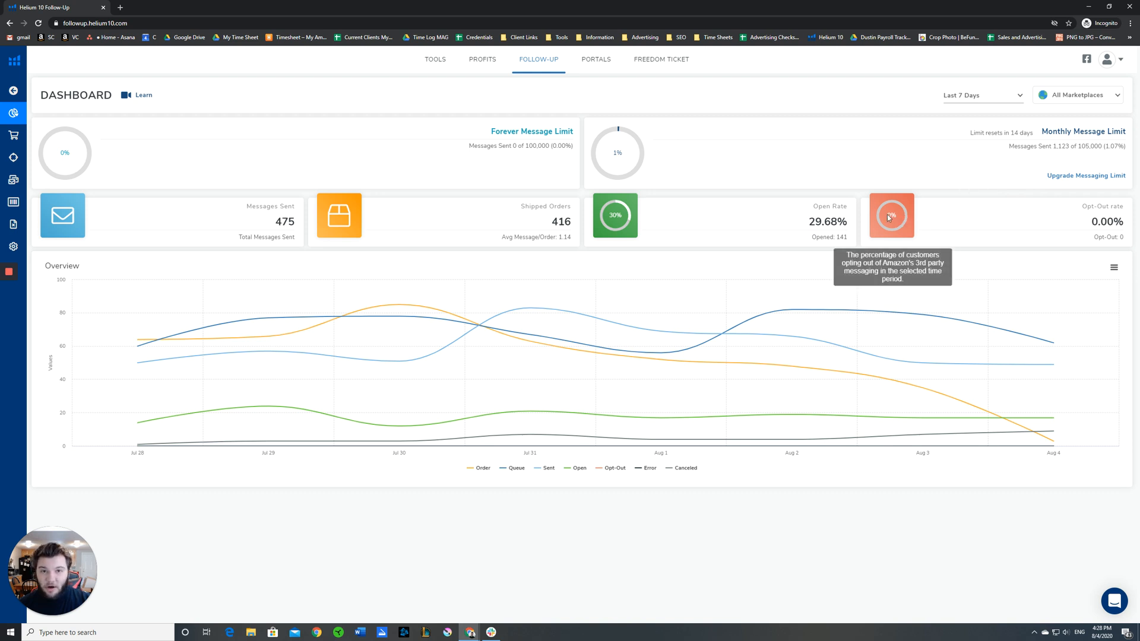
mouse_move(356, 154)
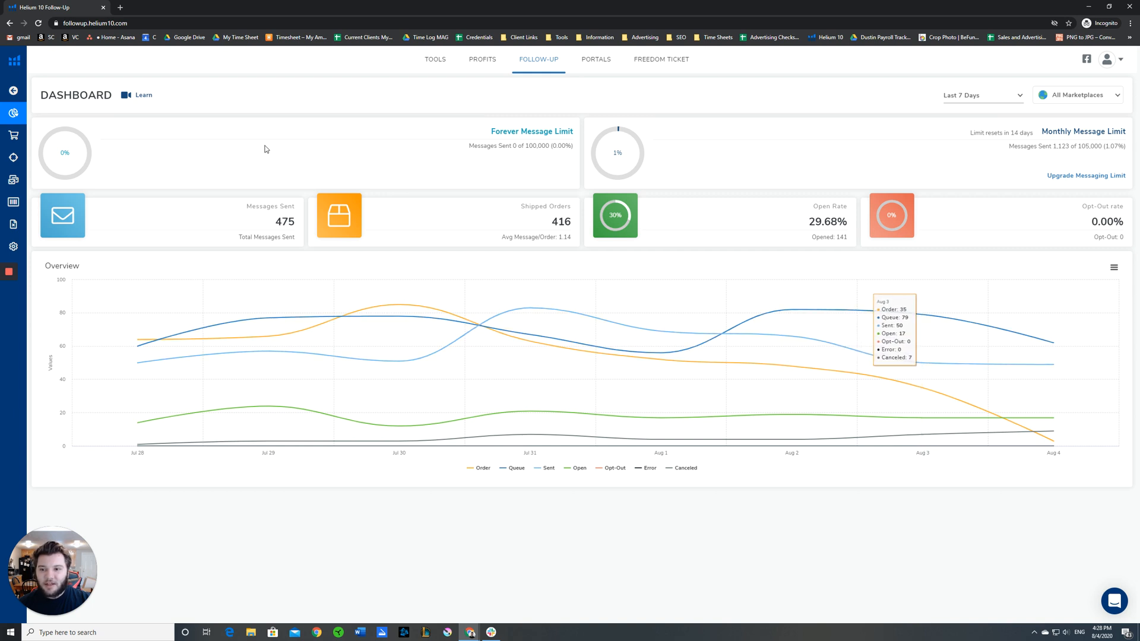
mouse_move(629, 143)
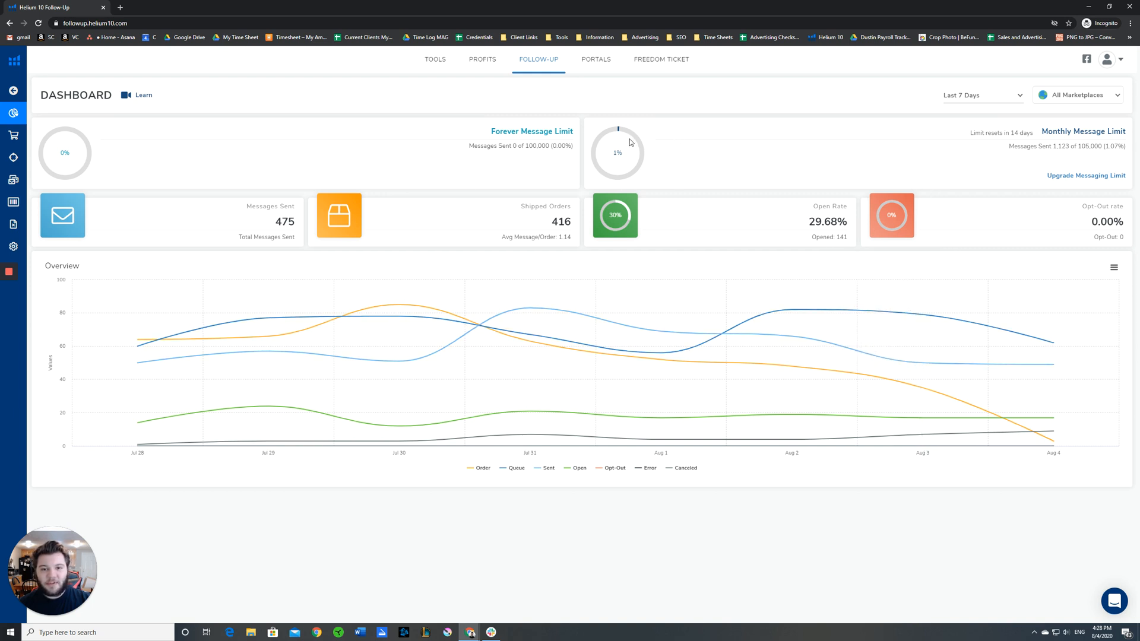
mouse_move(661, 132)
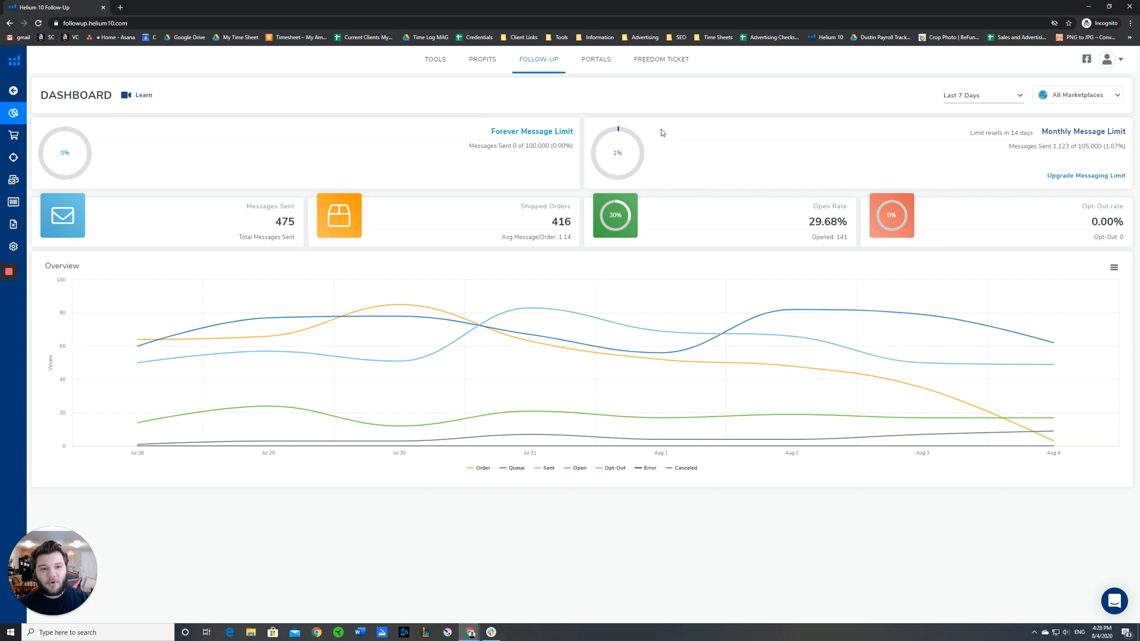
mouse_move(374, 132)
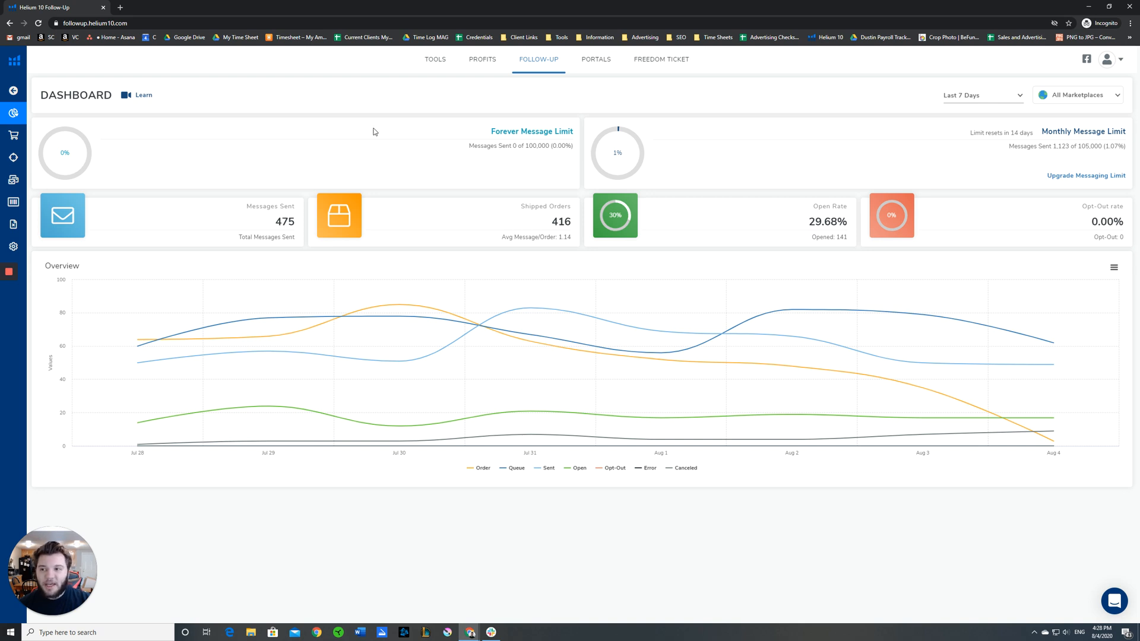
mouse_move(398, 134)
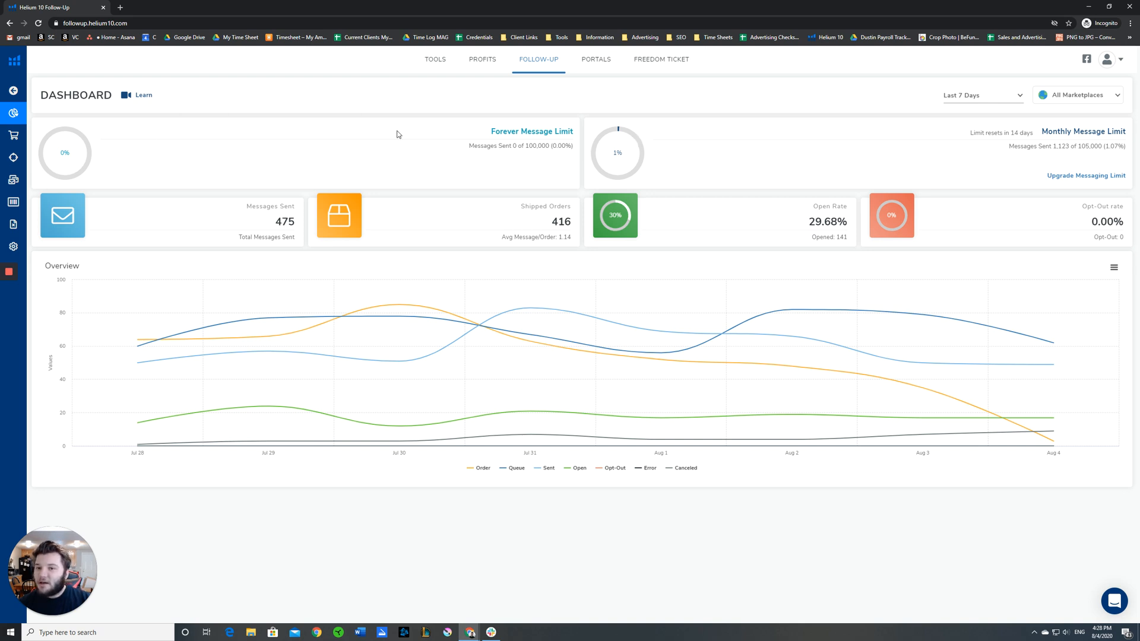
Step: Expand the left sidebar to list Dashboard, Orders, Automation and Email Templates
left_click(13, 113)
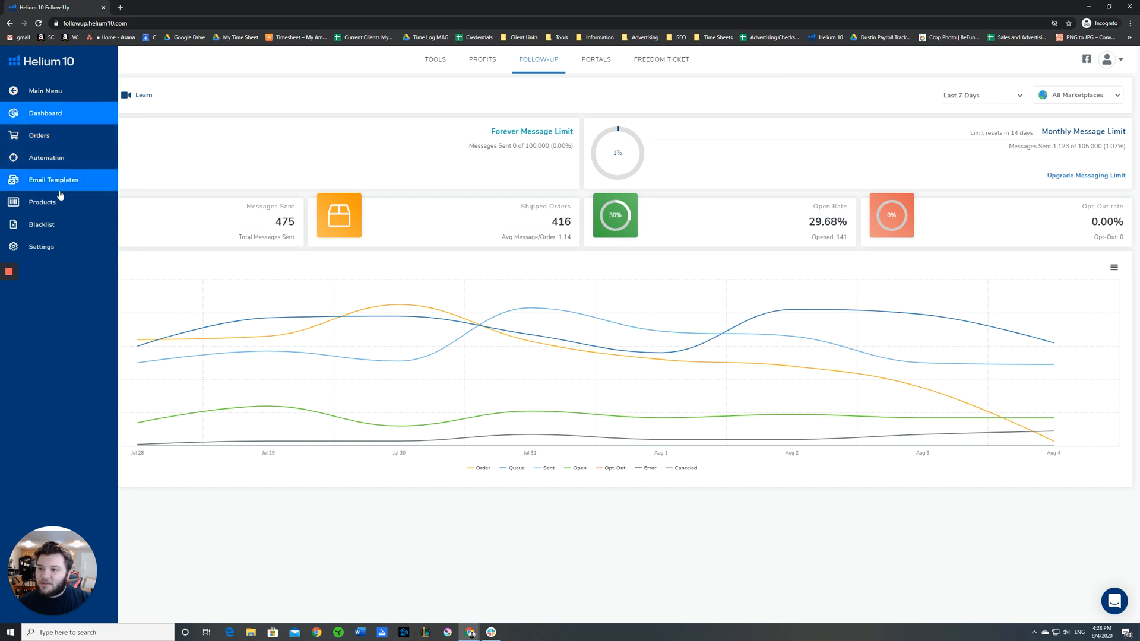
mouse_move(53, 179)
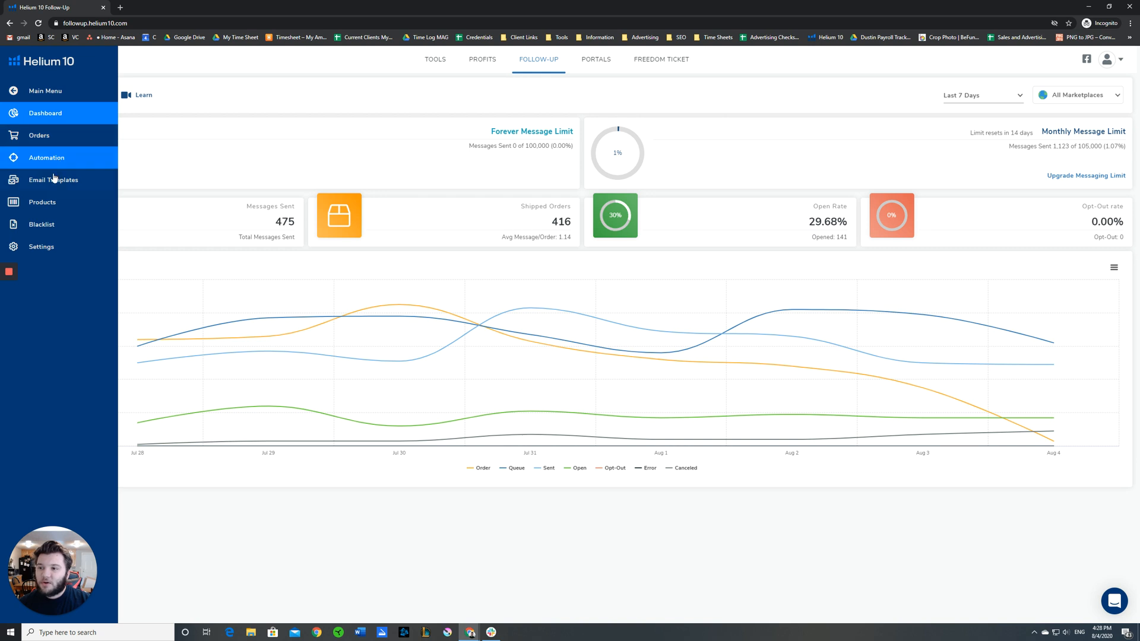
mouse_move(54, 179)
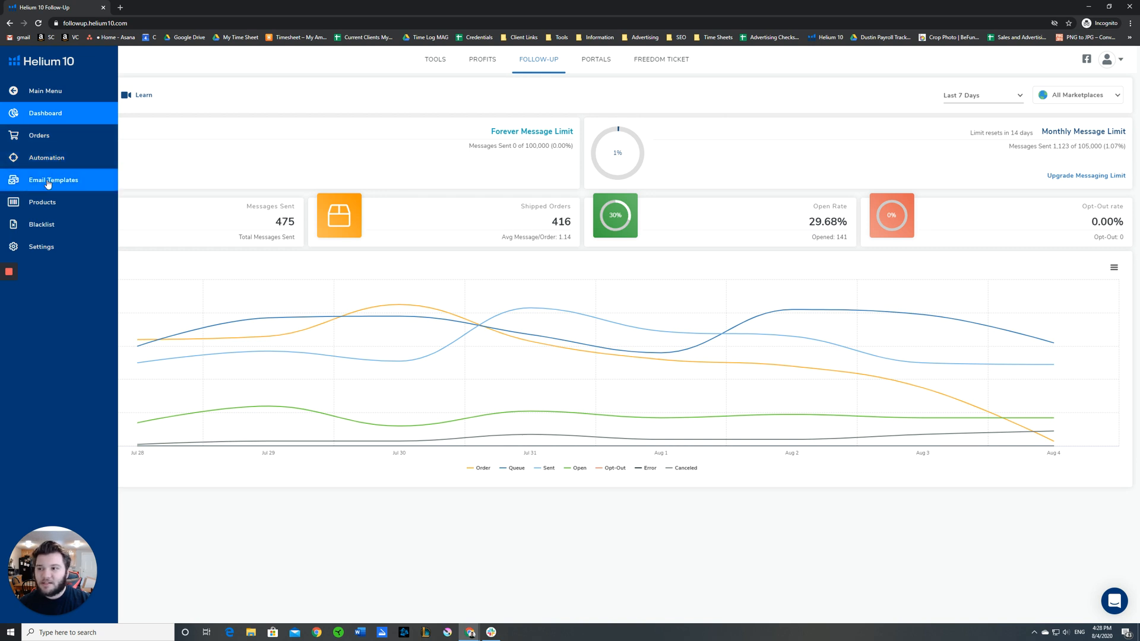
left_click(53, 180)
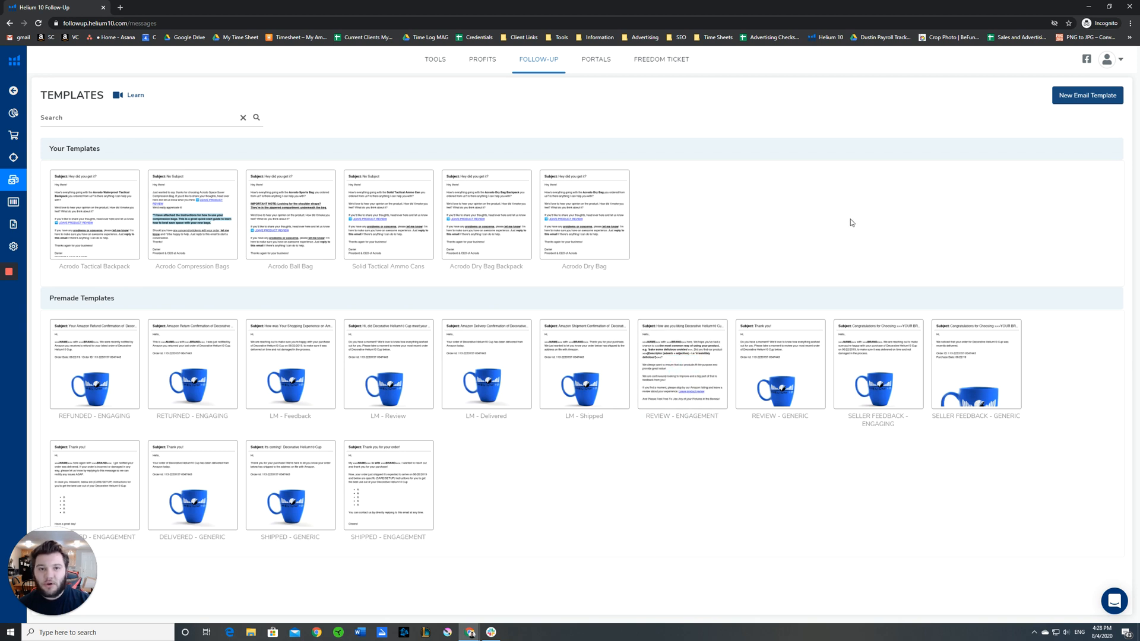
mouse_move(834, 224)
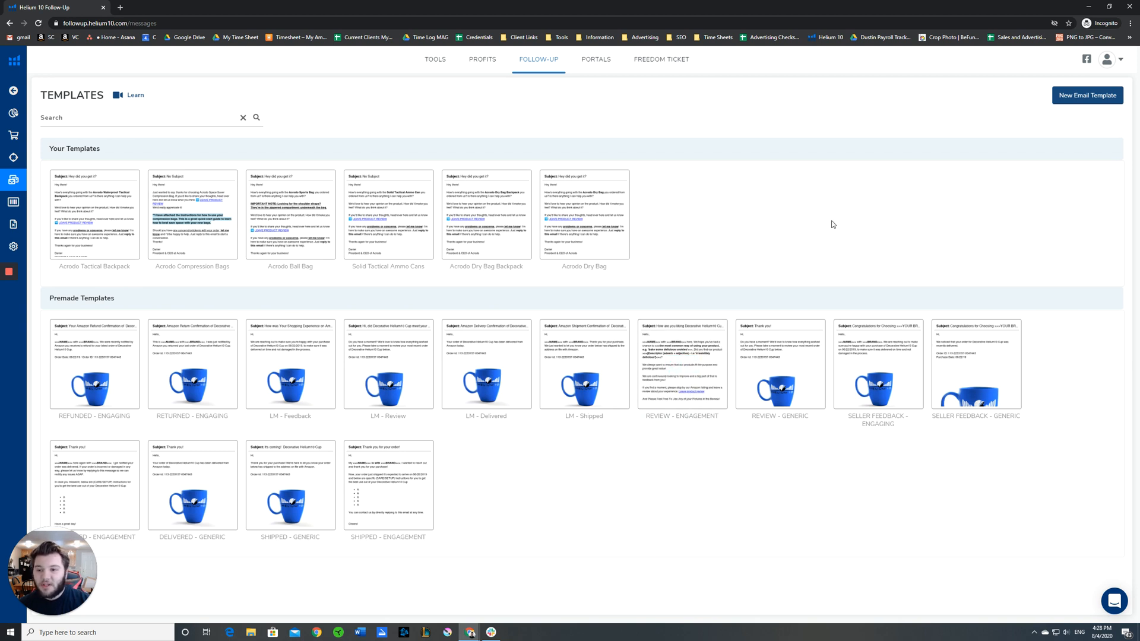
mouse_move(755, 336)
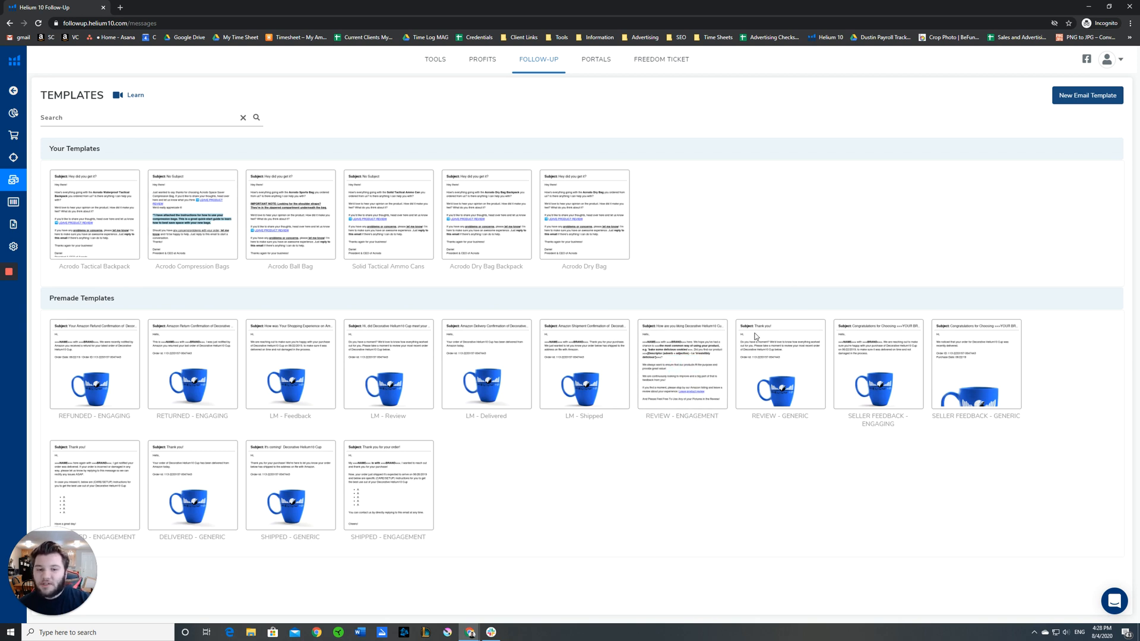
mouse_move(695, 513)
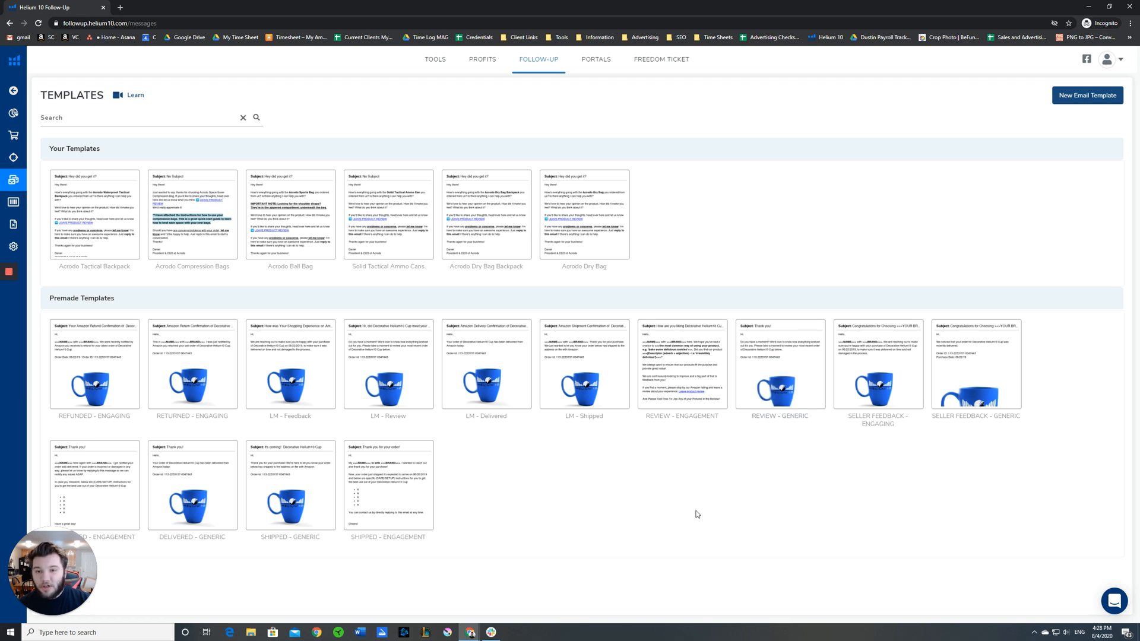
mouse_move(599, 492)
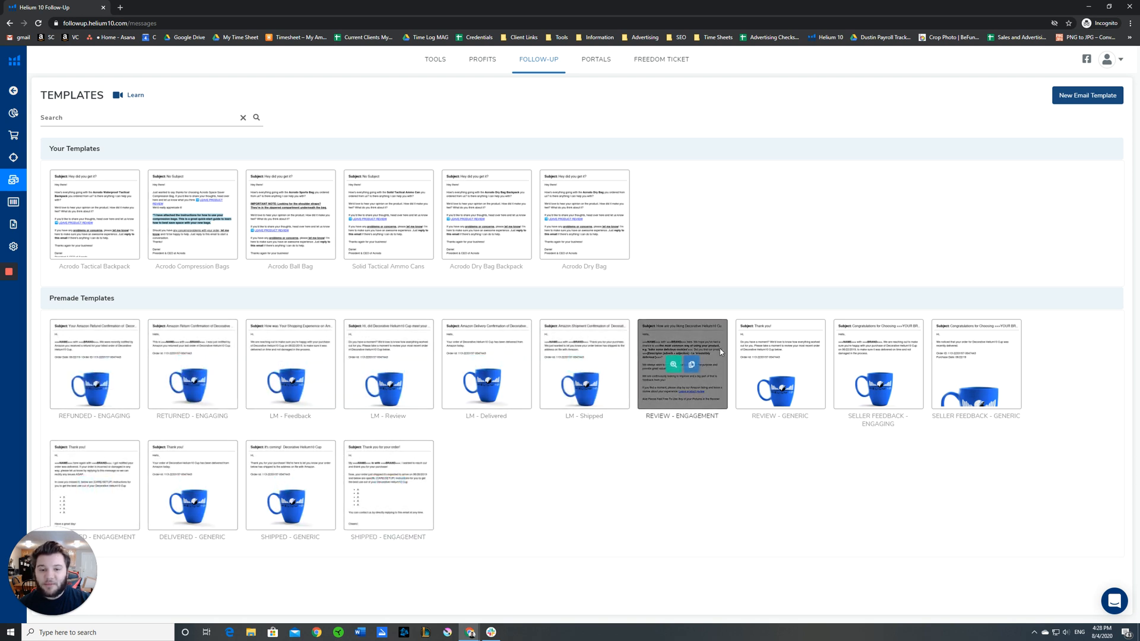
mouse_move(542, 523)
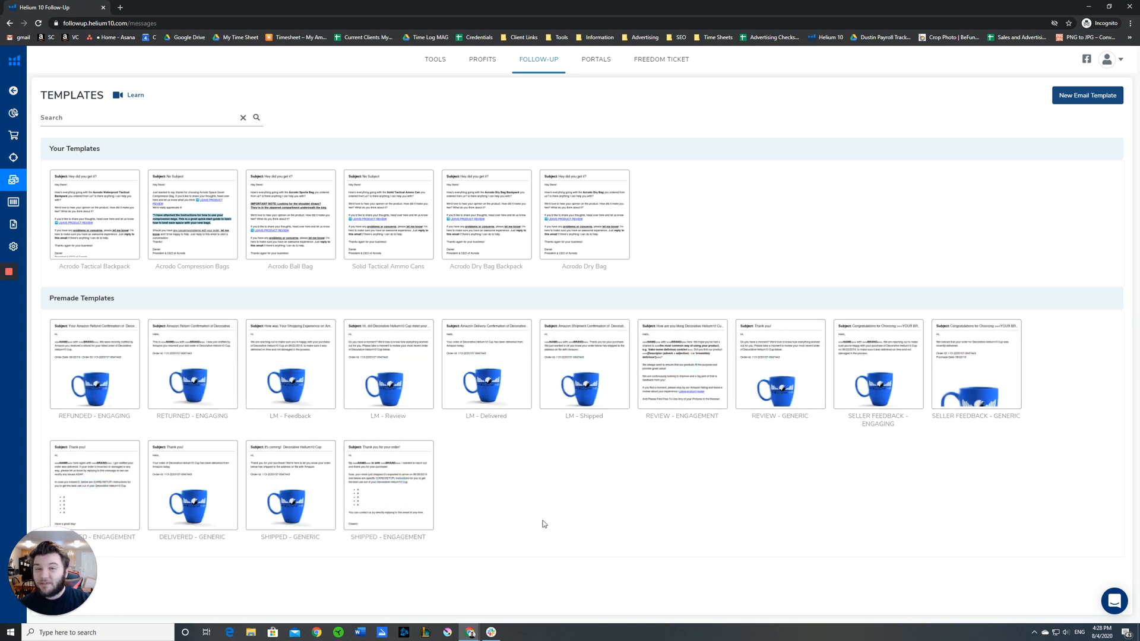
mouse_move(290, 364)
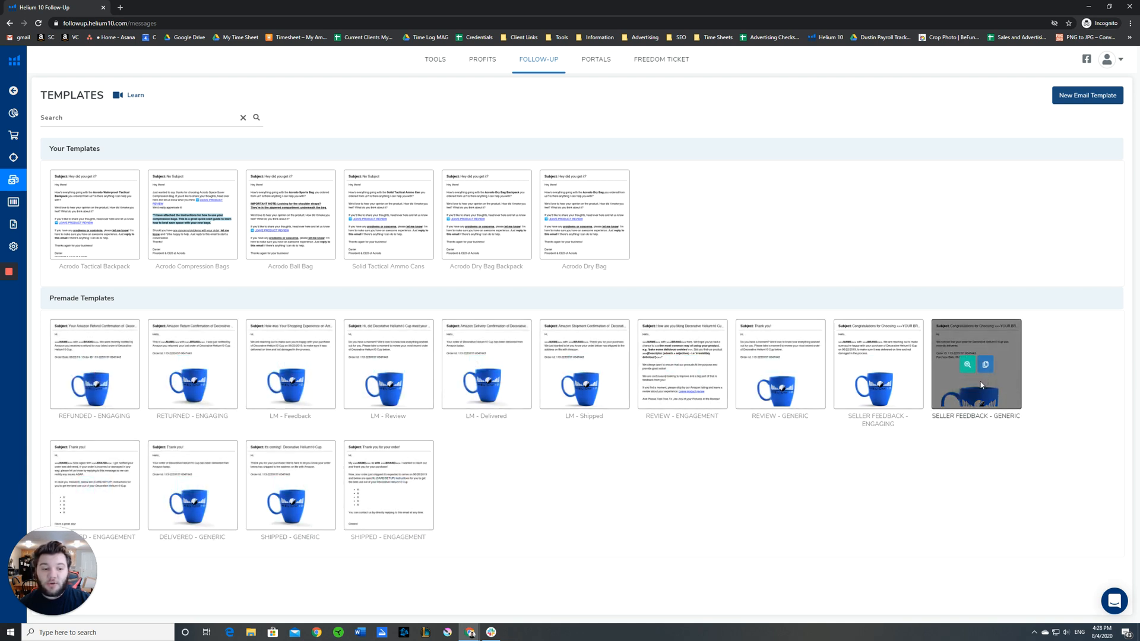
mouse_move(682, 486)
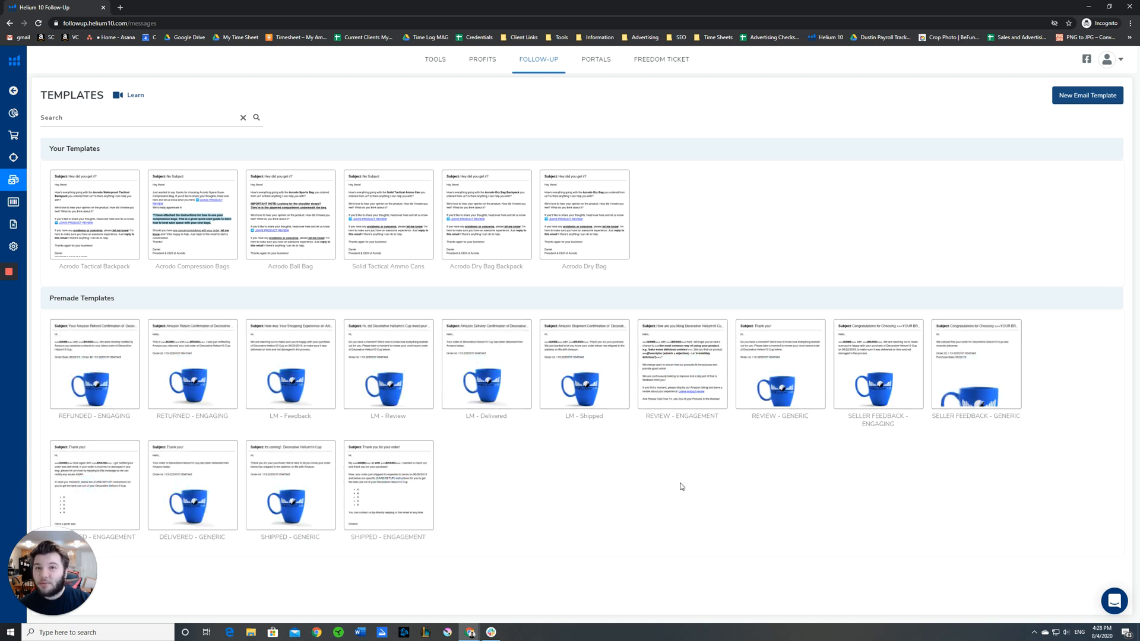
mouse_move(634, 500)
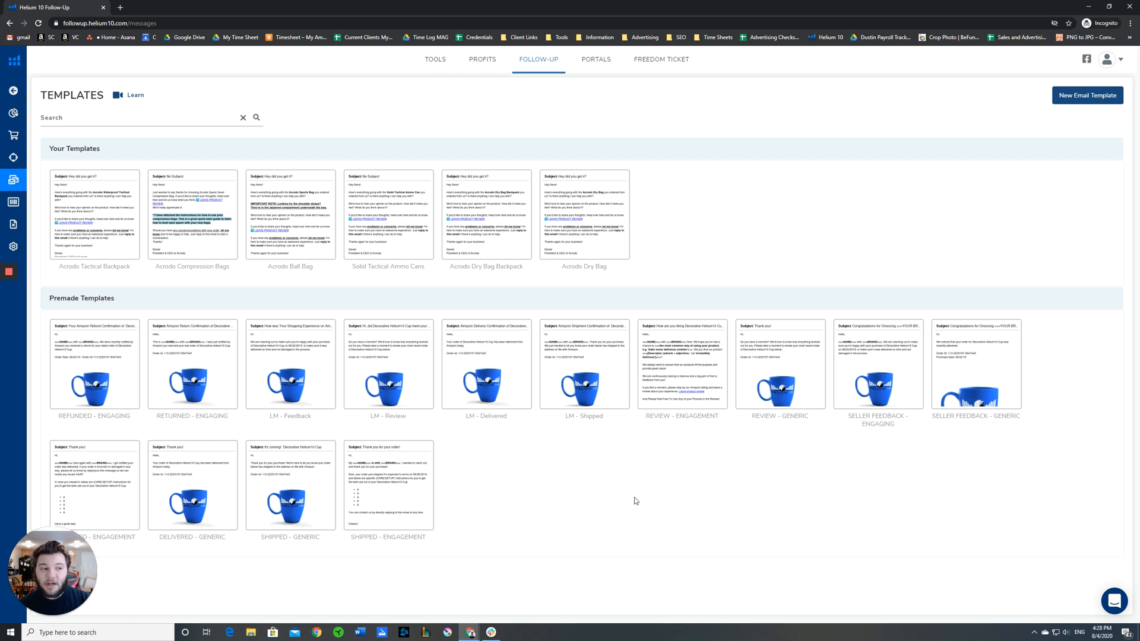
mouse_move(556, 436)
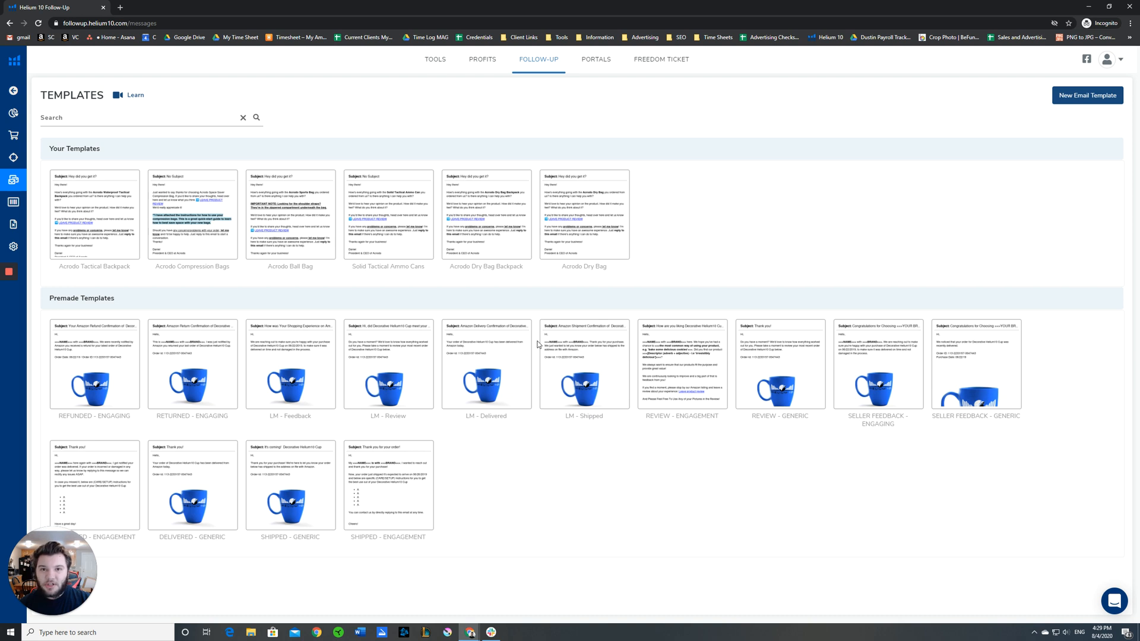
mouse_move(671, 486)
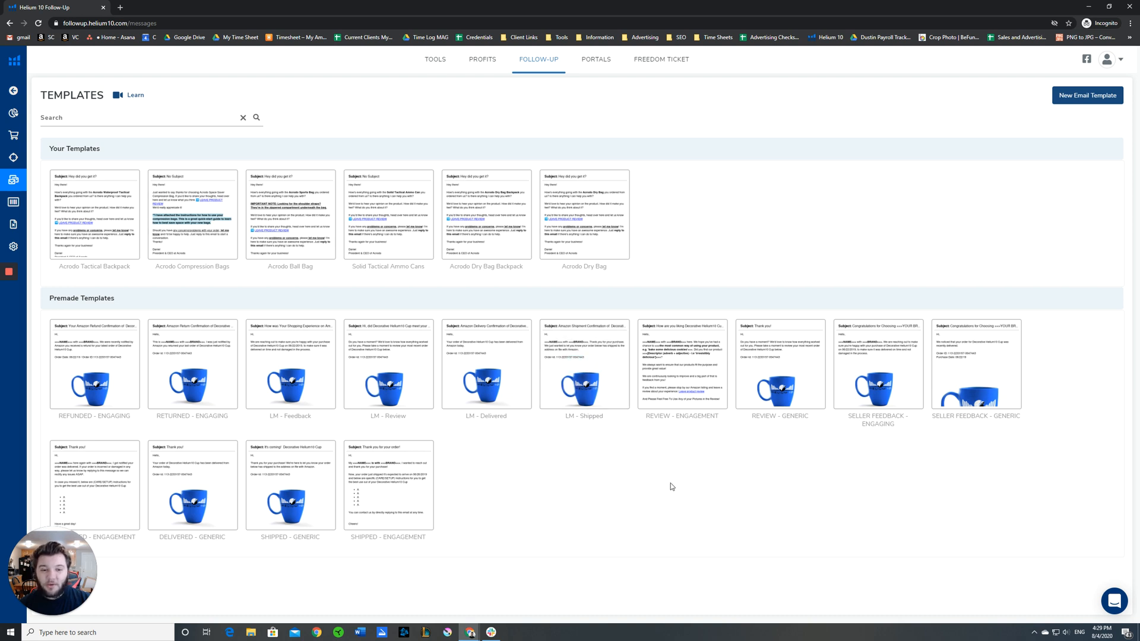
mouse_move(537, 435)
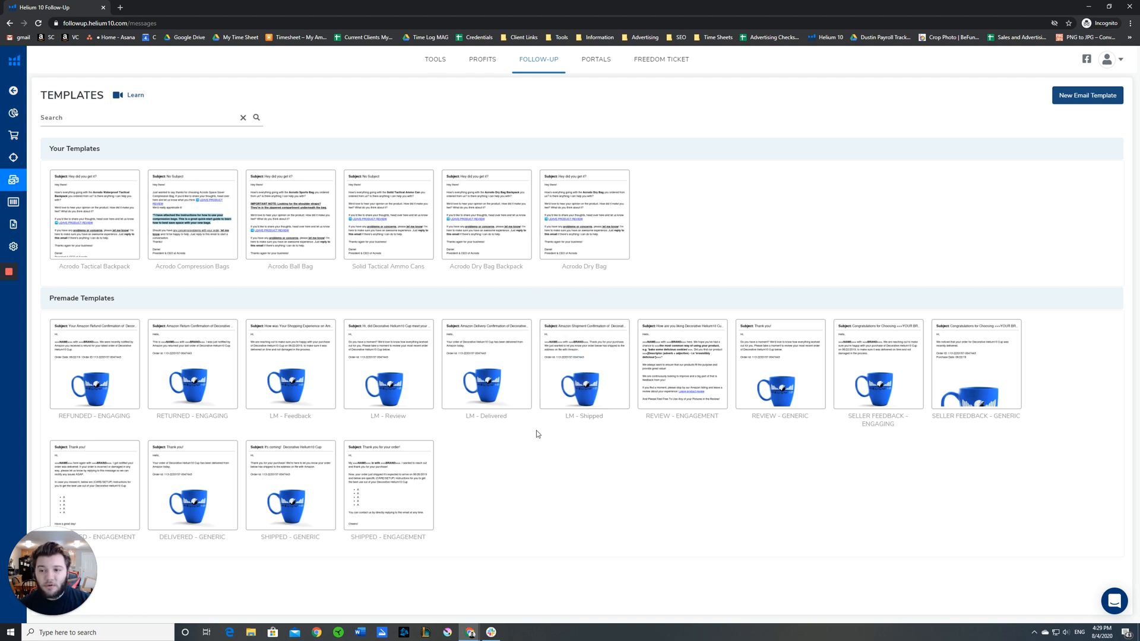
mouse_move(682, 513)
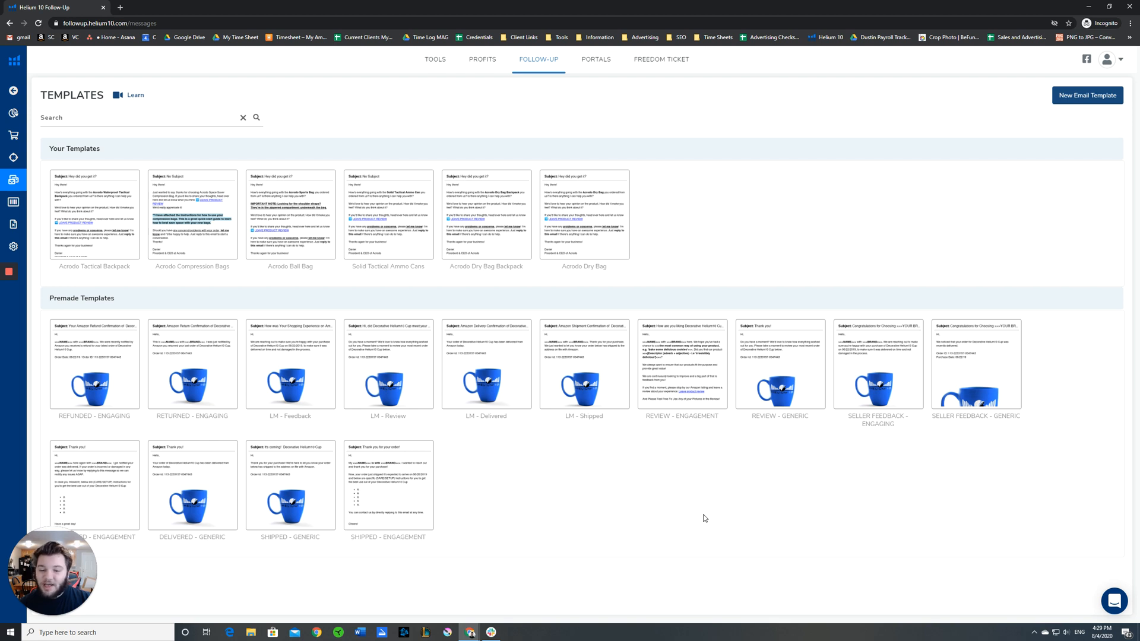
mouse_move(930, 353)
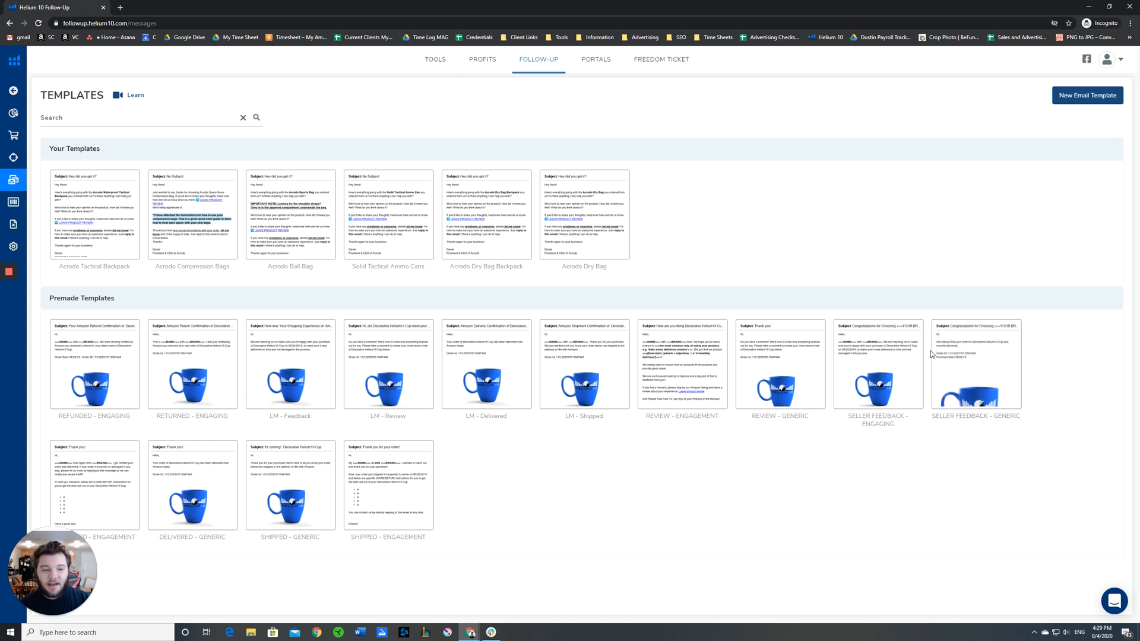
mouse_move(833, 517)
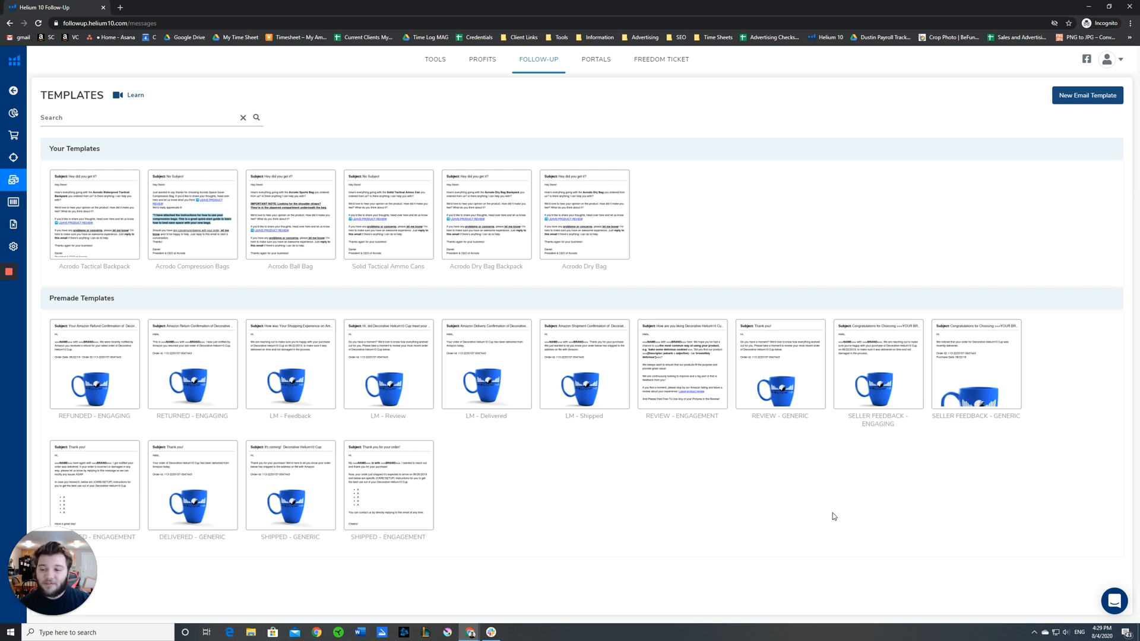
mouse_move(877, 365)
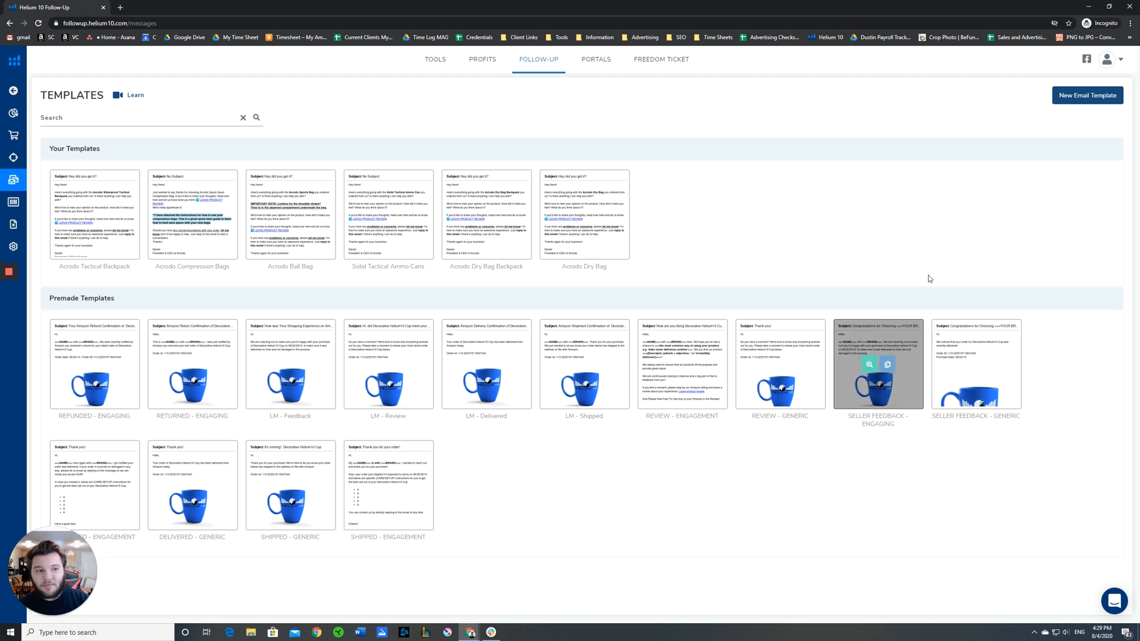
mouse_move(1086, 95)
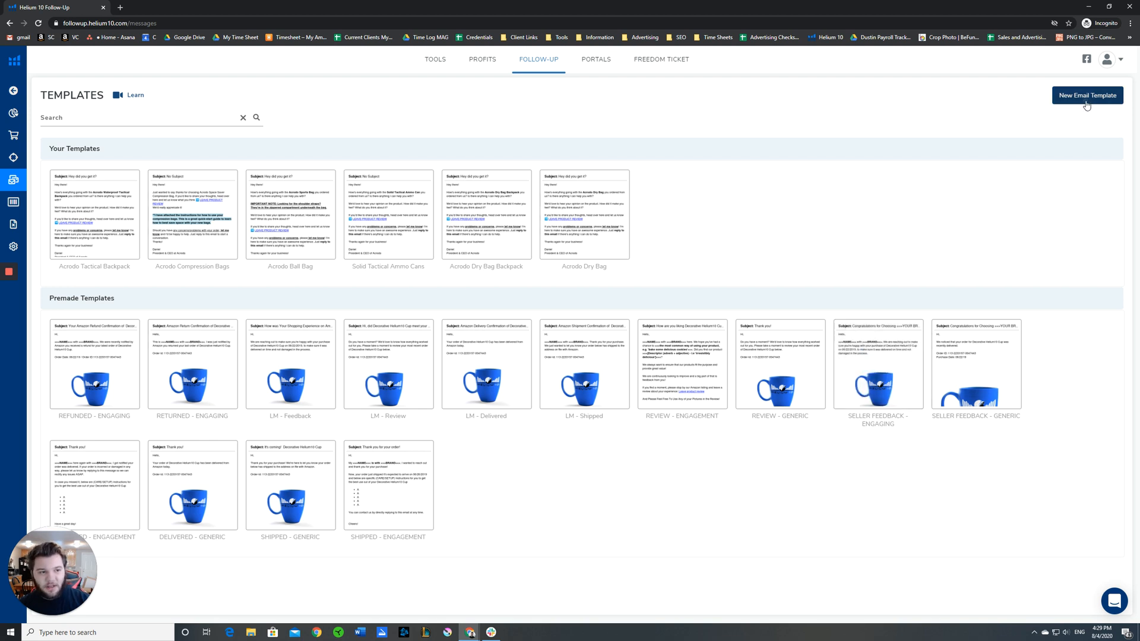
Step: Create a blank template with subject 'Thank You for Your Purchase of [[PRODUCT-SHORT-NAME]]'
left_click(1086, 95)
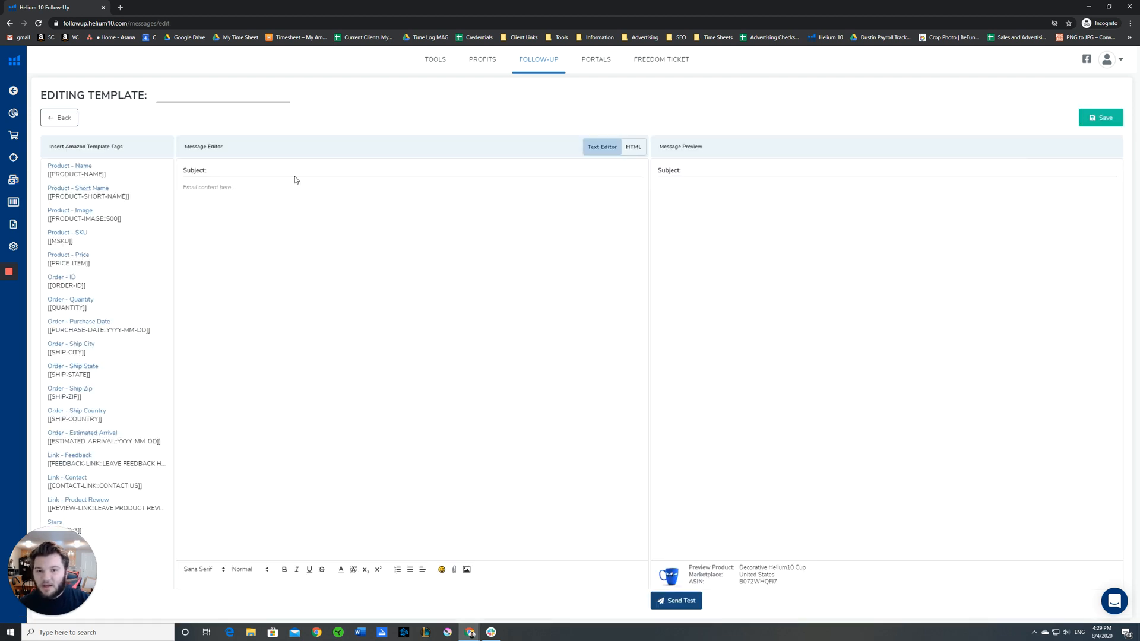
mouse_move(257, 194)
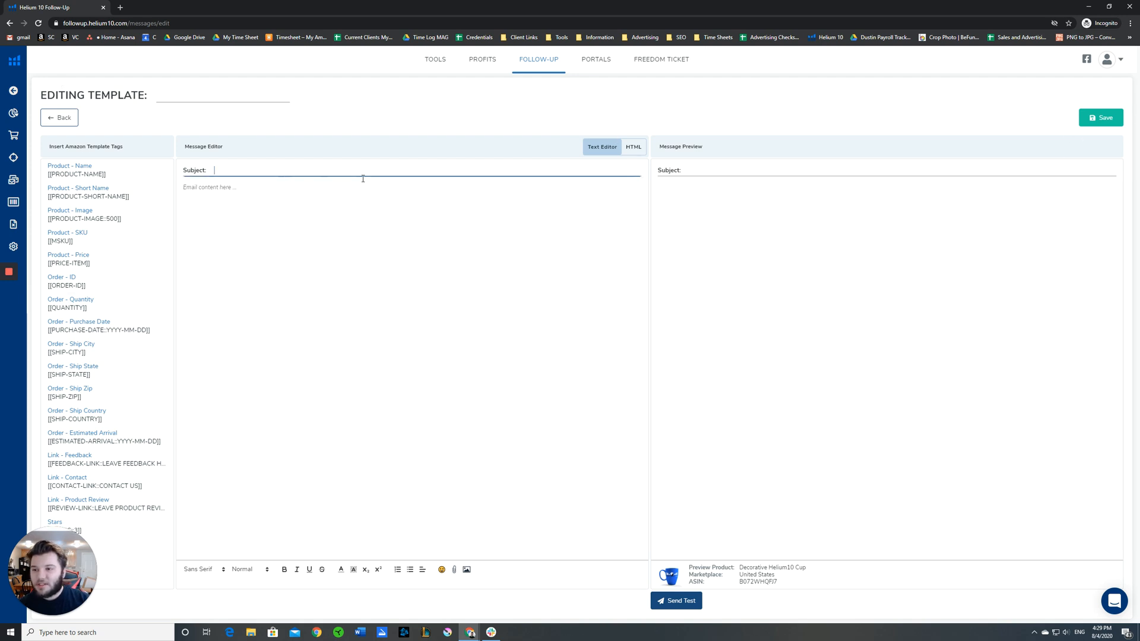
type("Thank You for")
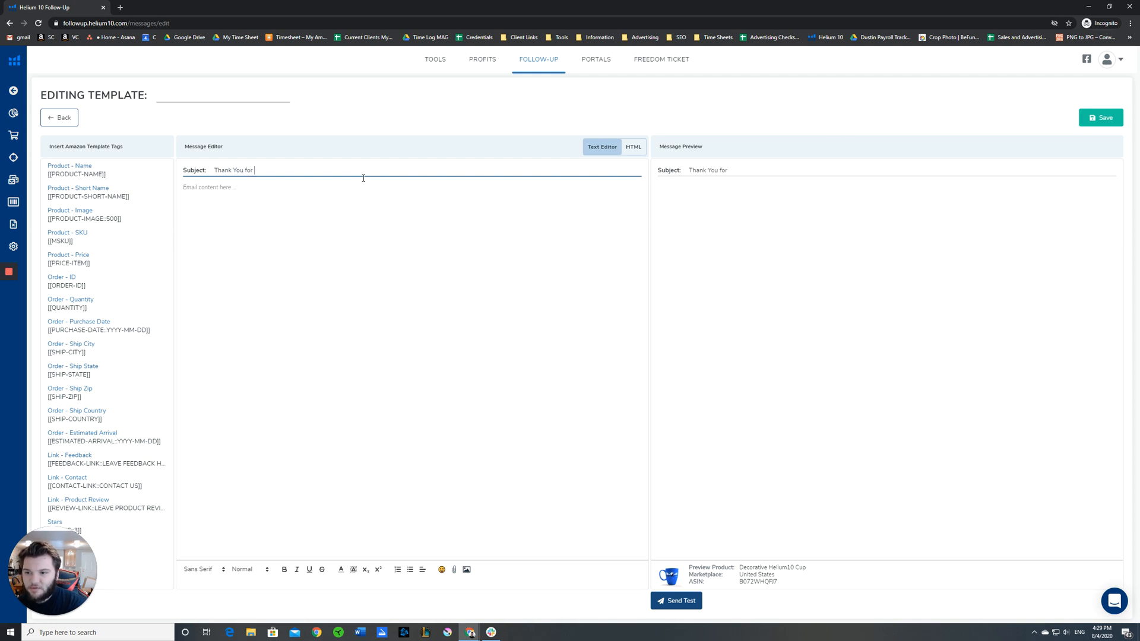
type("Your Purchase of")
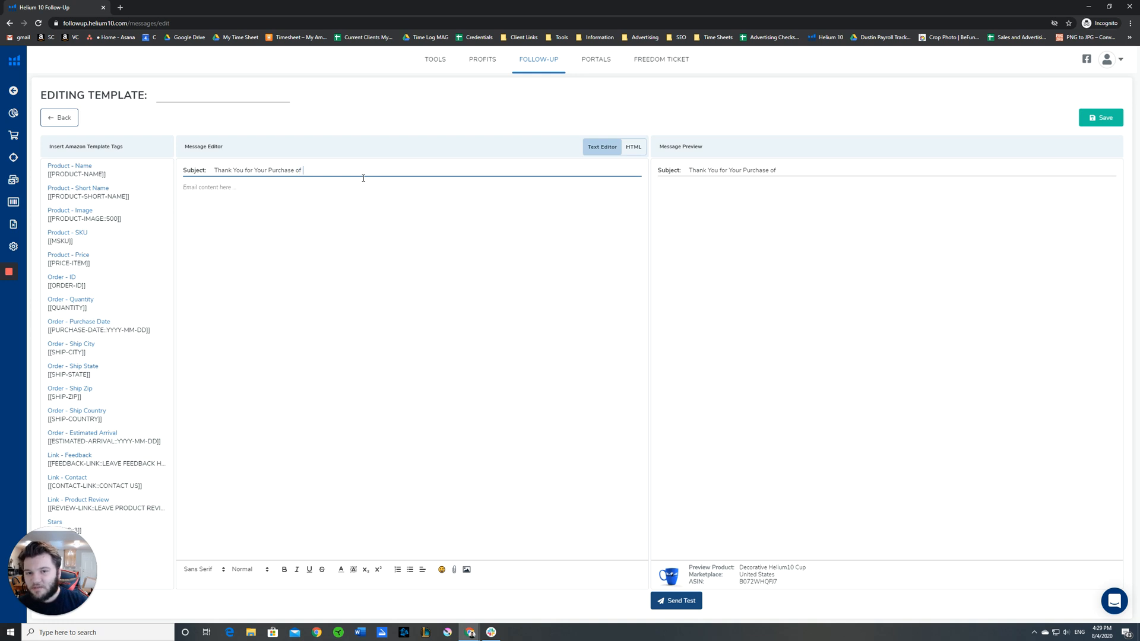
mouse_move(435, 270)
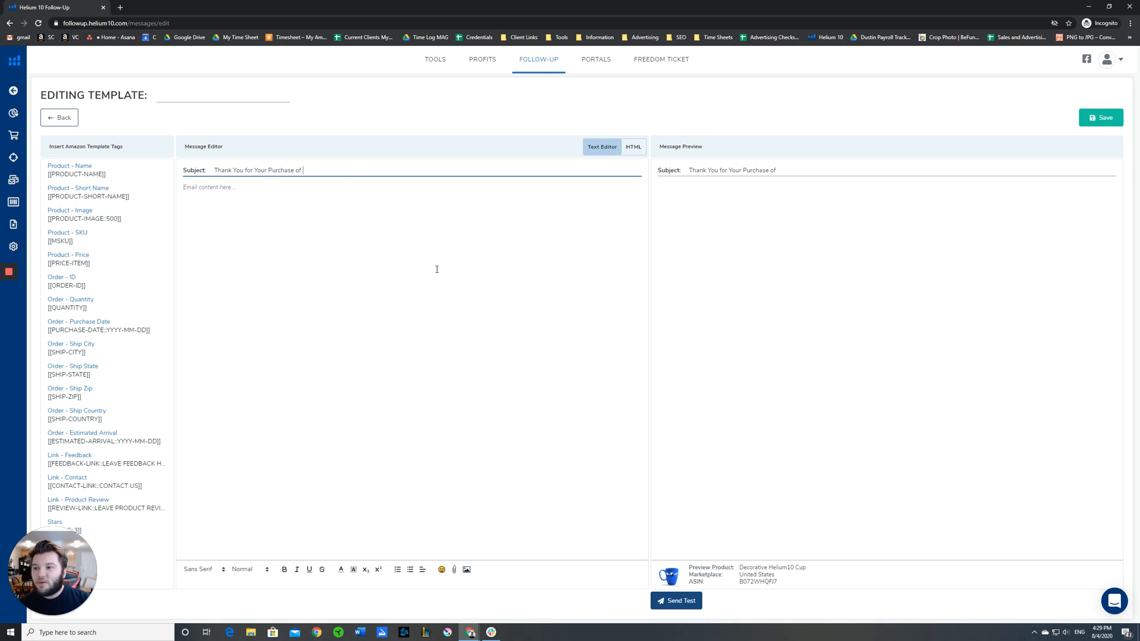
mouse_move(234, 213)
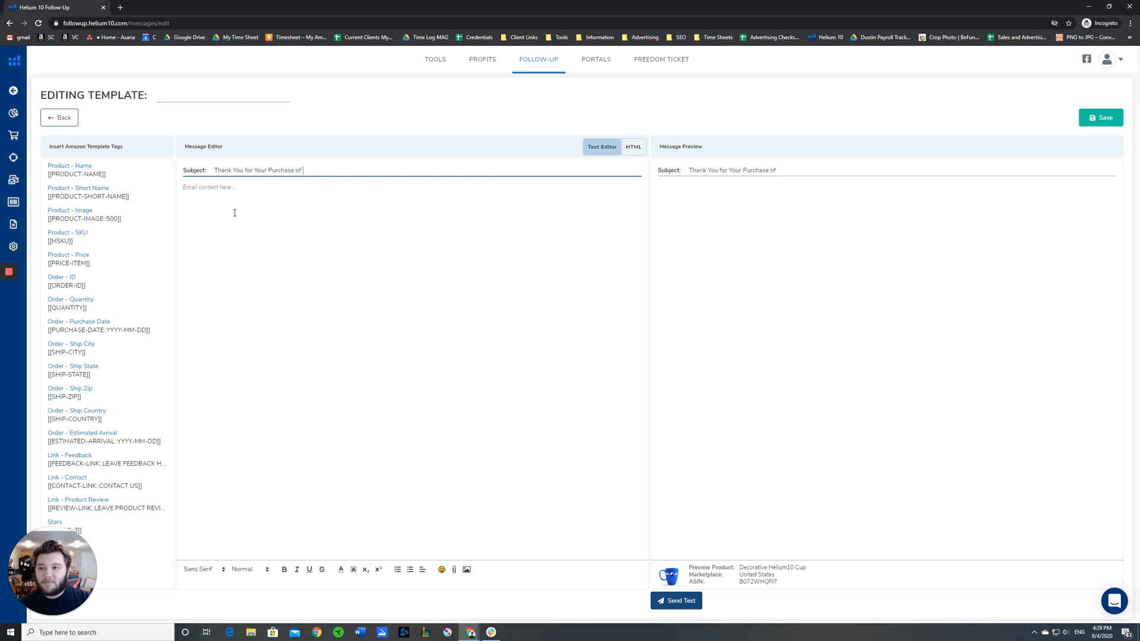
mouse_move(456, 295)
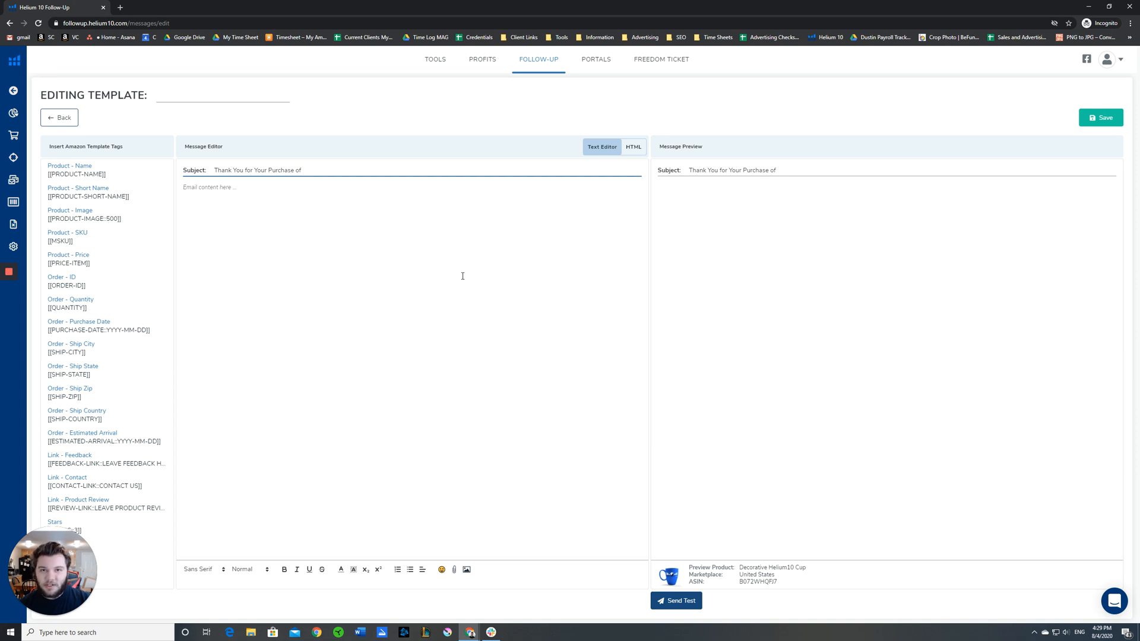
mouse_move(149, 174)
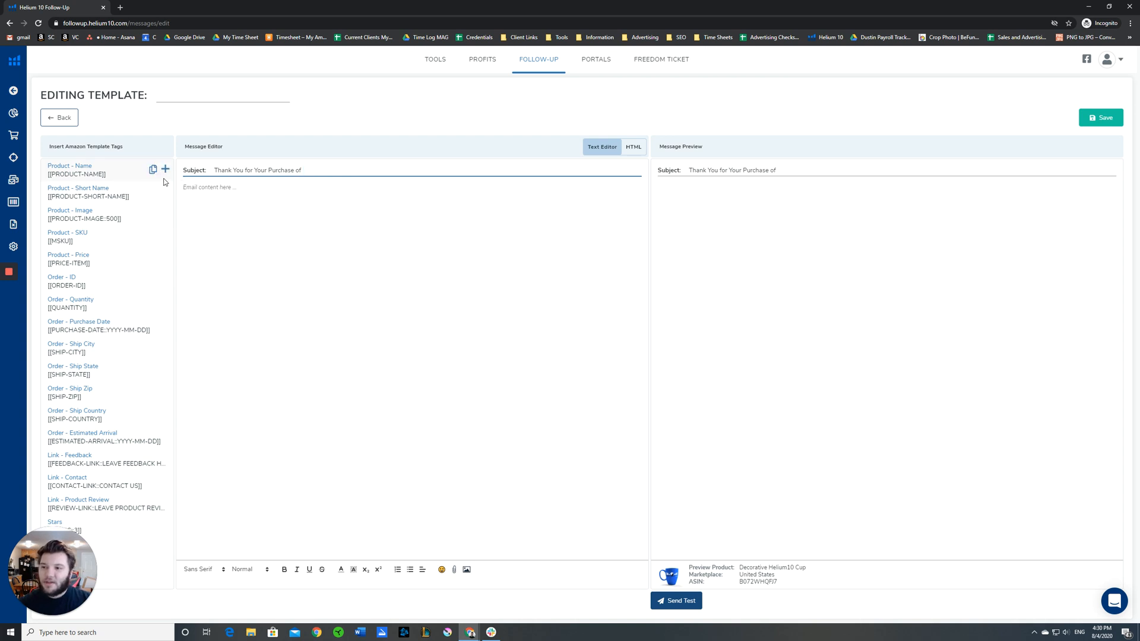
mouse_move(376, 276)
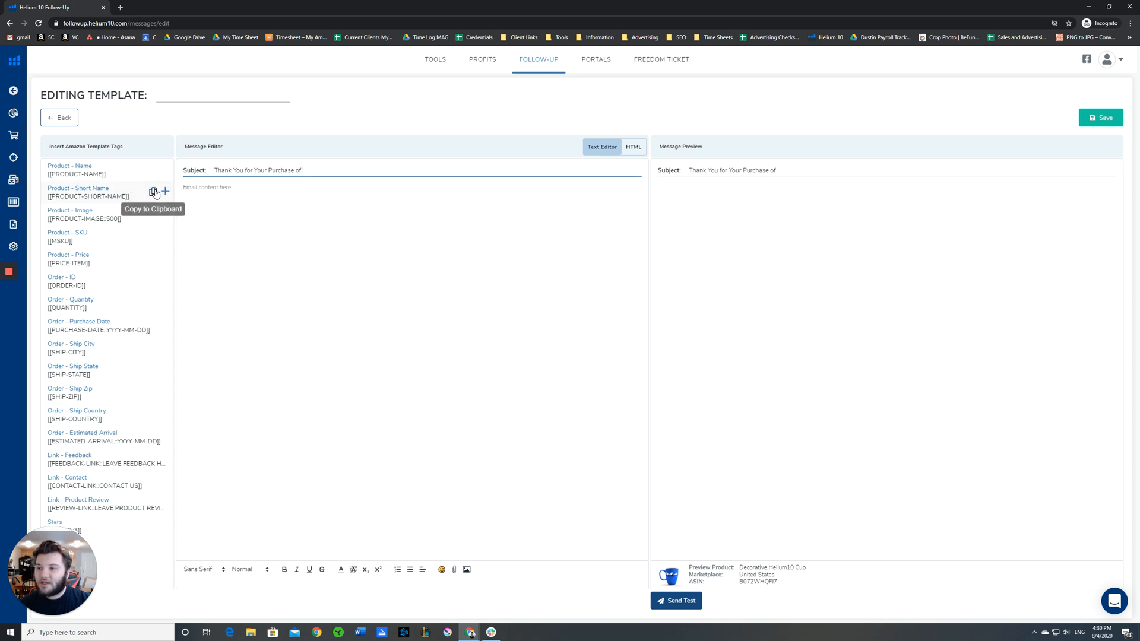
left_click(164, 192)
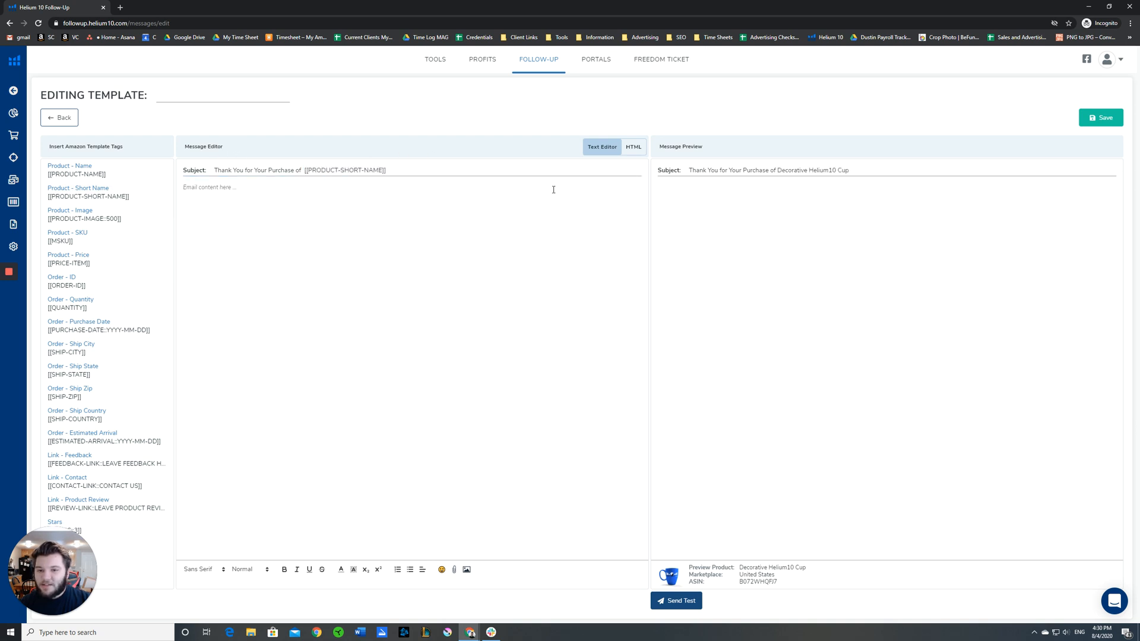
mouse_move(492, 128)
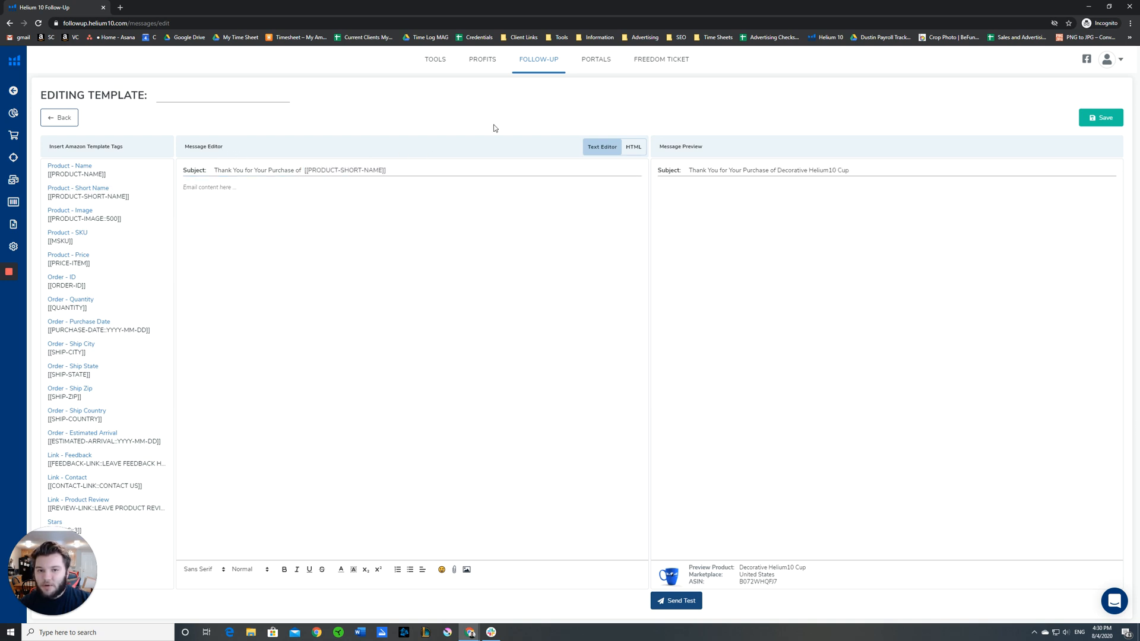
mouse_move(1070, 162)
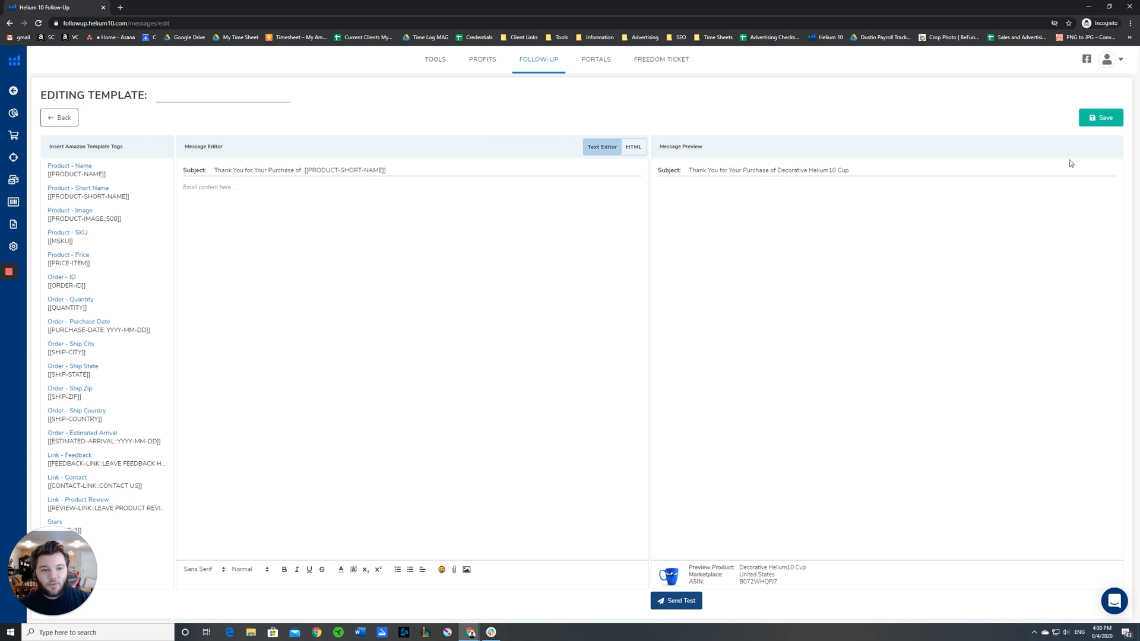
mouse_move(959, 503)
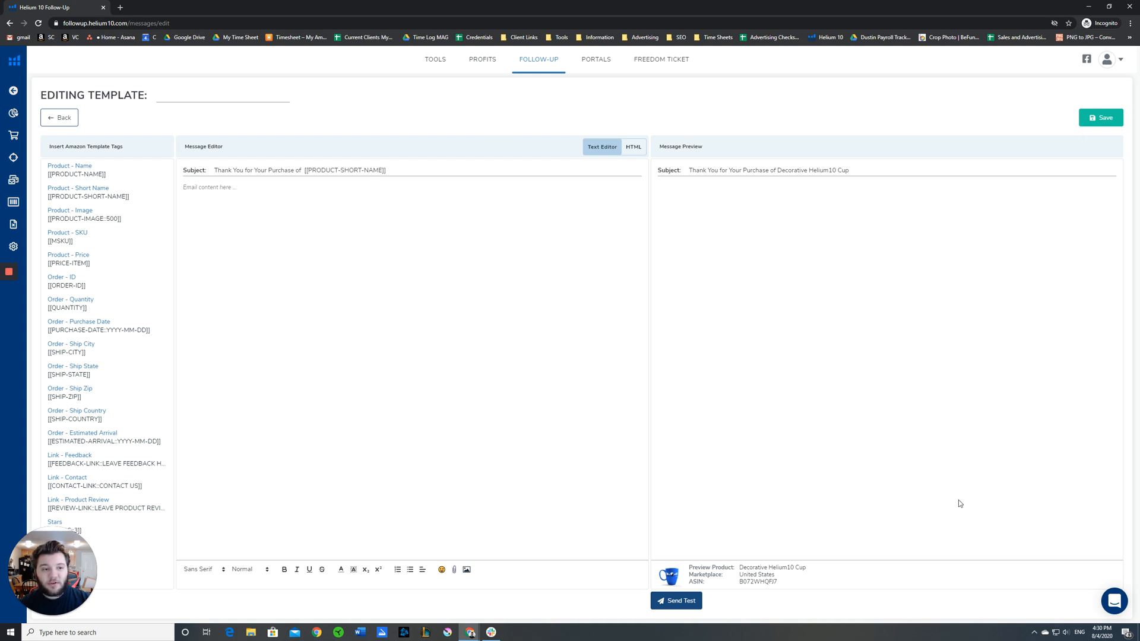
mouse_move(794, 153)
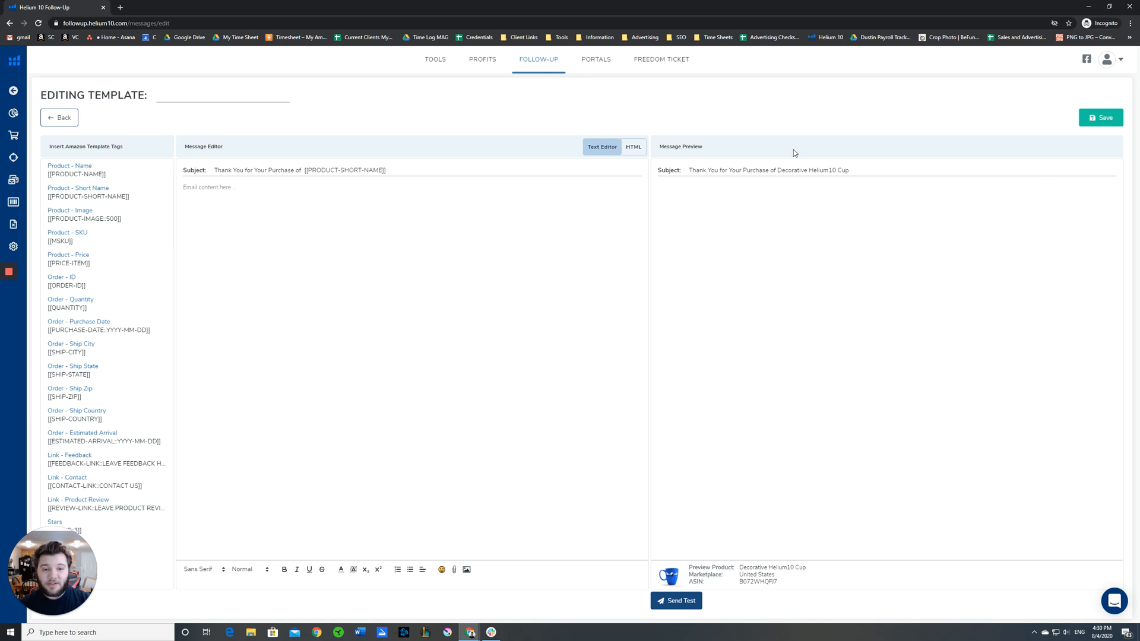
mouse_move(941, 260)
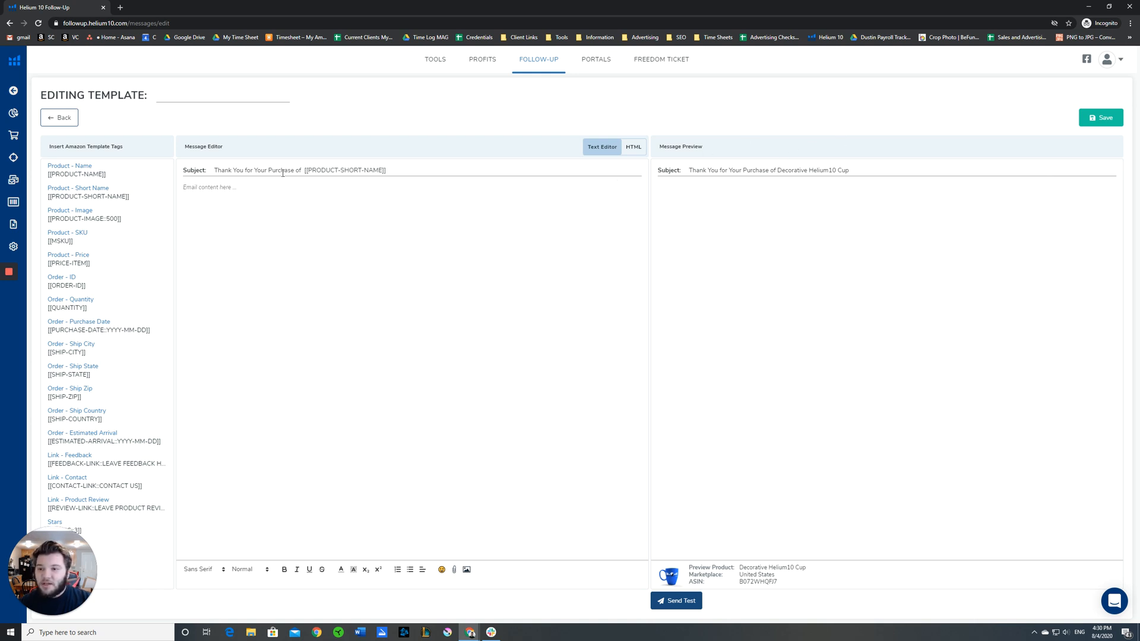
mouse_move(790, 174)
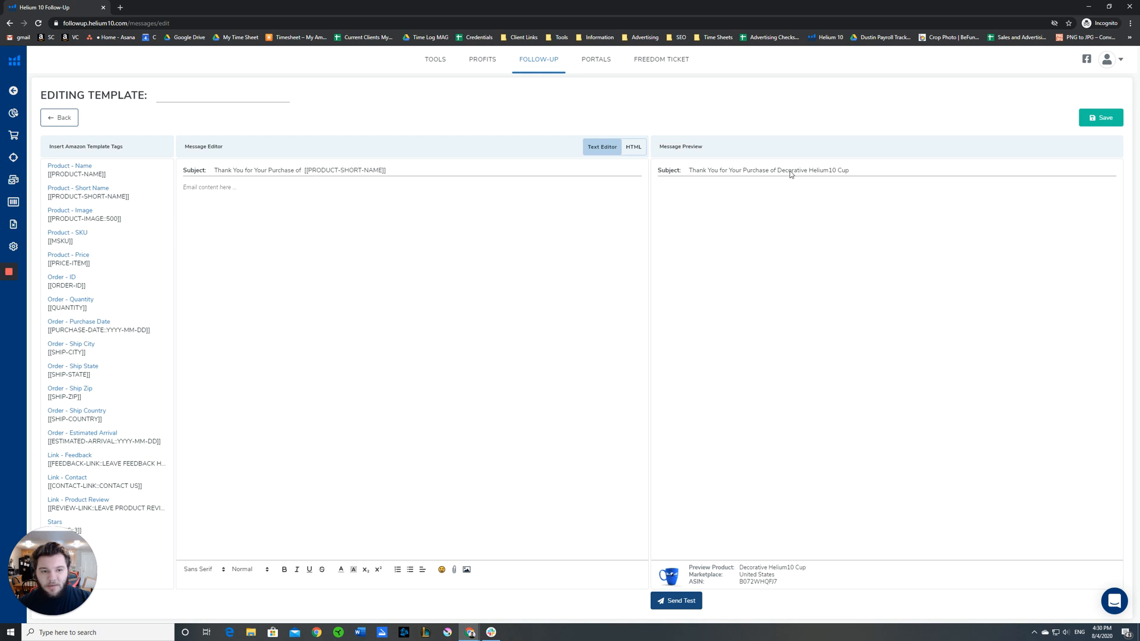
mouse_move(817, 181)
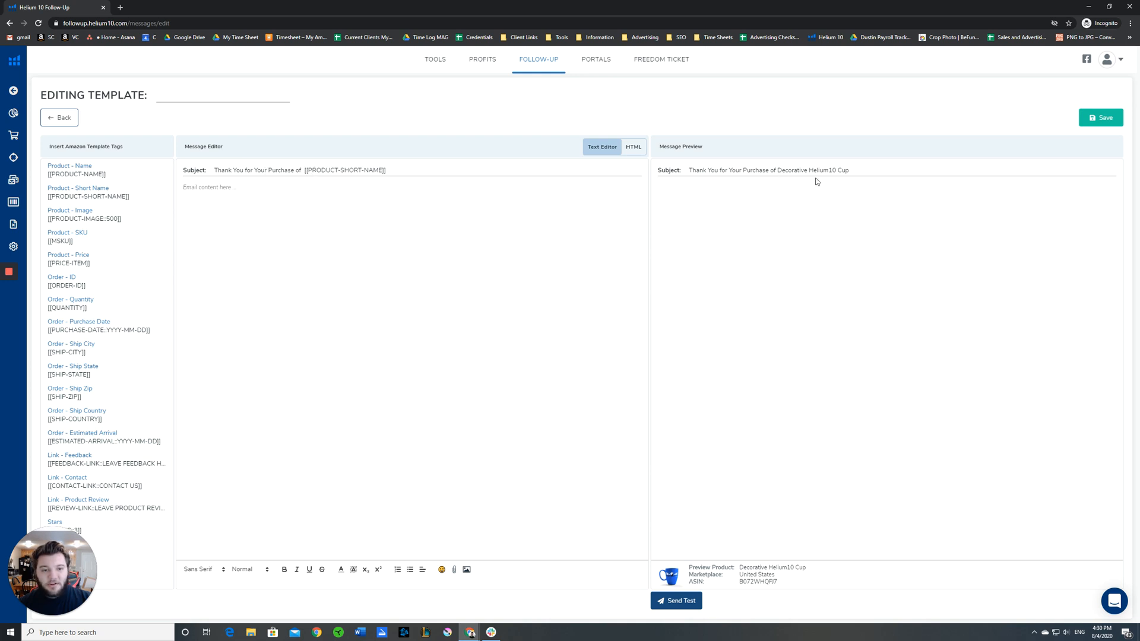
mouse_move(906, 259)
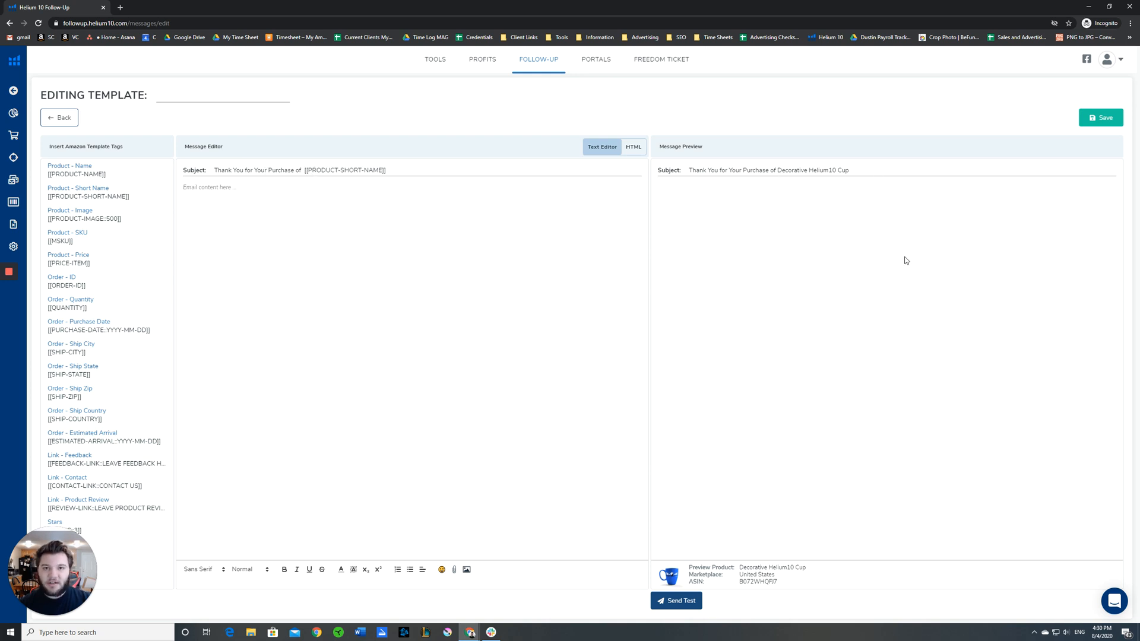
mouse_move(775, 300)
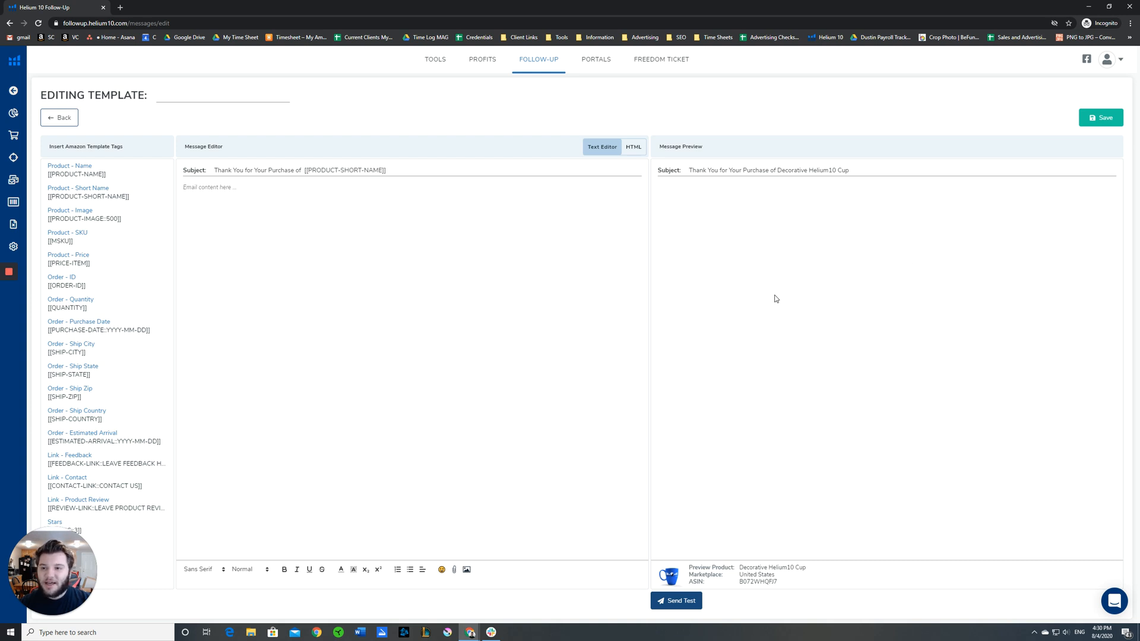
mouse_move(393, 85)
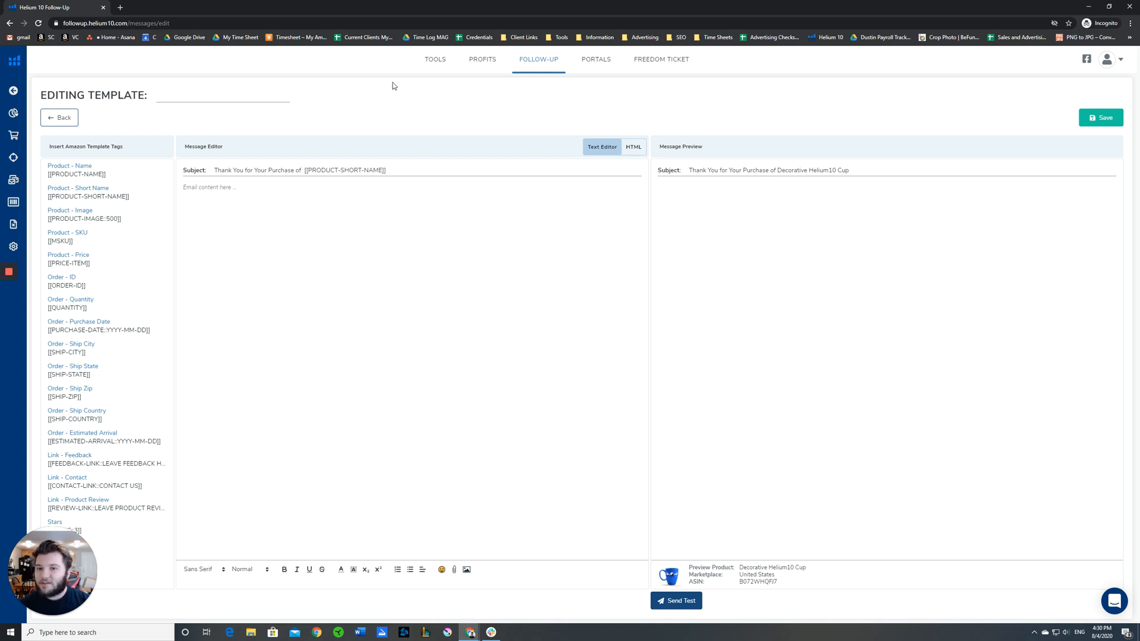
mouse_move(683, 223)
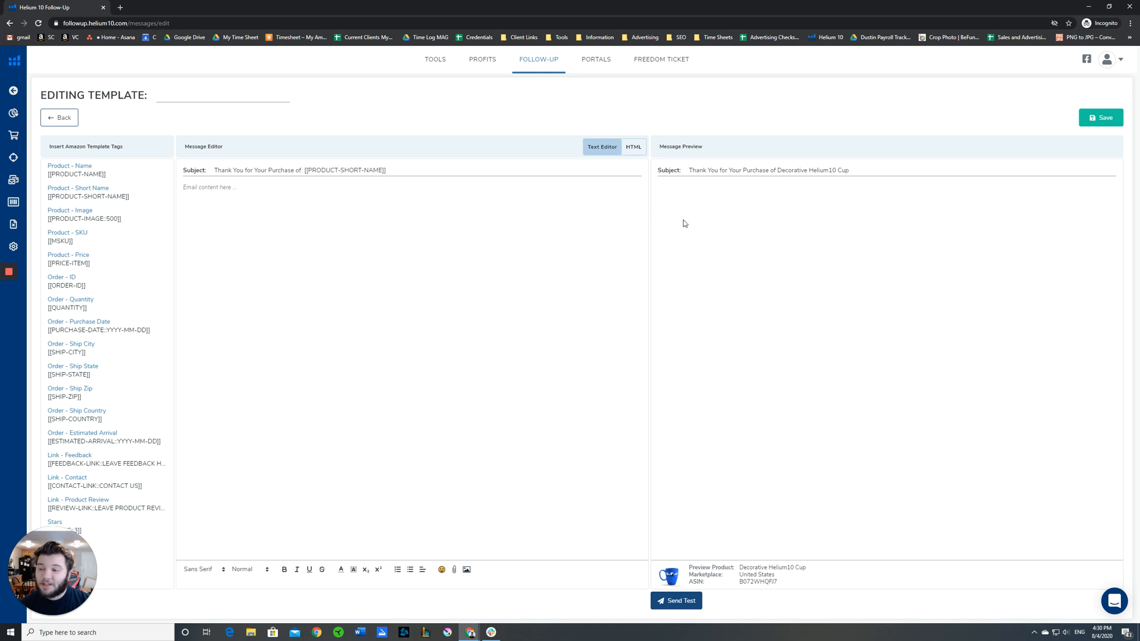
mouse_move(107, 149)
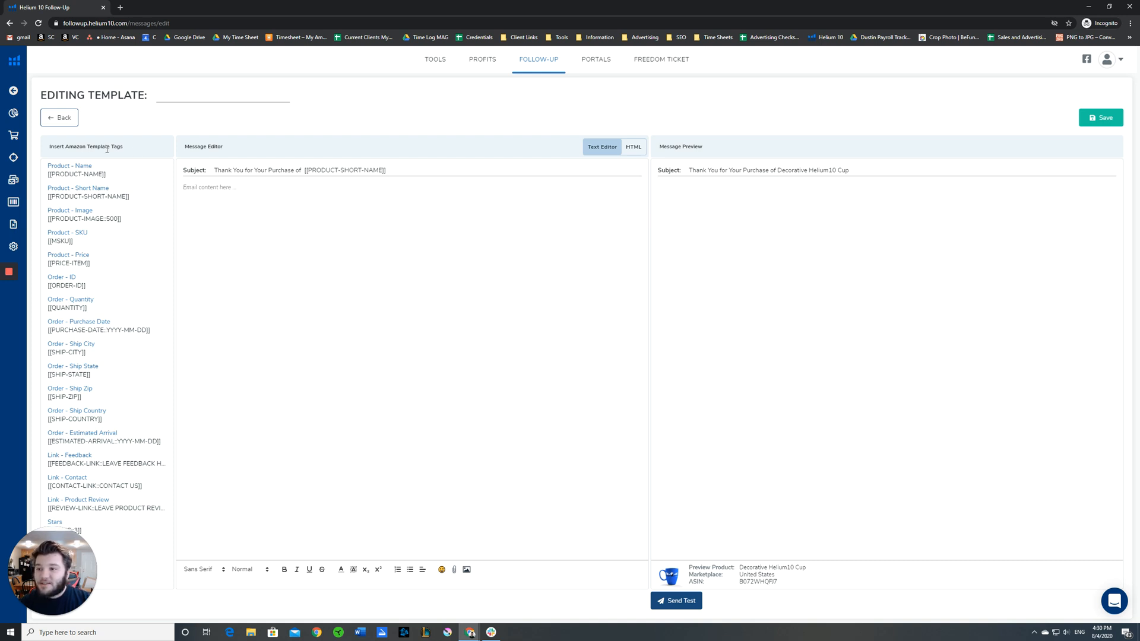
double_click(86, 146)
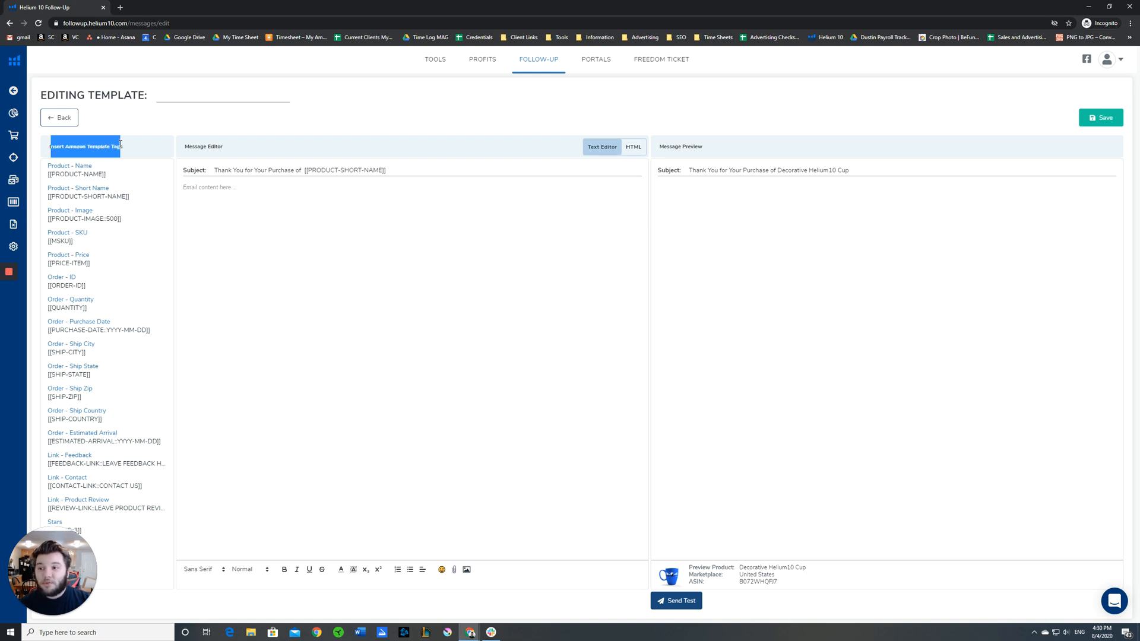
mouse_move(304, 203)
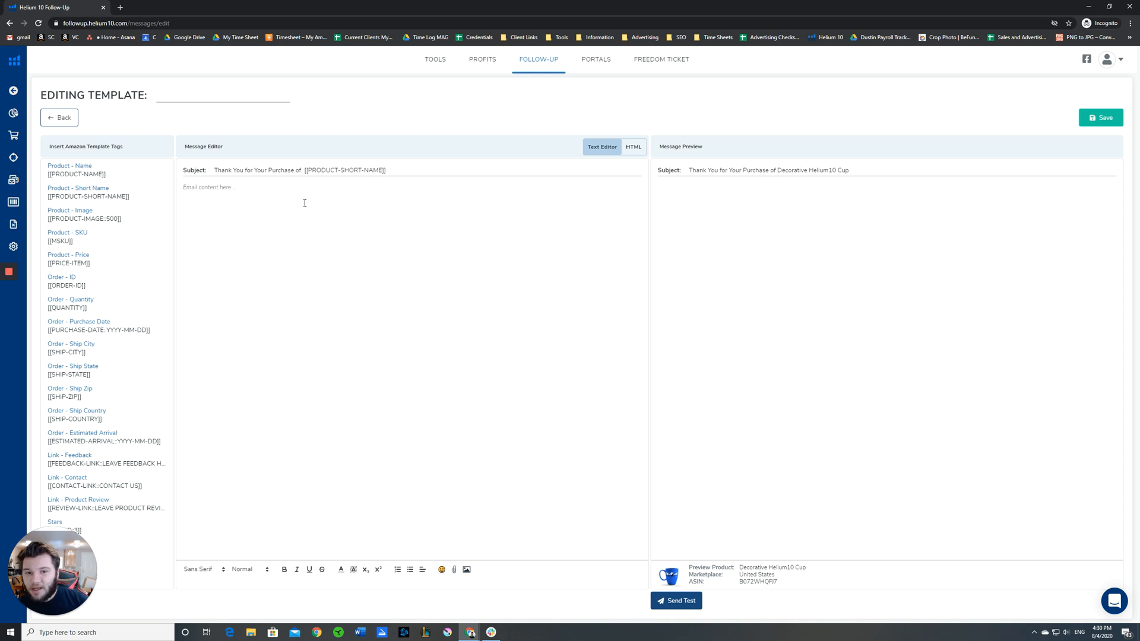
mouse_move(399, 292)
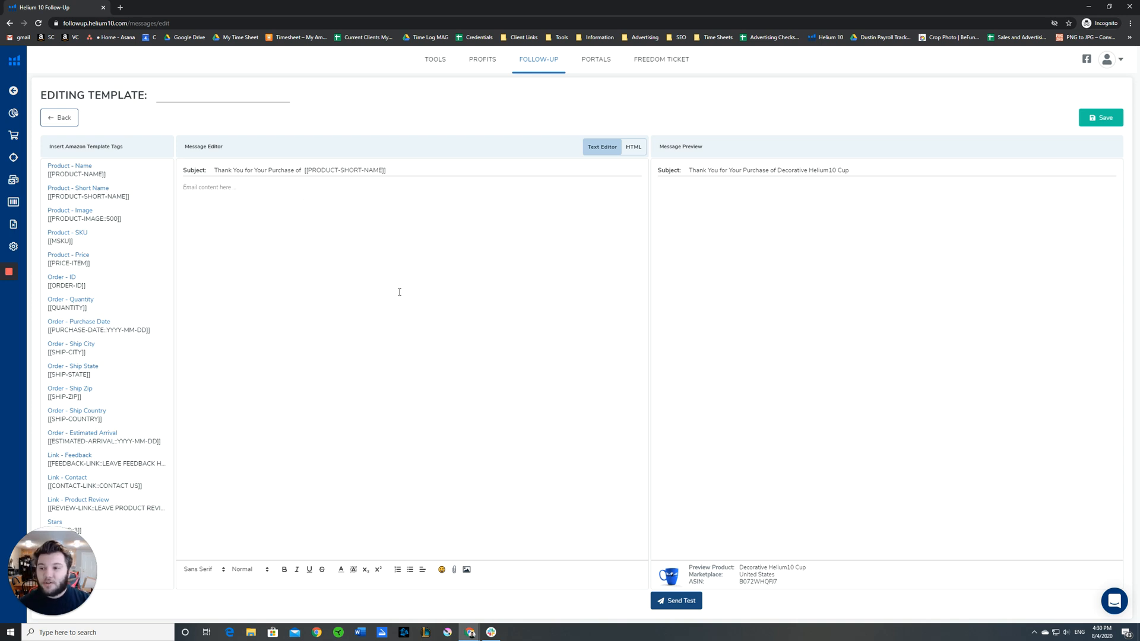
mouse_move(165, 214)
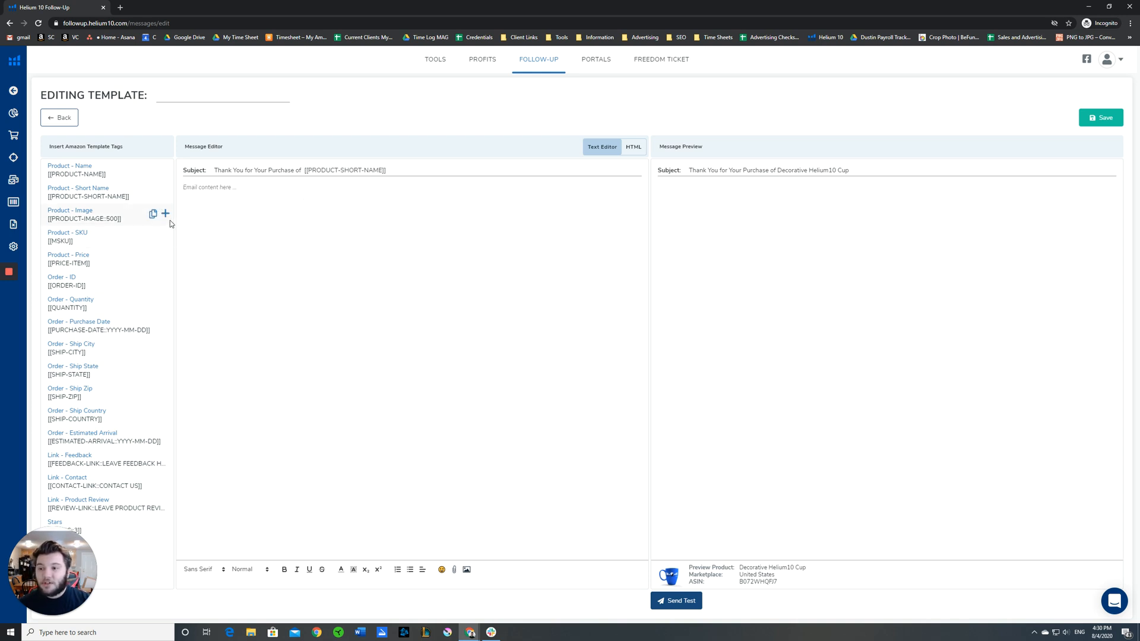
Step: Insert the Product Image tag into the body and change its size from 500 to 250
left_click(165, 212)
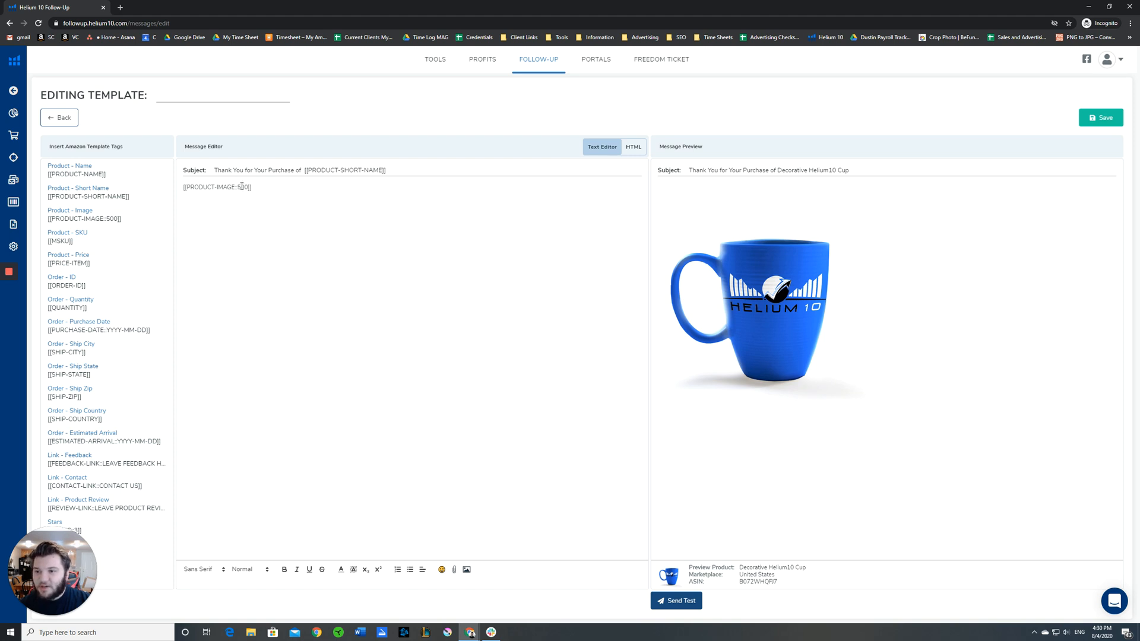
double_click(242, 186)
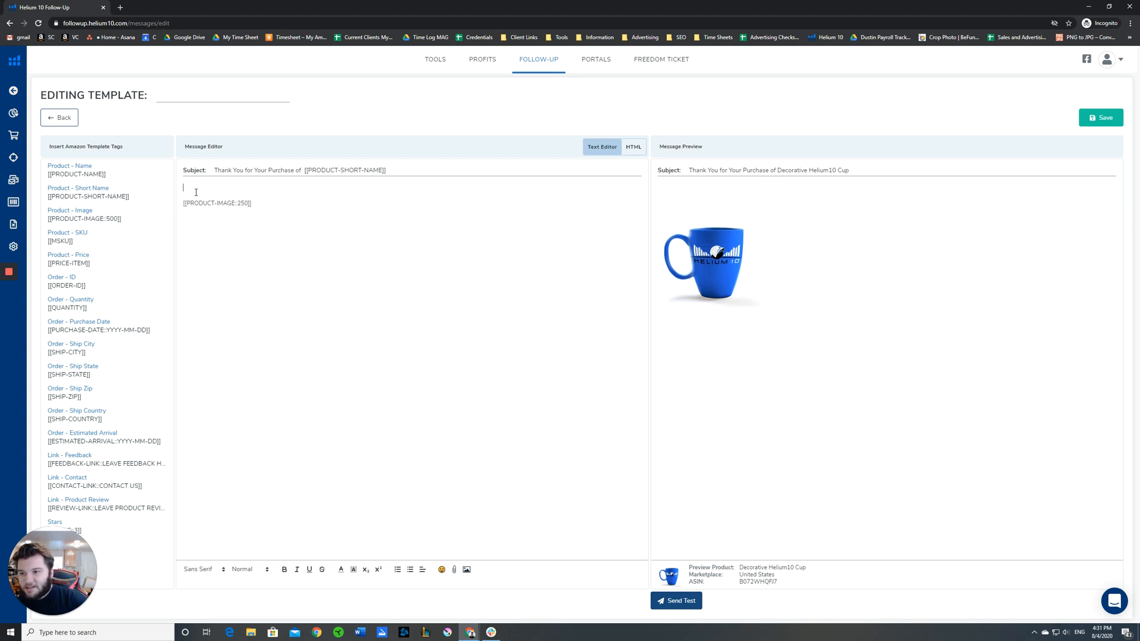
Step: Add a 'Hello,' greeting, then insert the Order Purchase Date and Feedback Link tags
type("Heloo")
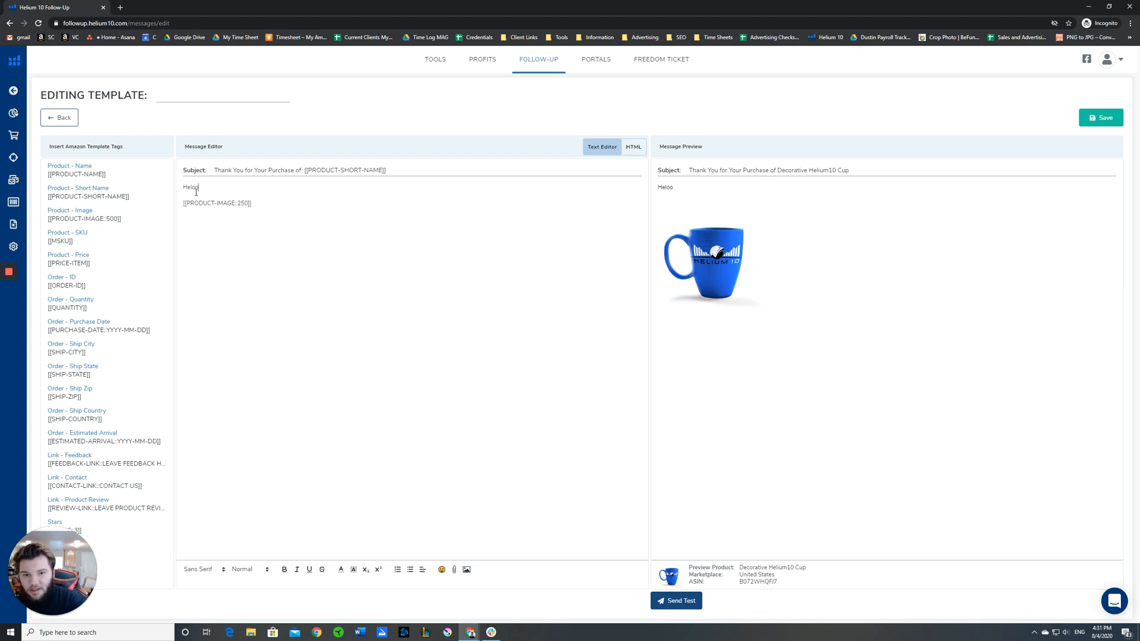
type("Hello,")
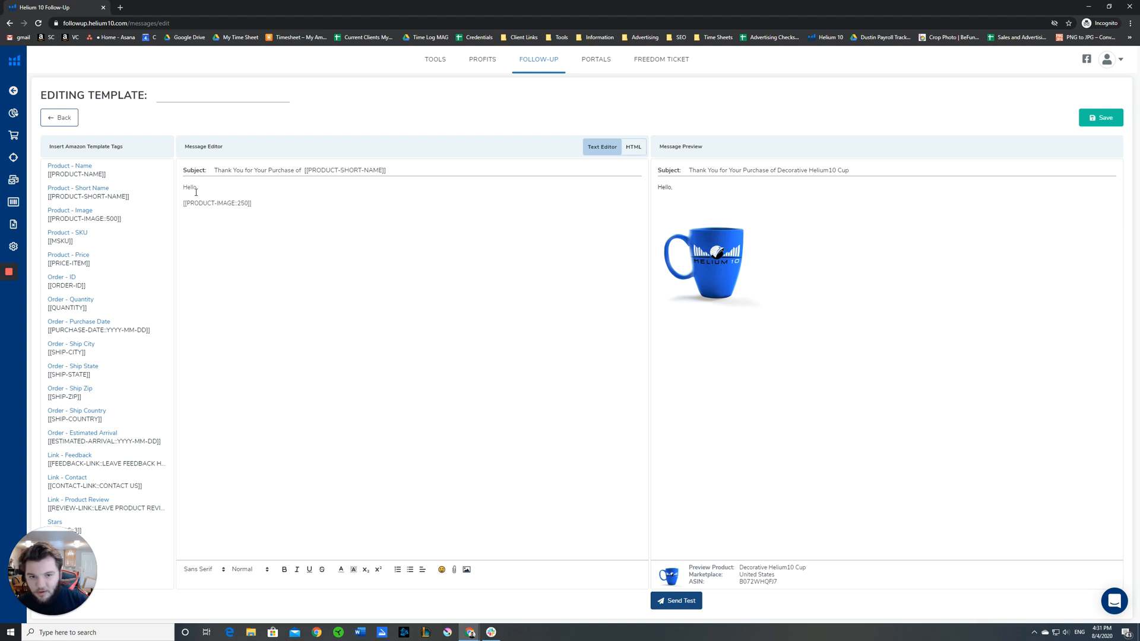
mouse_move(364, 265)
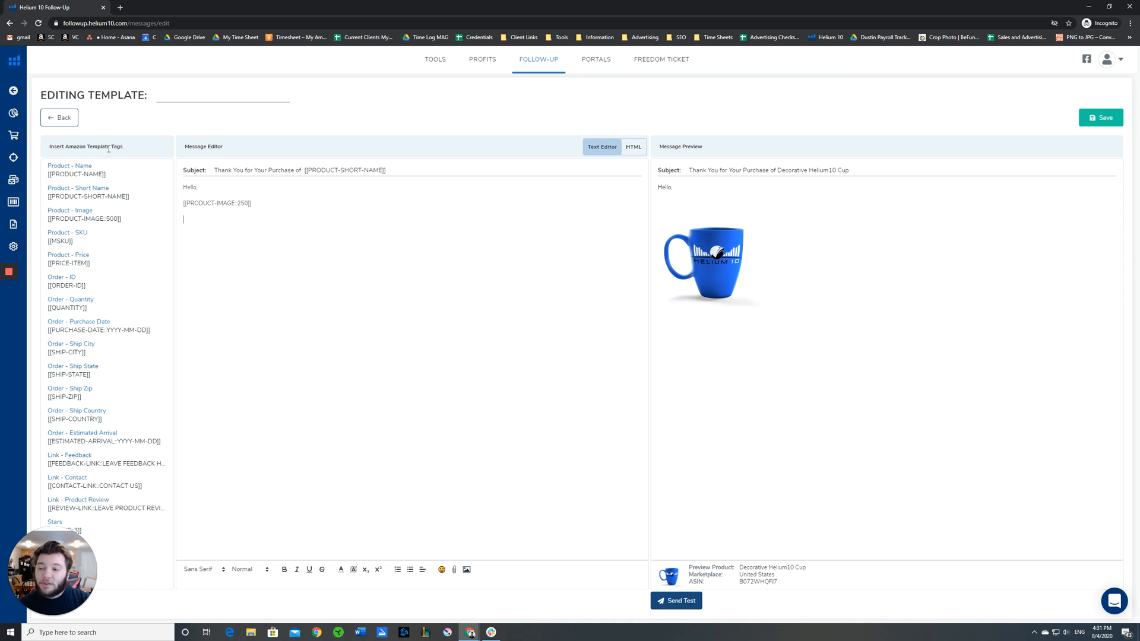
mouse_move(120, 323)
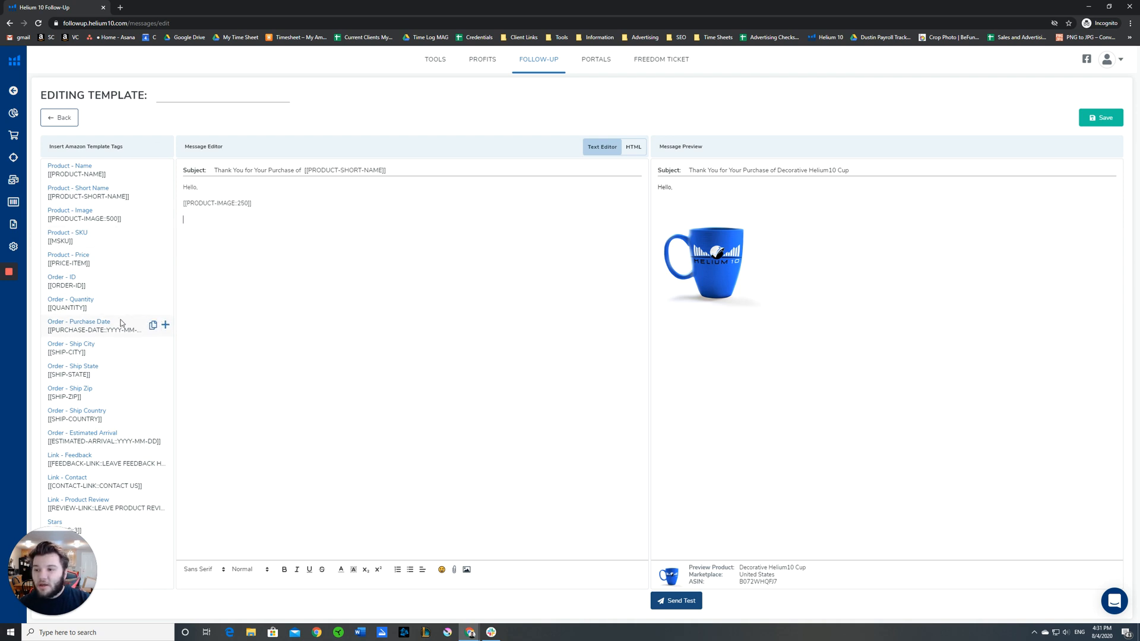
left_click(163, 325)
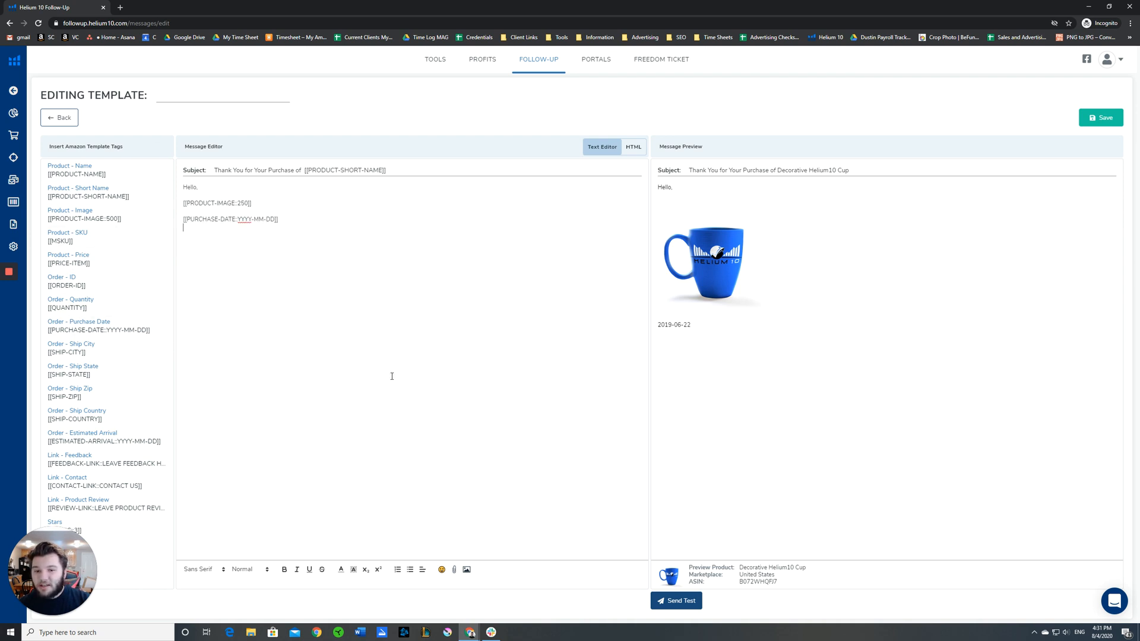
mouse_move(675, 323)
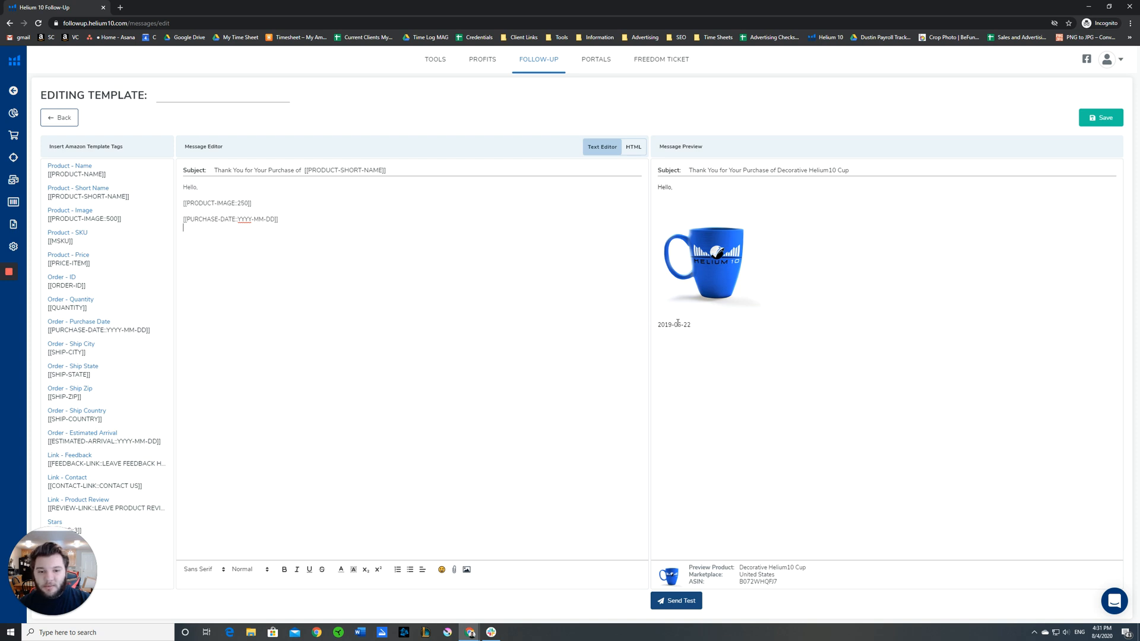
mouse_move(691, 353)
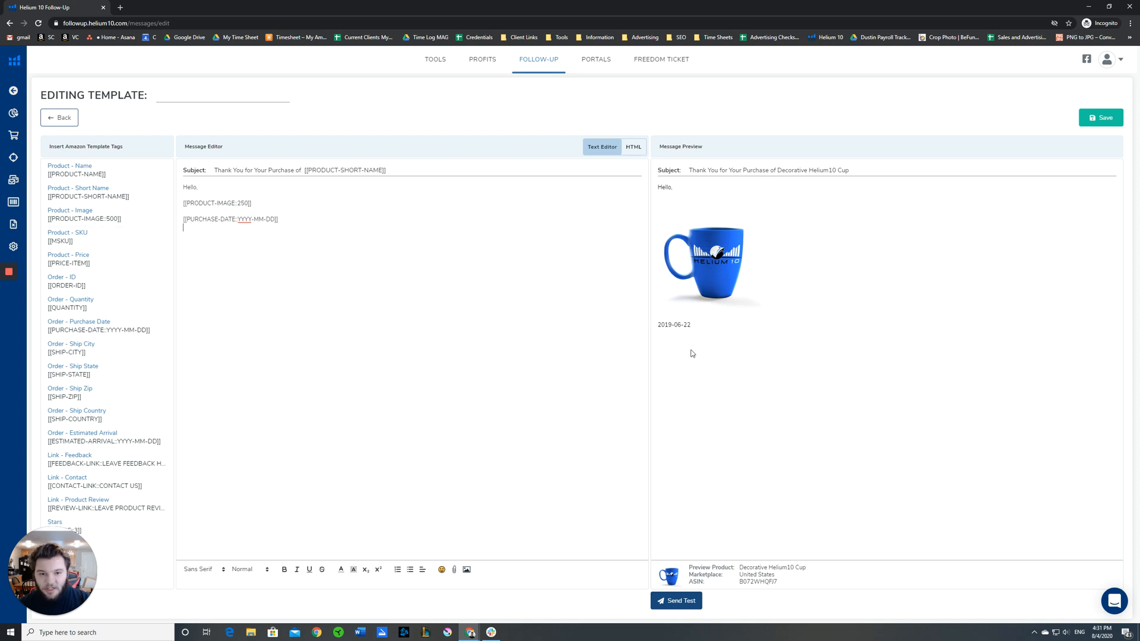
mouse_move(156, 282)
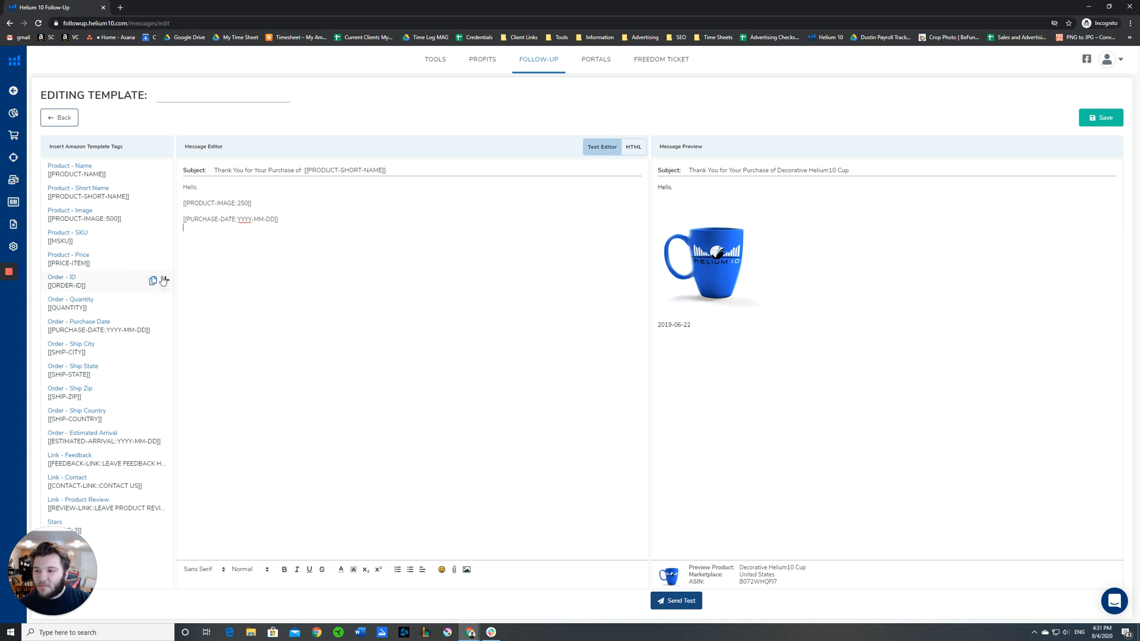
mouse_move(133, 505)
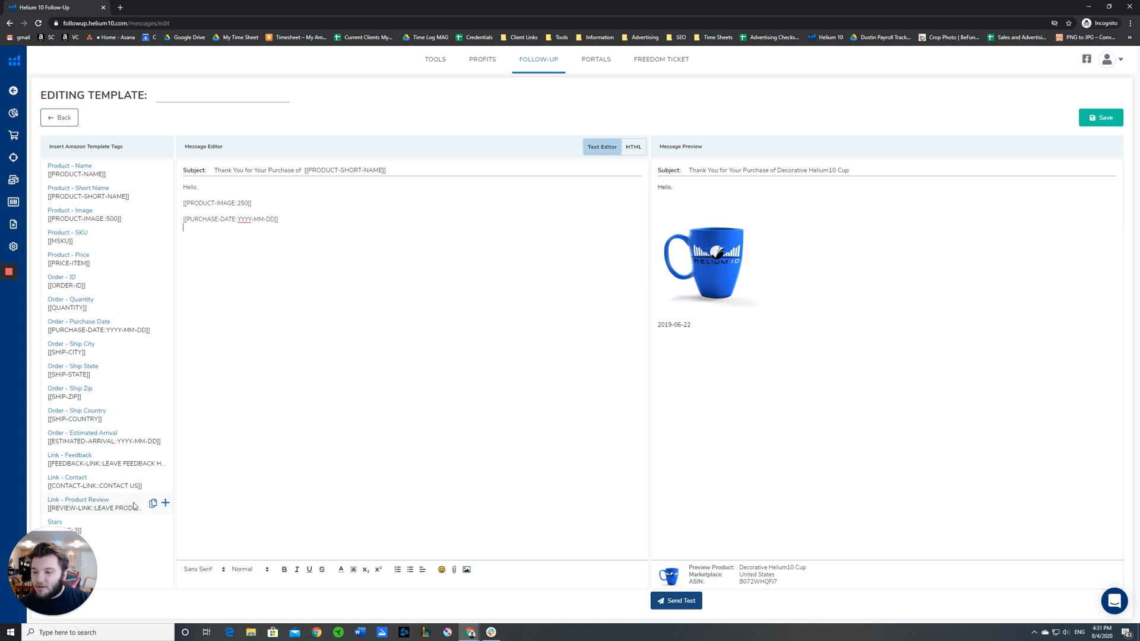
left_click(165, 458)
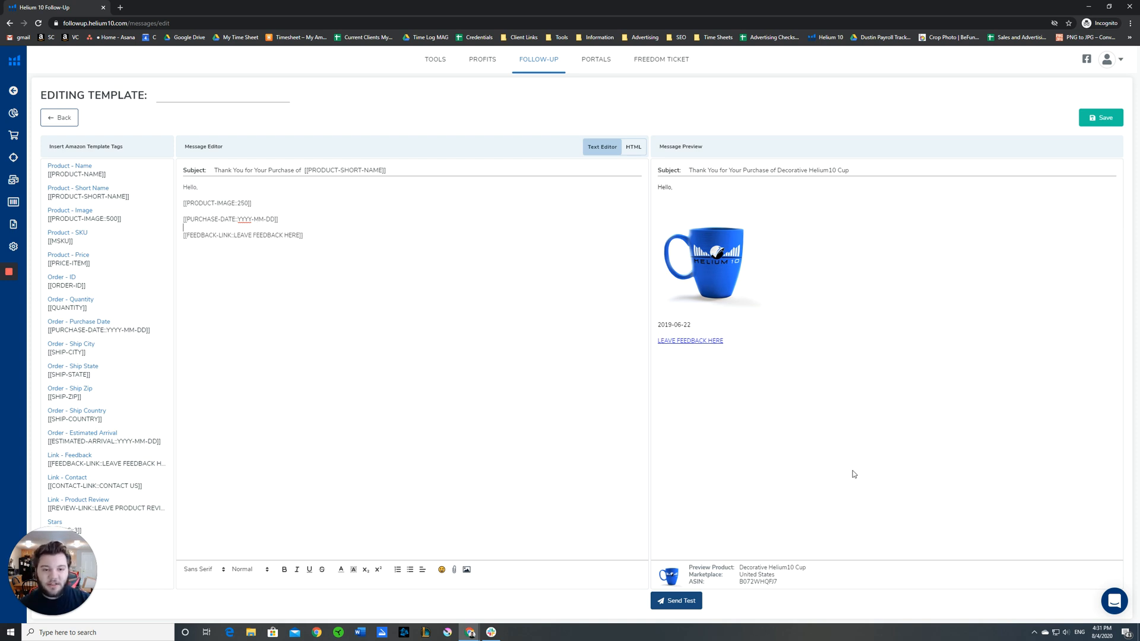
mouse_move(814, 439)
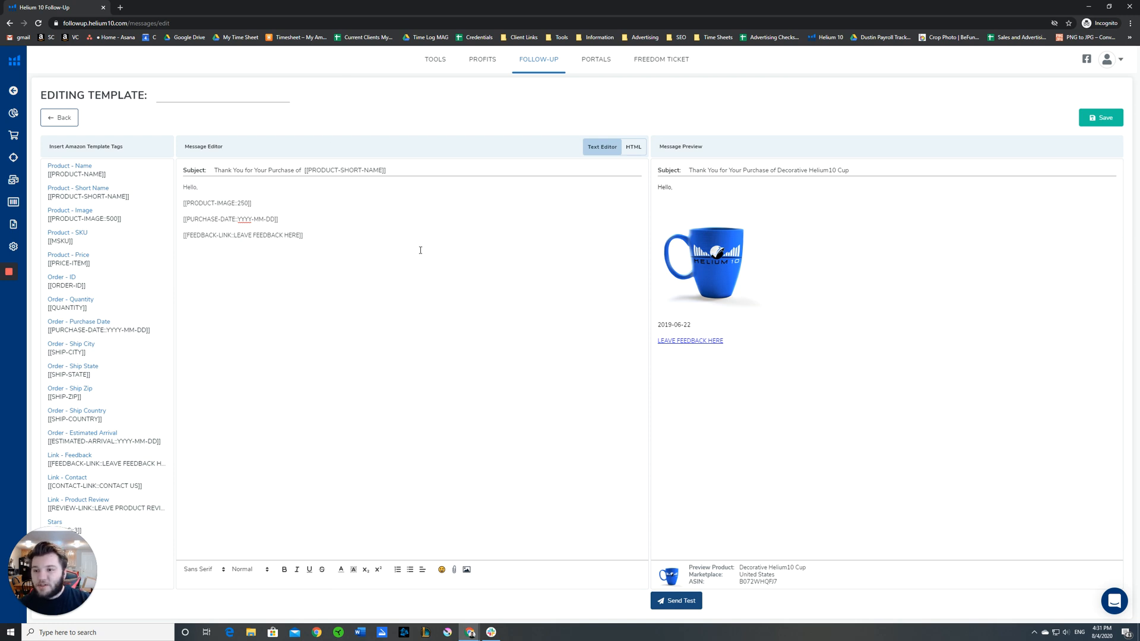
mouse_move(819, 308)
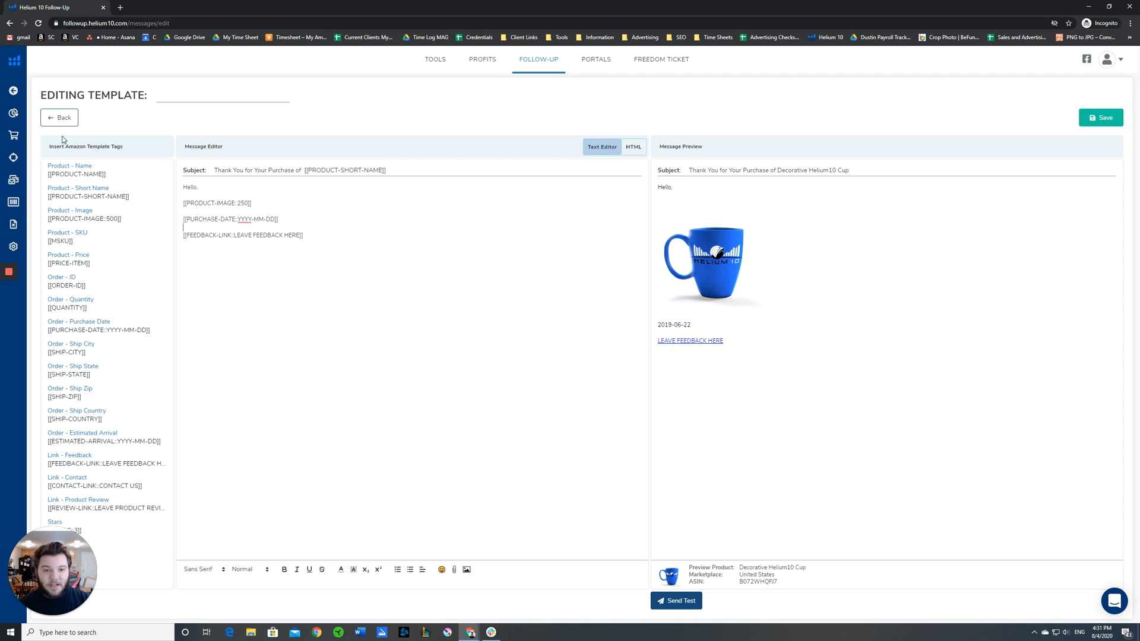
Step: Go back from the template editor and choose Don't Save to return to Templates
left_click(59, 117)
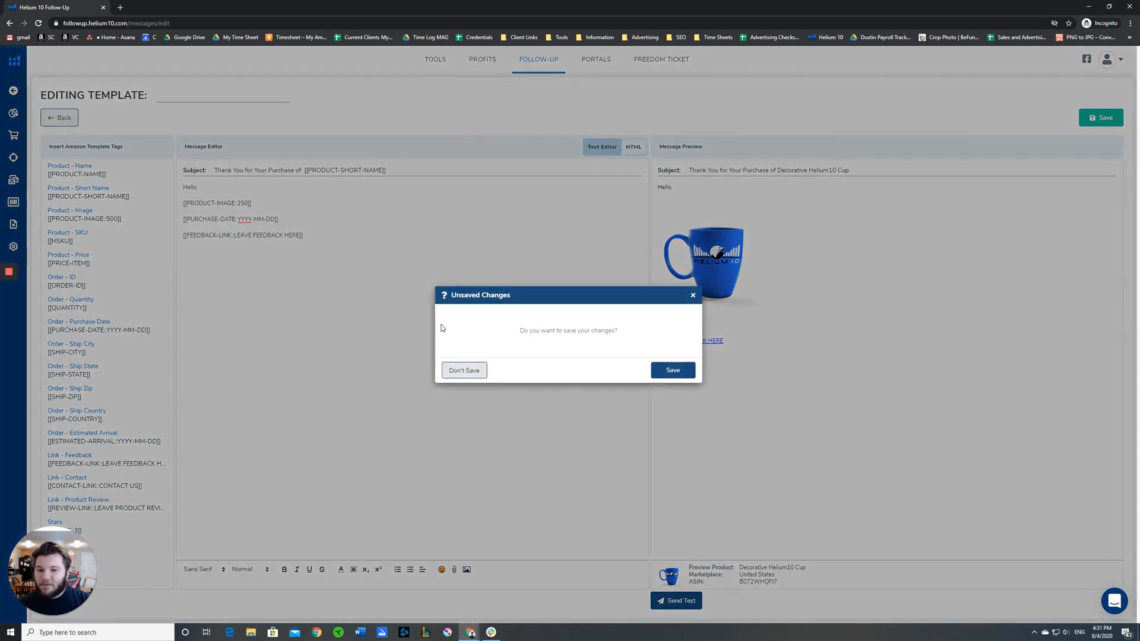
left_click(464, 370)
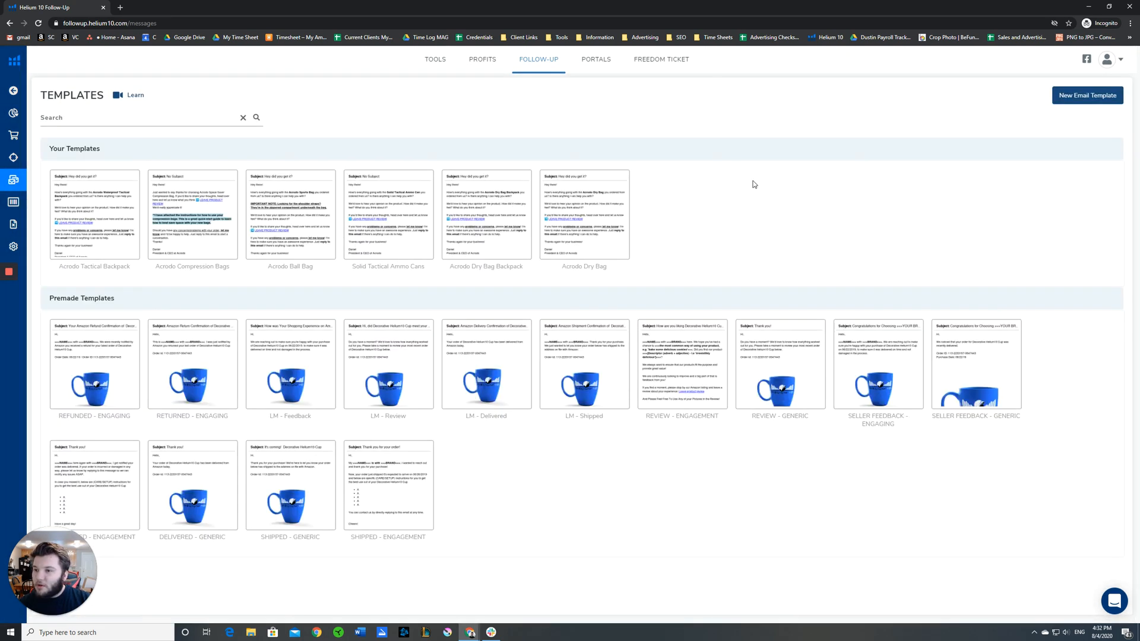
mouse_move(779, 216)
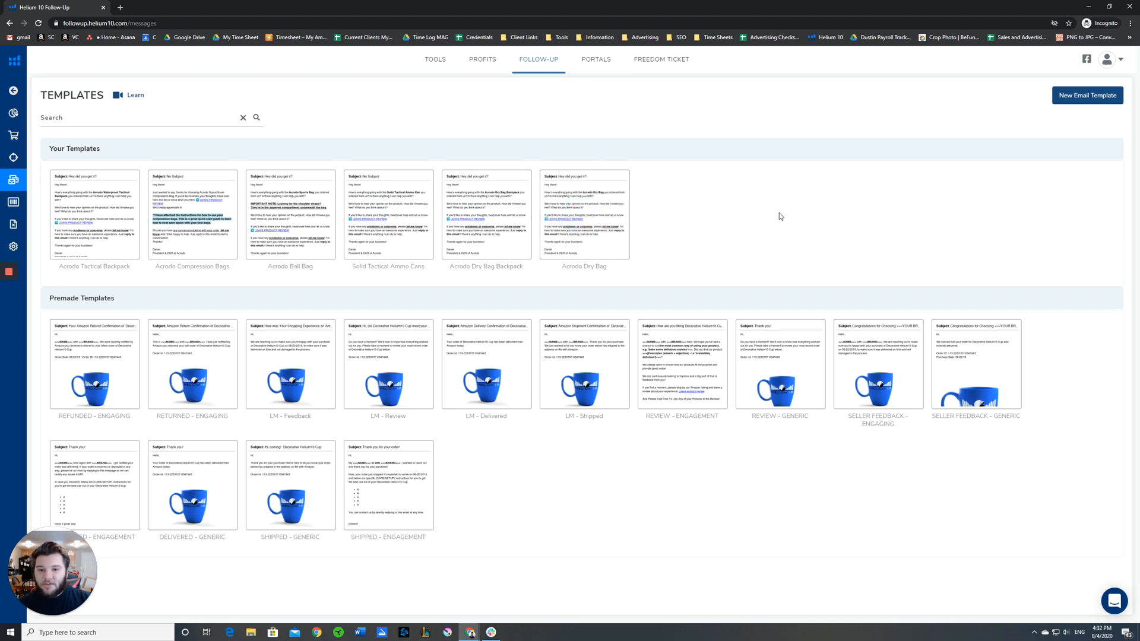
mouse_move(1041, 465)
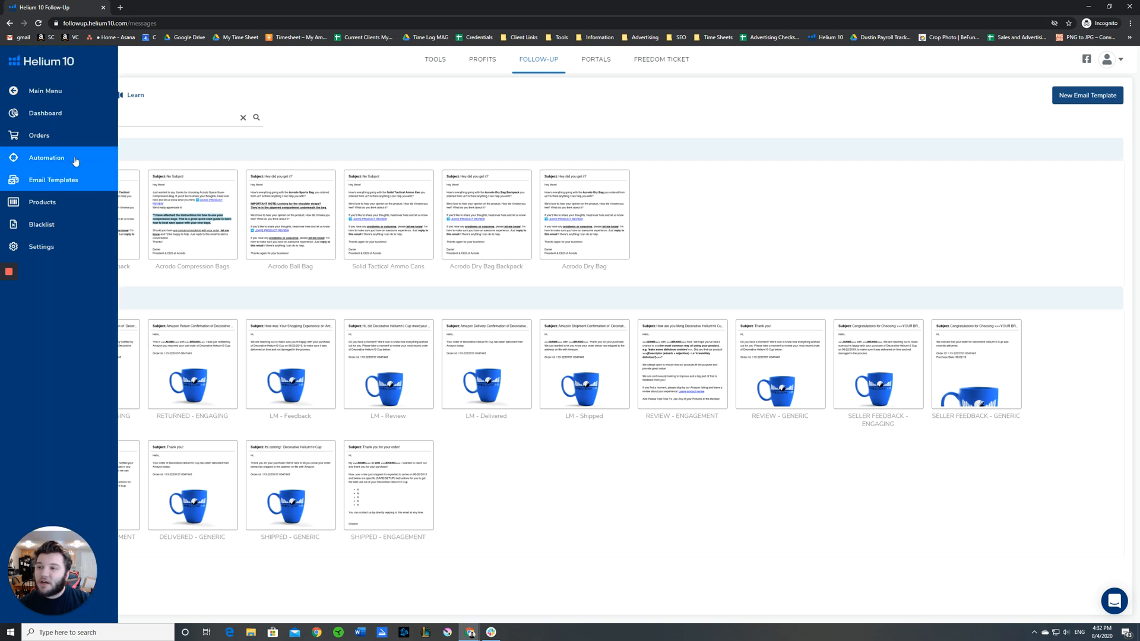
Step: Go to Email Automation and start a New Automation to reach the Automation Select page
left_click(46, 158)
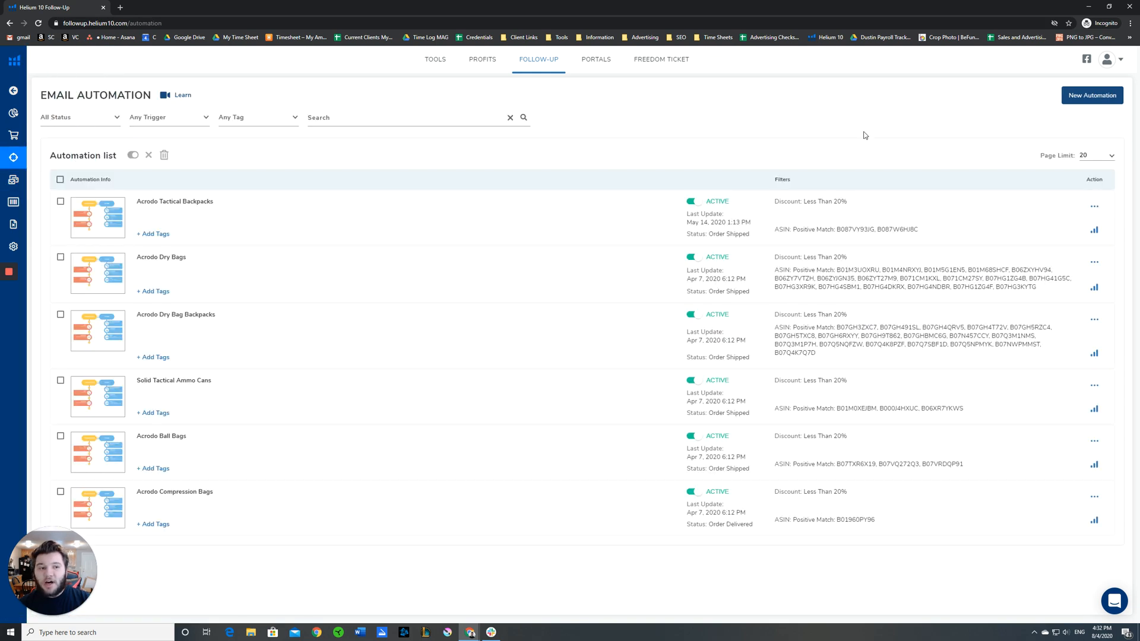
mouse_move(724, 120)
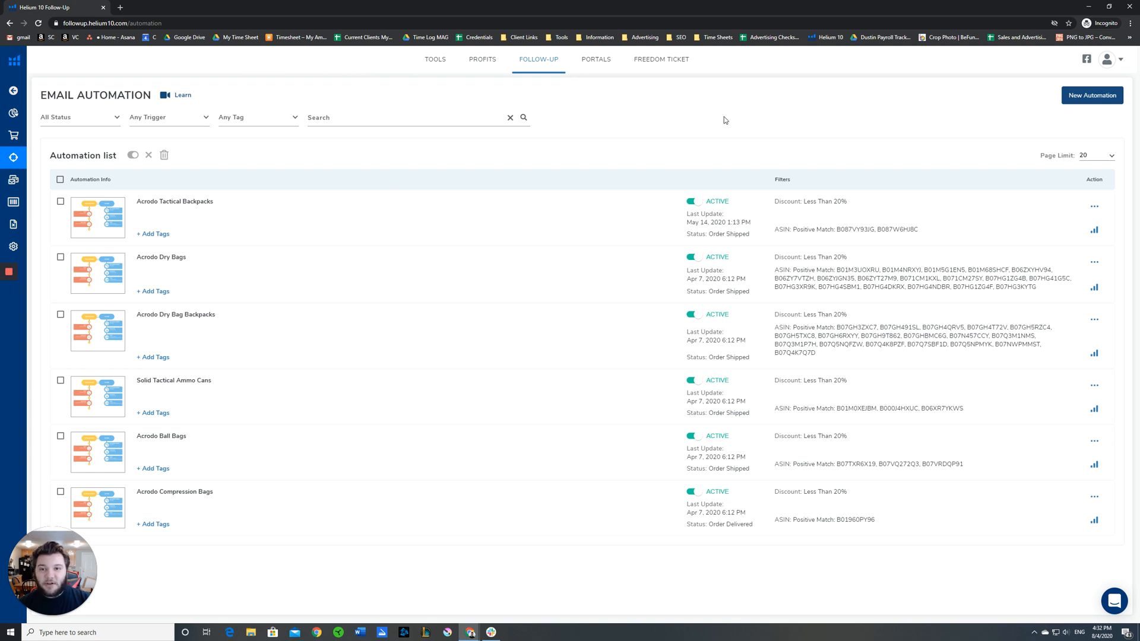
mouse_move(907, 128)
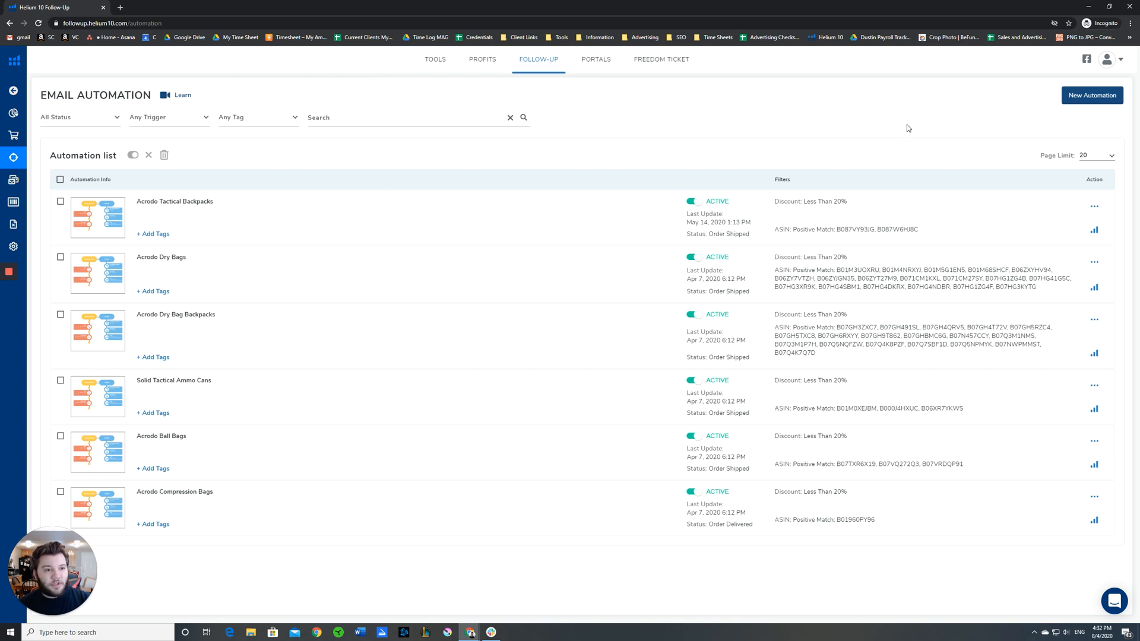
left_click(1090, 95)
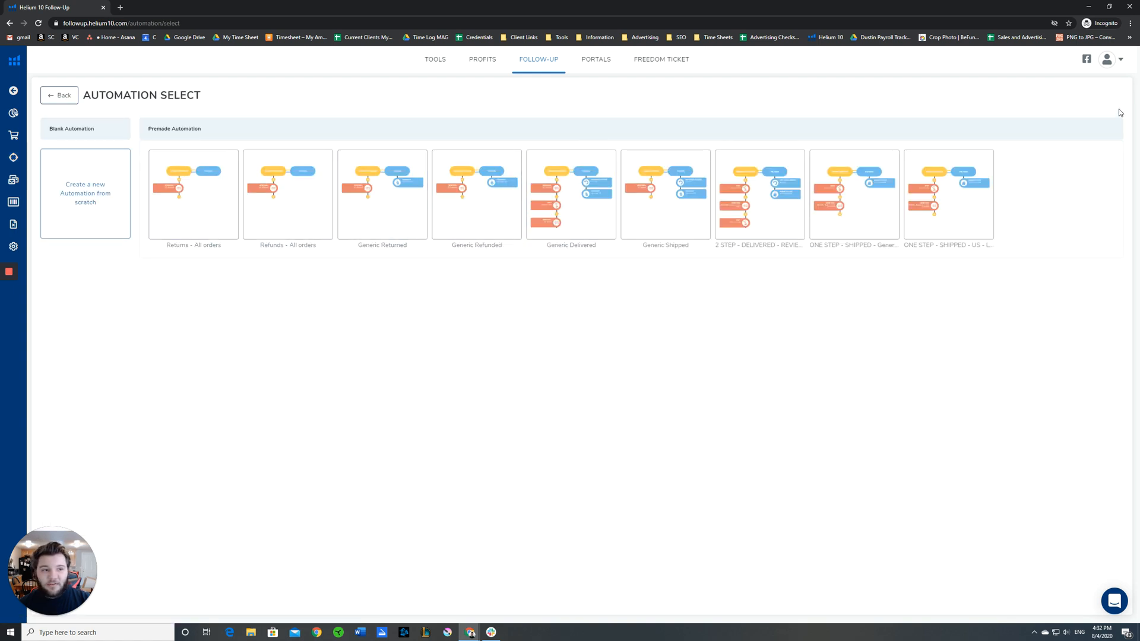
mouse_move(149, 128)
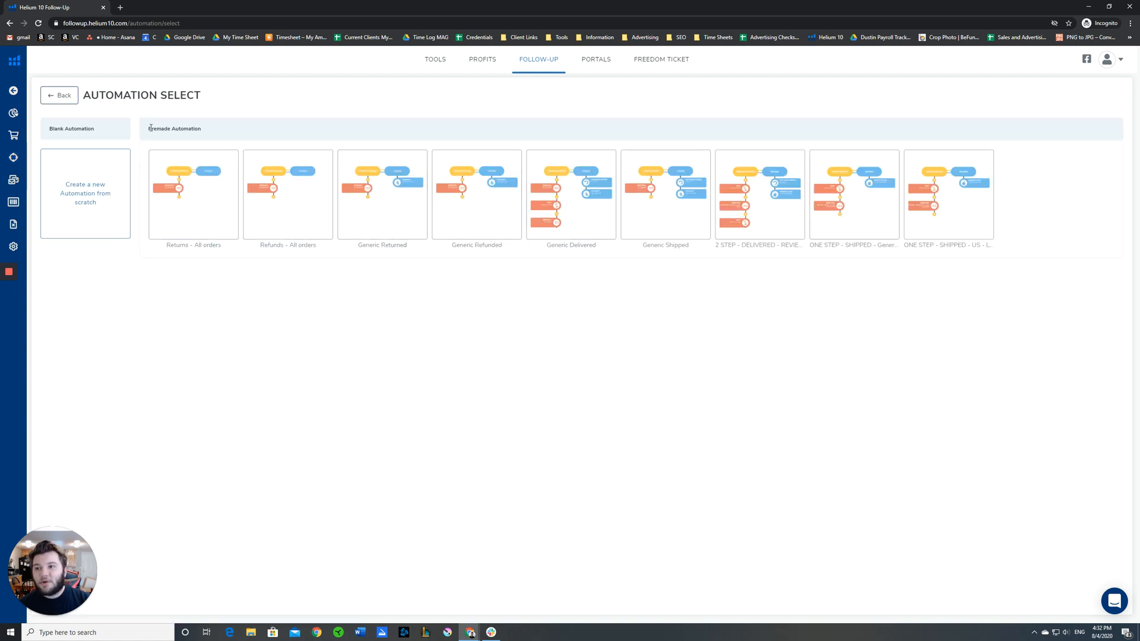
mouse_move(522, 353)
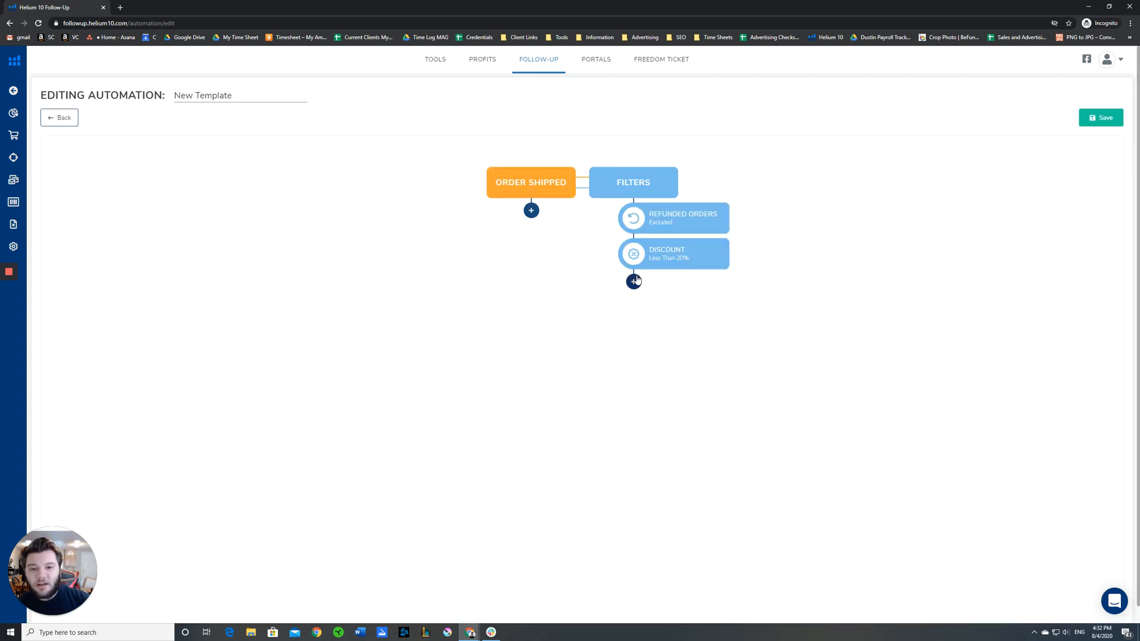
mouse_move(571, 194)
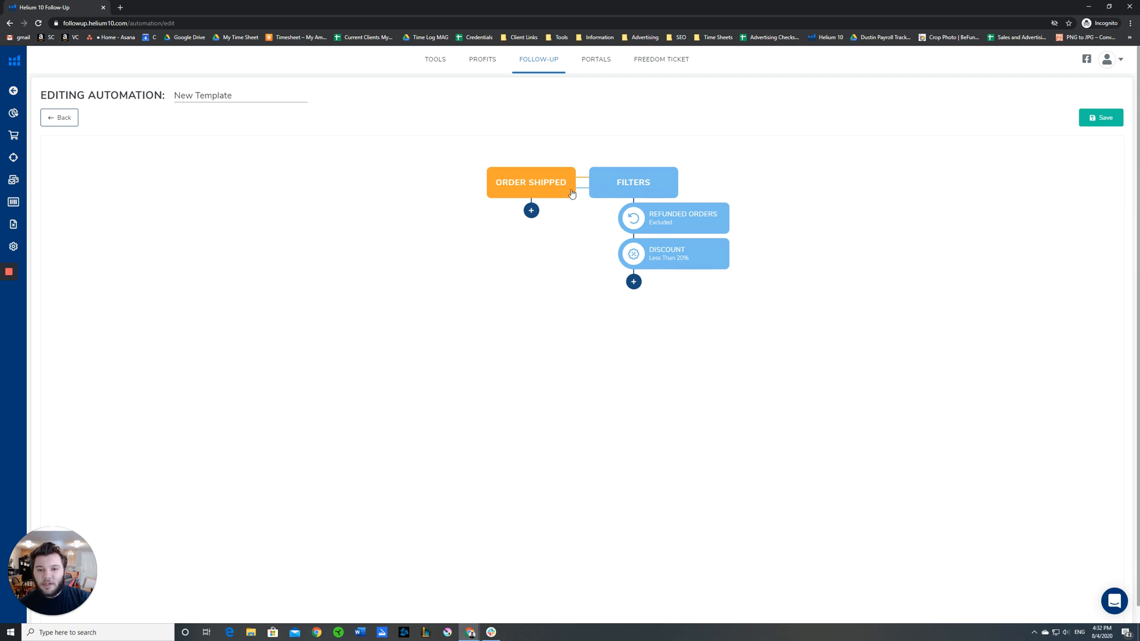
mouse_move(646, 209)
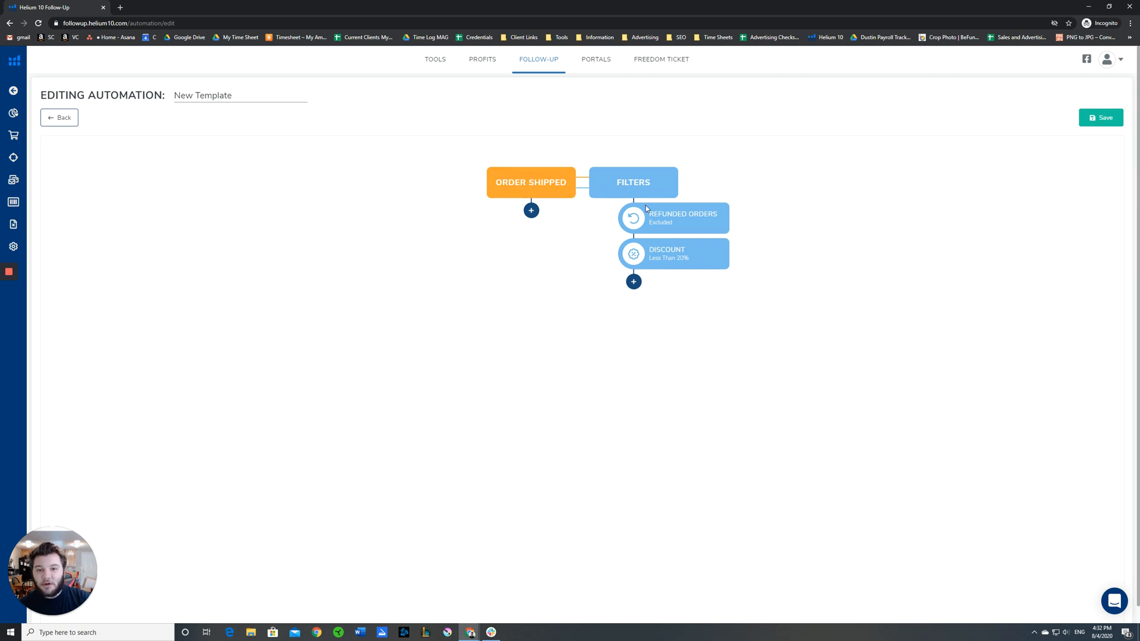
mouse_move(636, 182)
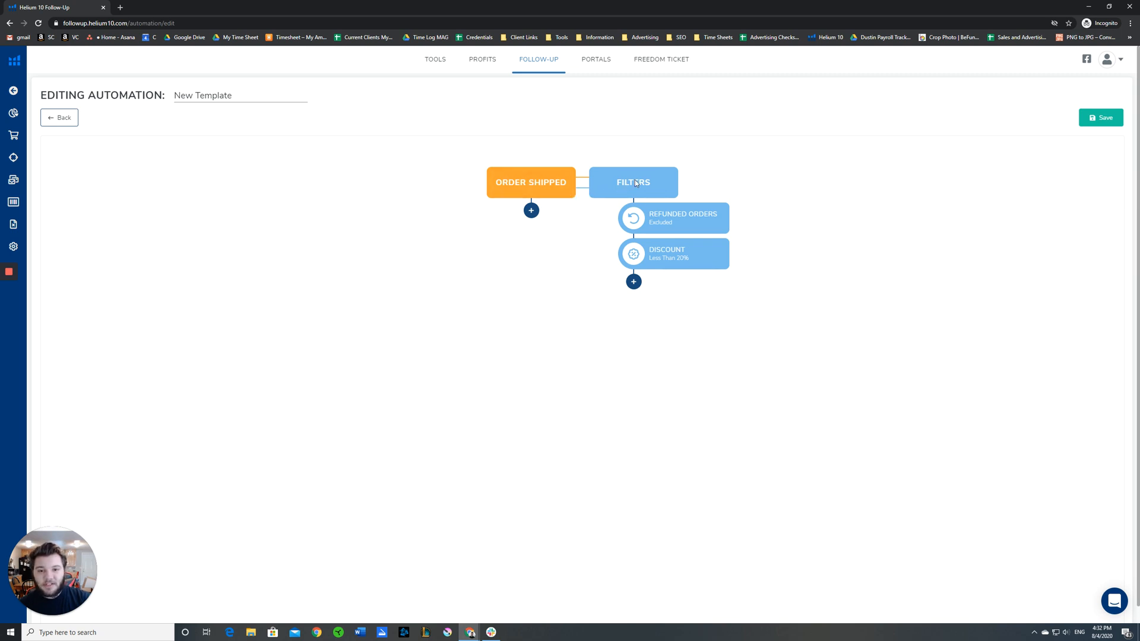
mouse_move(661, 191)
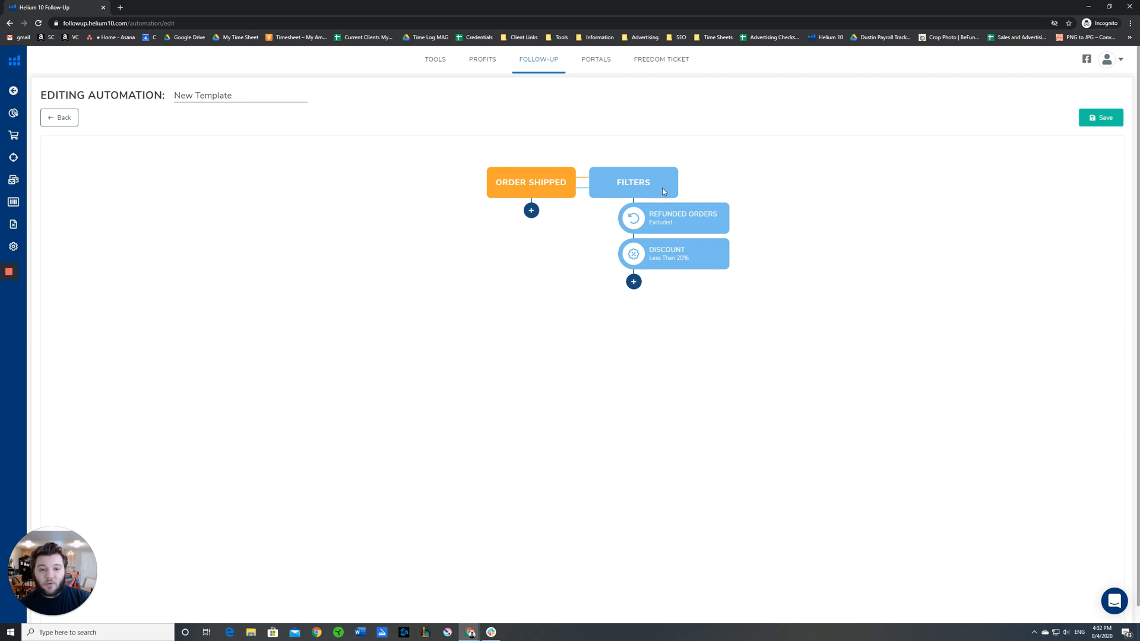
mouse_move(795, 210)
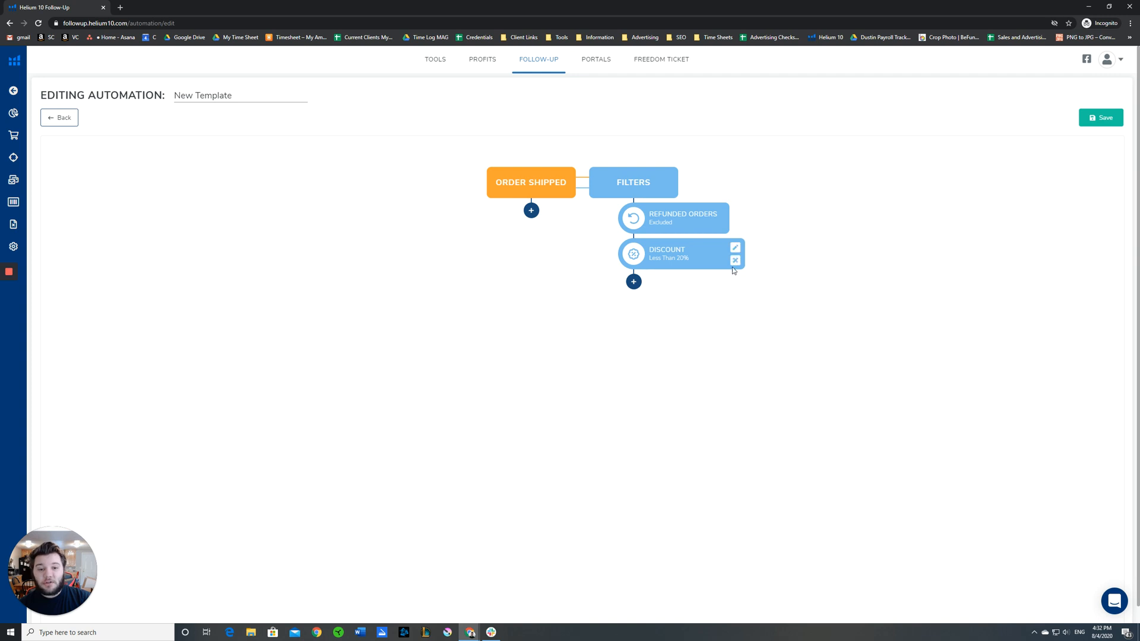
Step: Delete the Discount filter node, leaving only the Refunded Orders exclusion
left_click(733, 260)
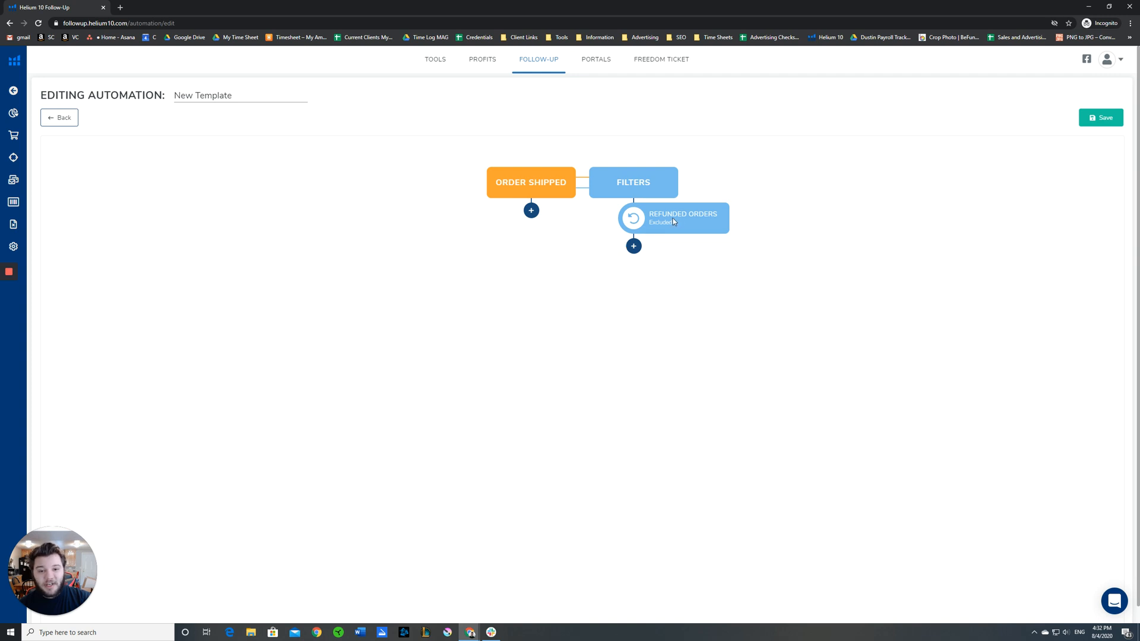
mouse_move(665, 224)
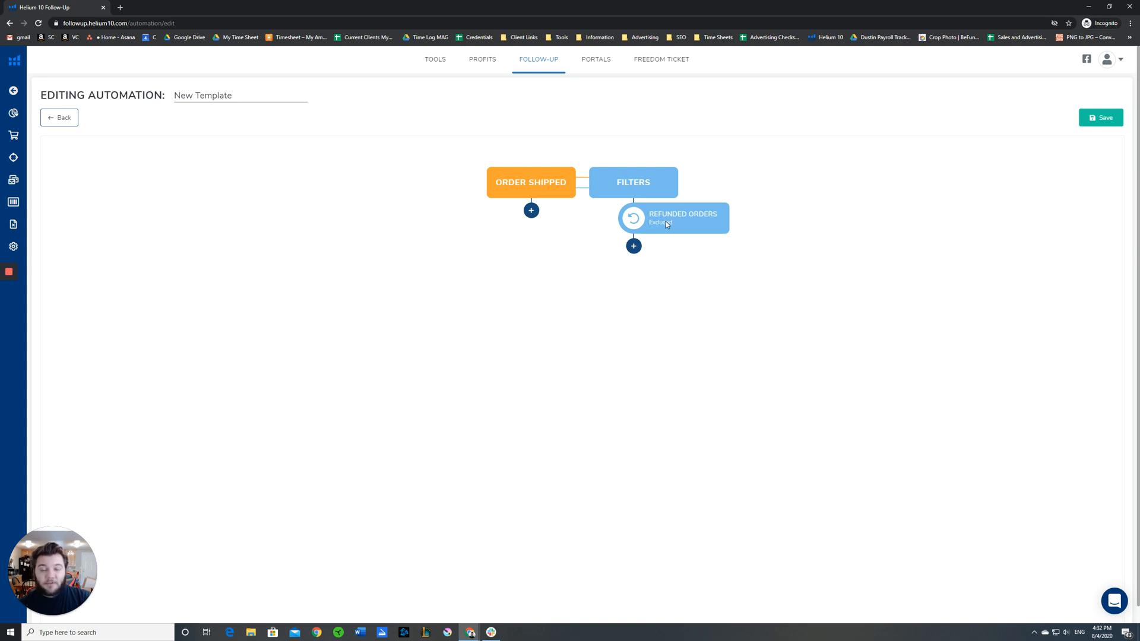
mouse_move(656, 346)
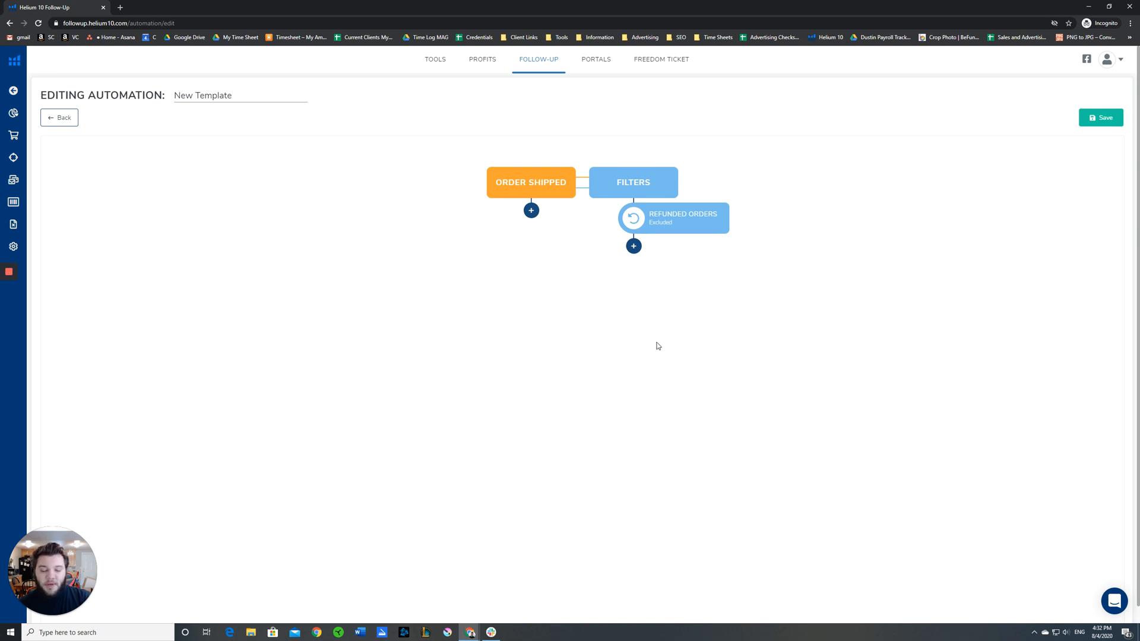
mouse_move(681, 228)
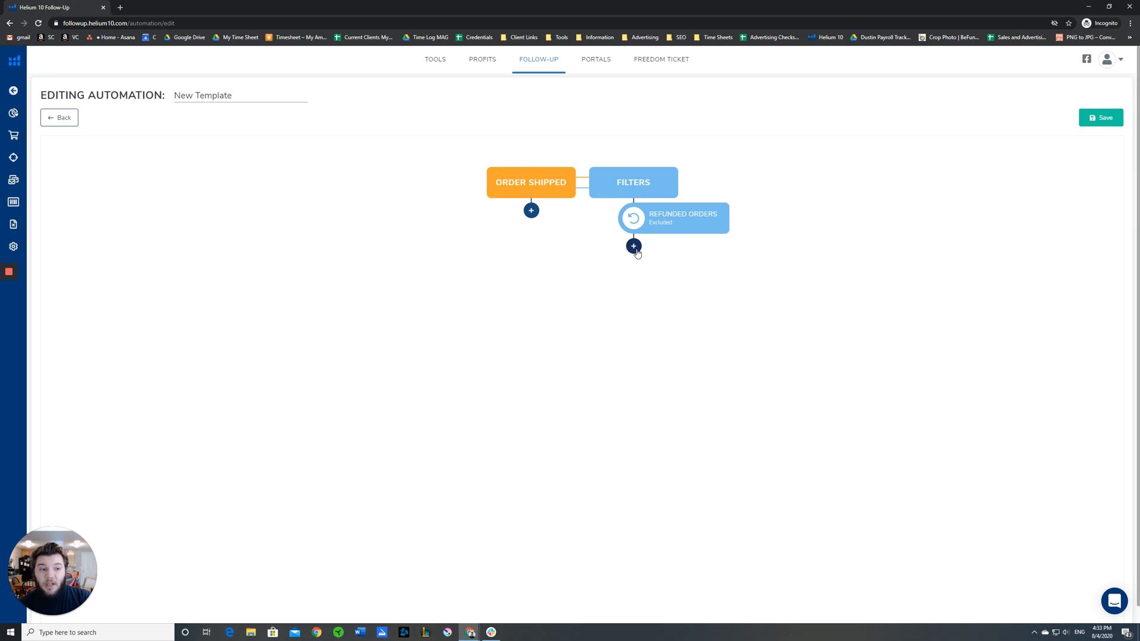
left_click(632, 246)
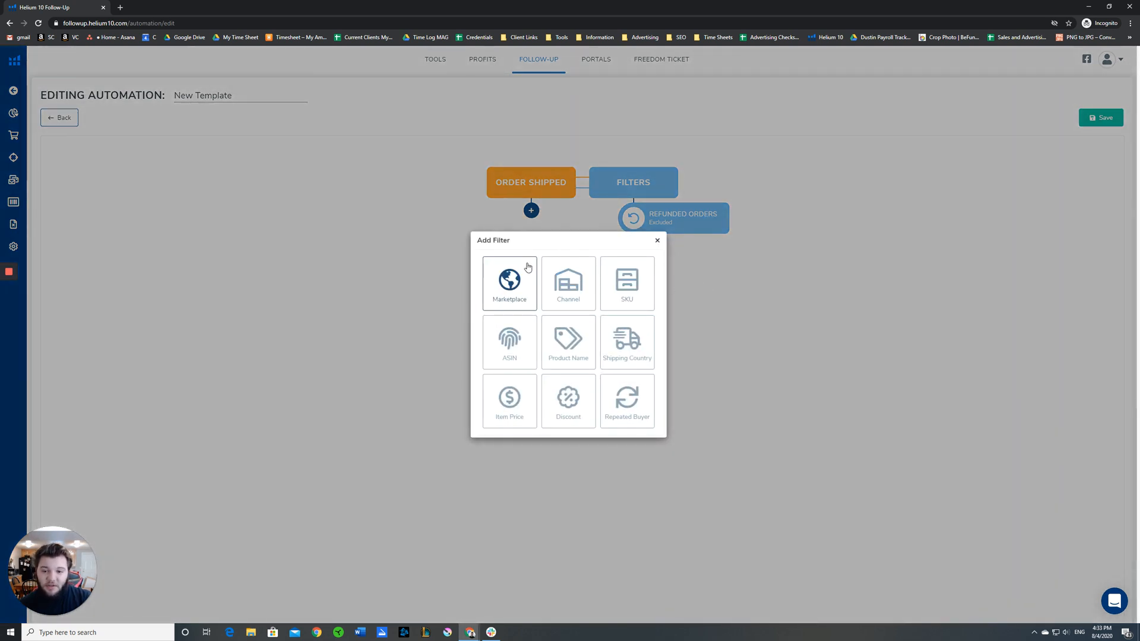
mouse_move(567, 283)
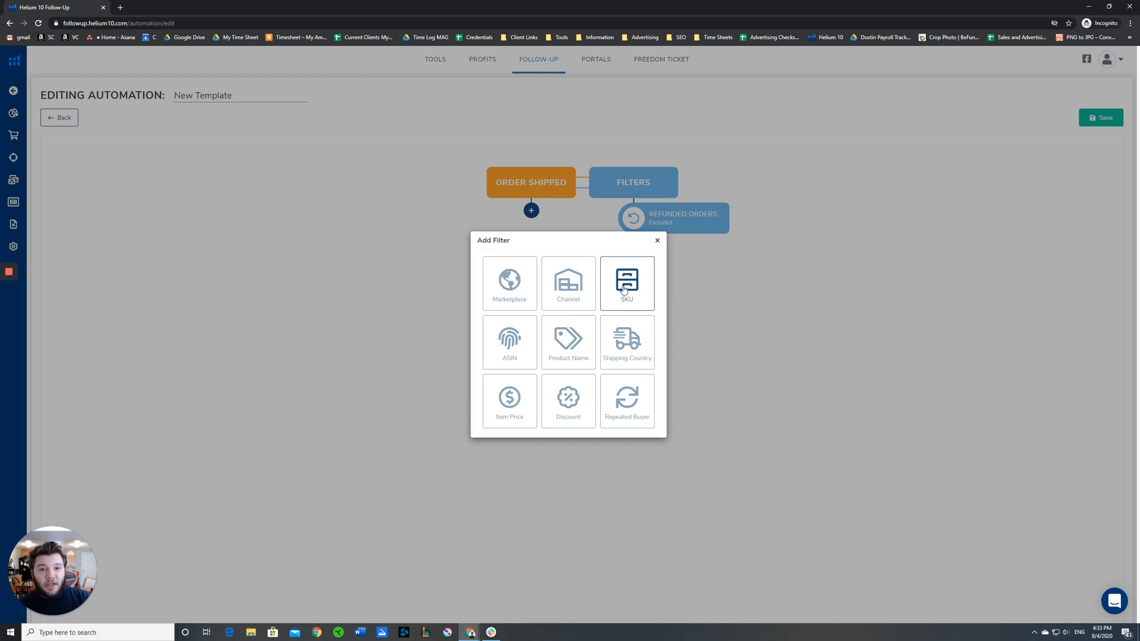
mouse_move(617, 294)
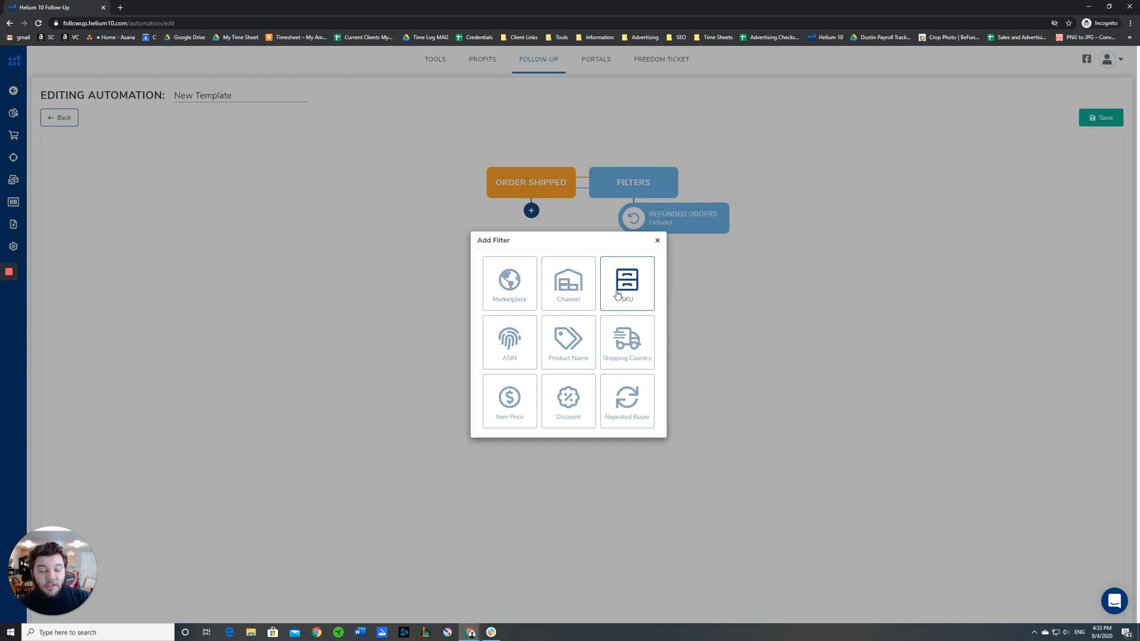
mouse_move(627, 342)
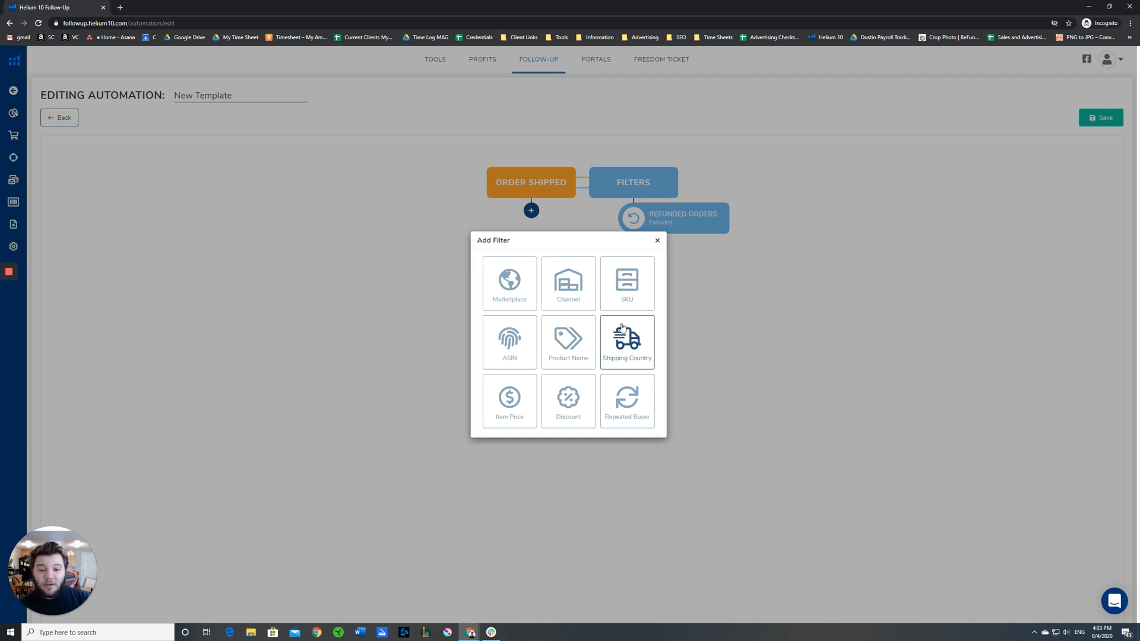
mouse_move(607, 332)
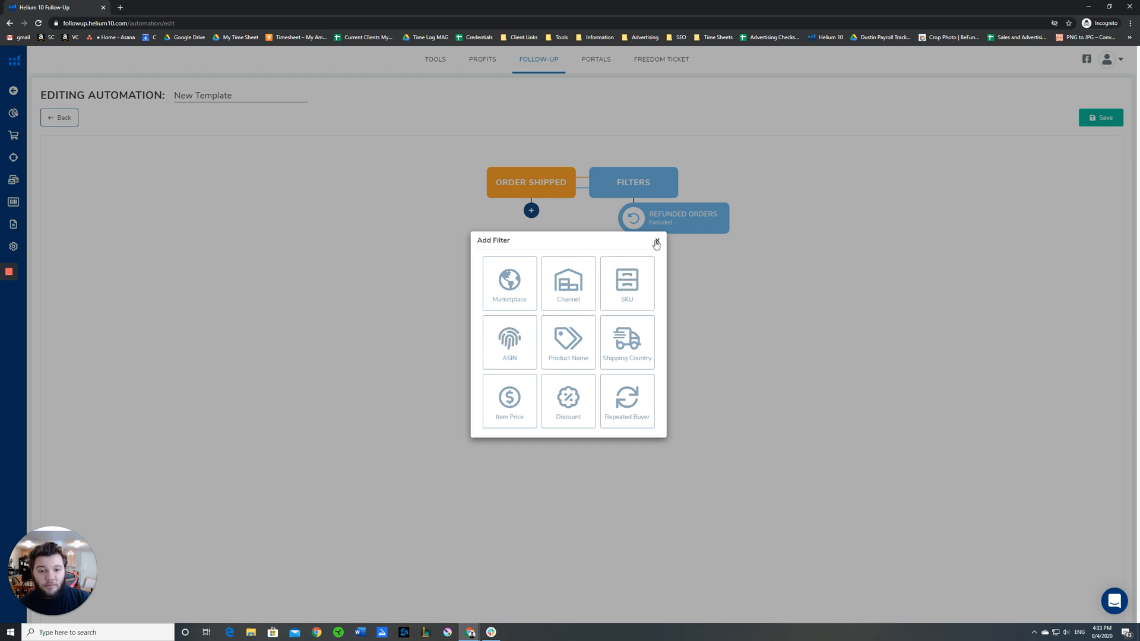
mouse_move(661, 242)
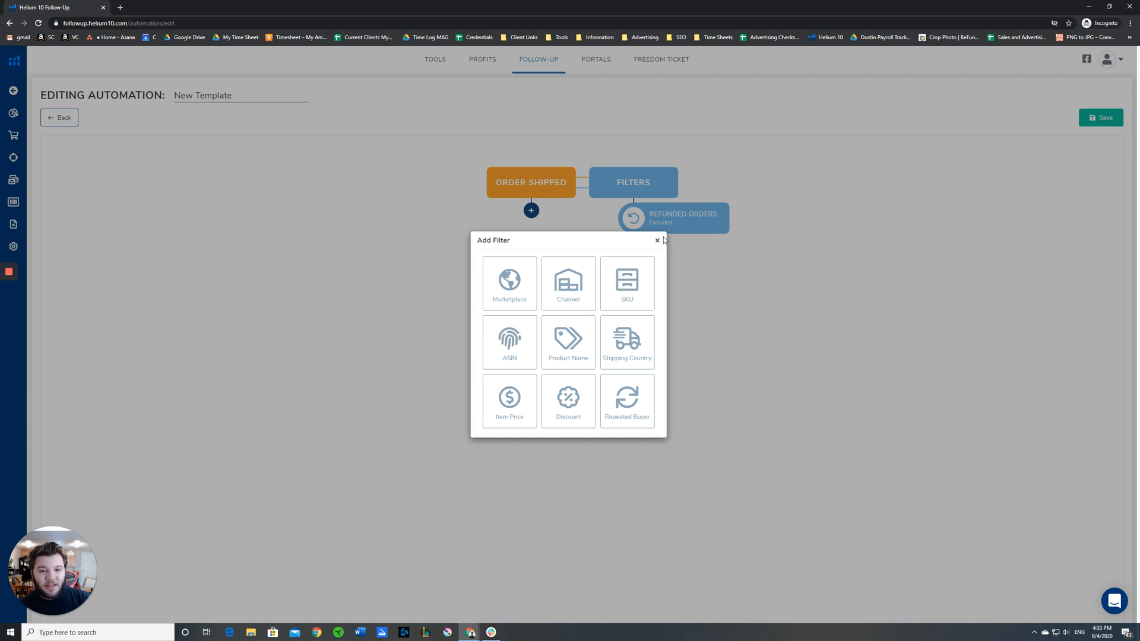
left_click(657, 241)
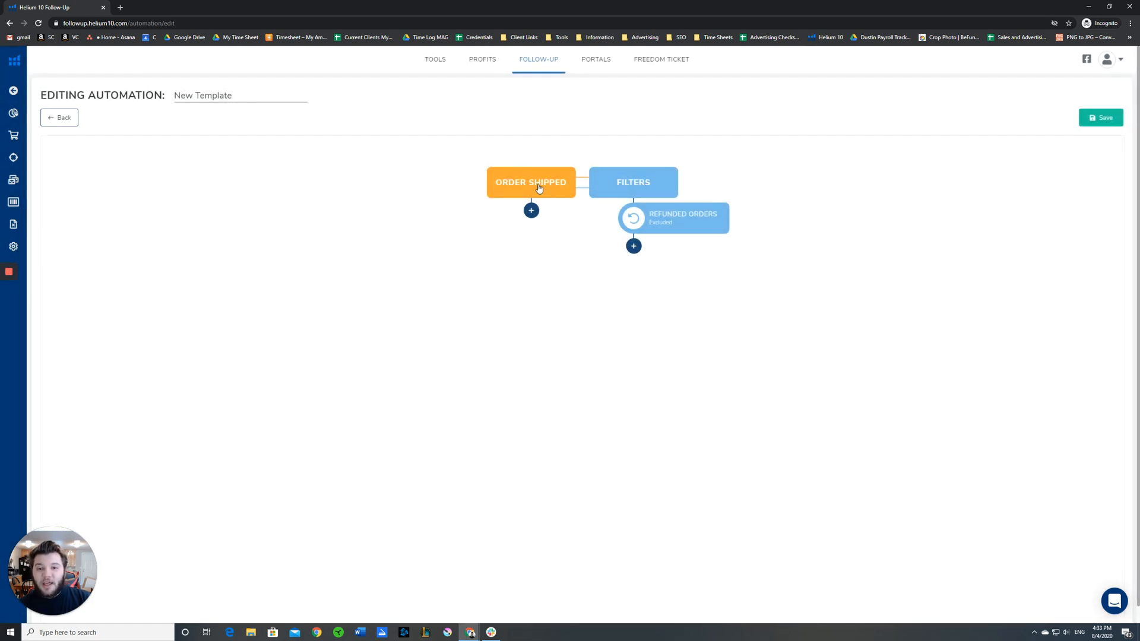
mouse_move(512, 192)
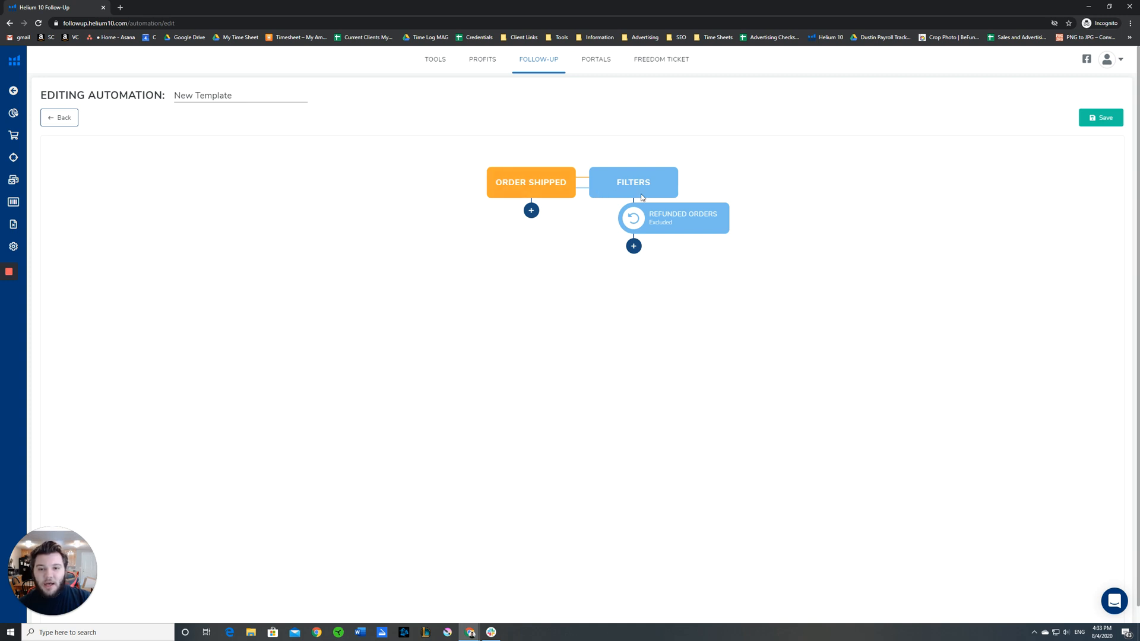
left_click(633, 246)
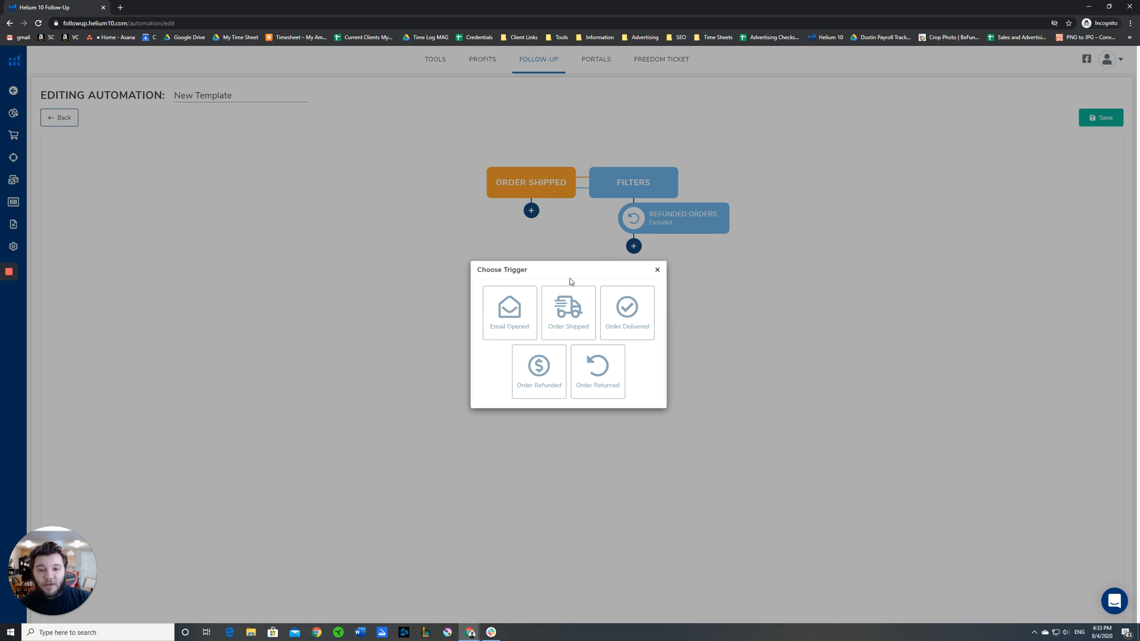
mouse_move(598, 280)
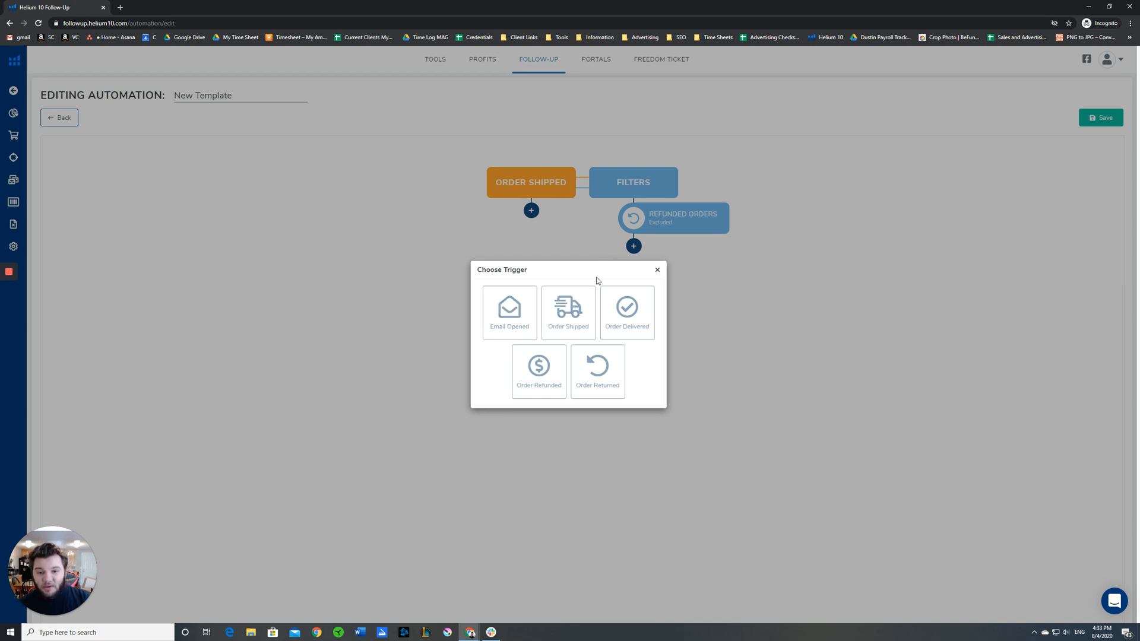
mouse_move(509, 312)
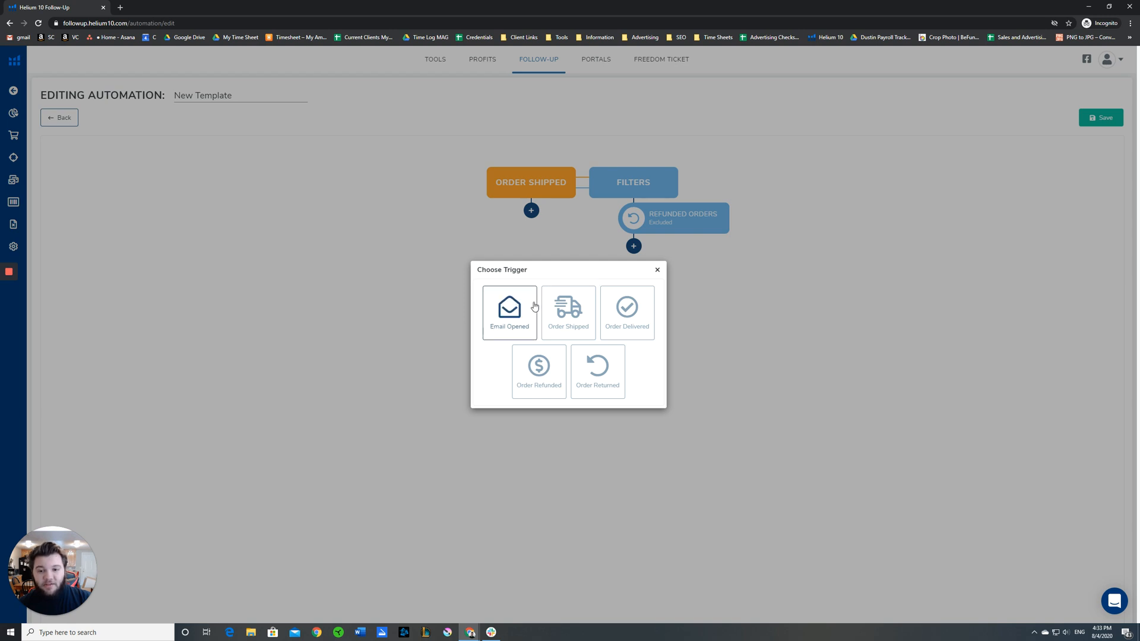
mouse_move(623, 276)
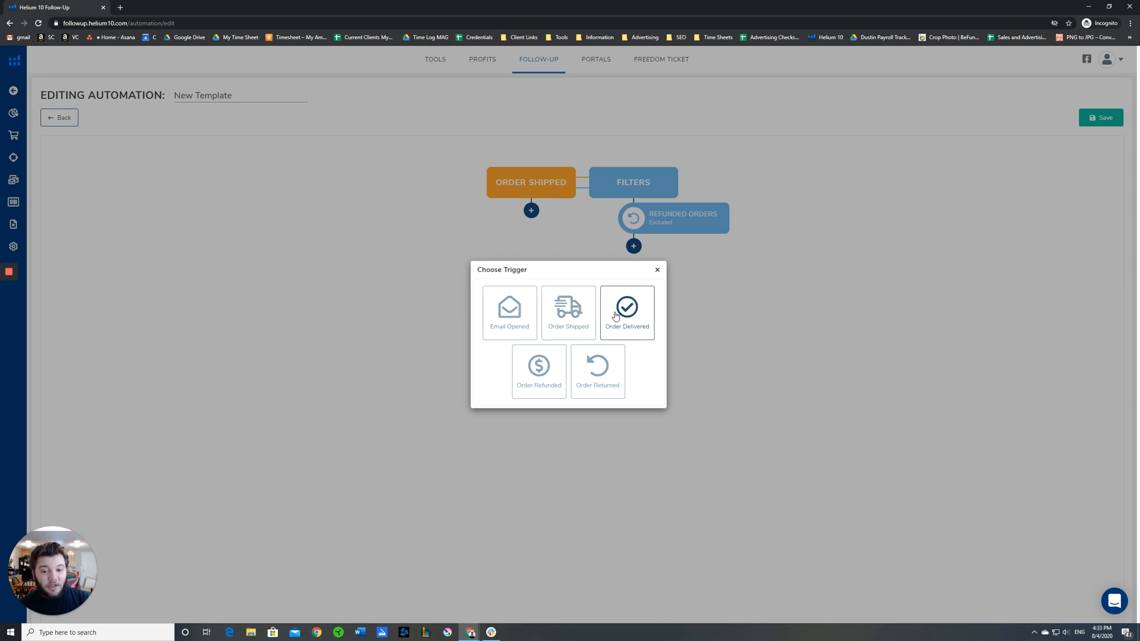
mouse_move(538, 371)
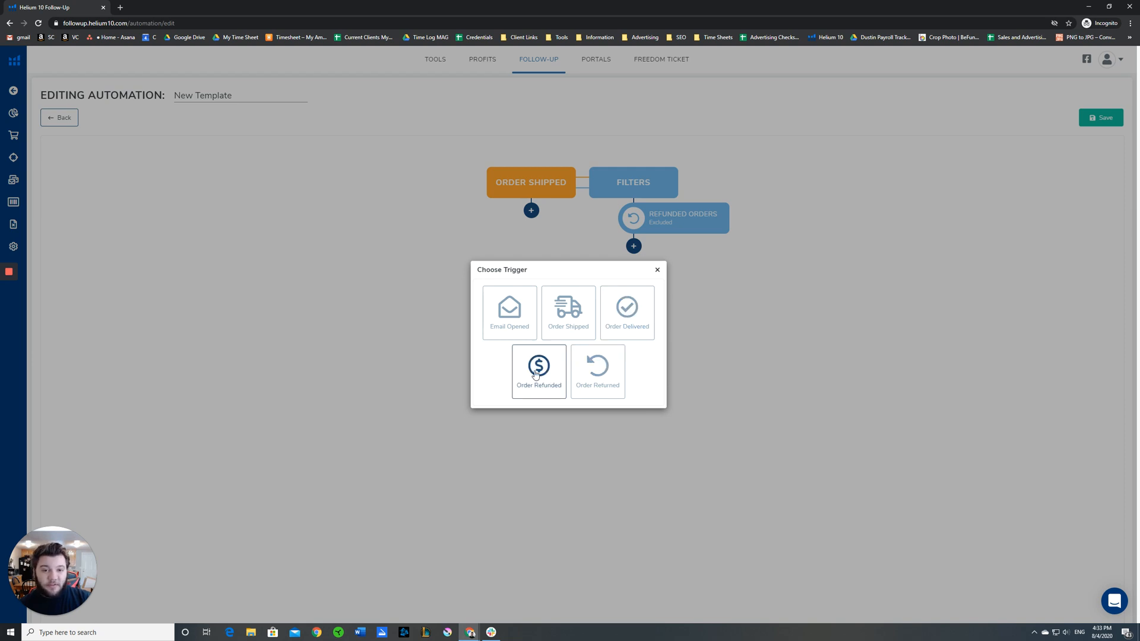
left_click(656, 269)
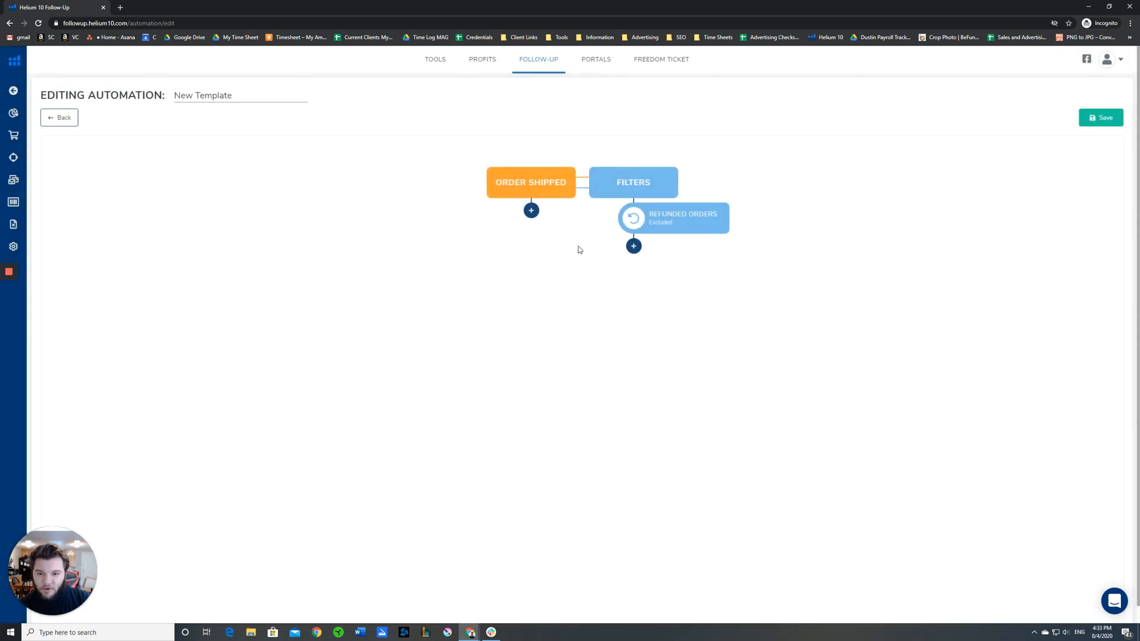
mouse_move(638, 237)
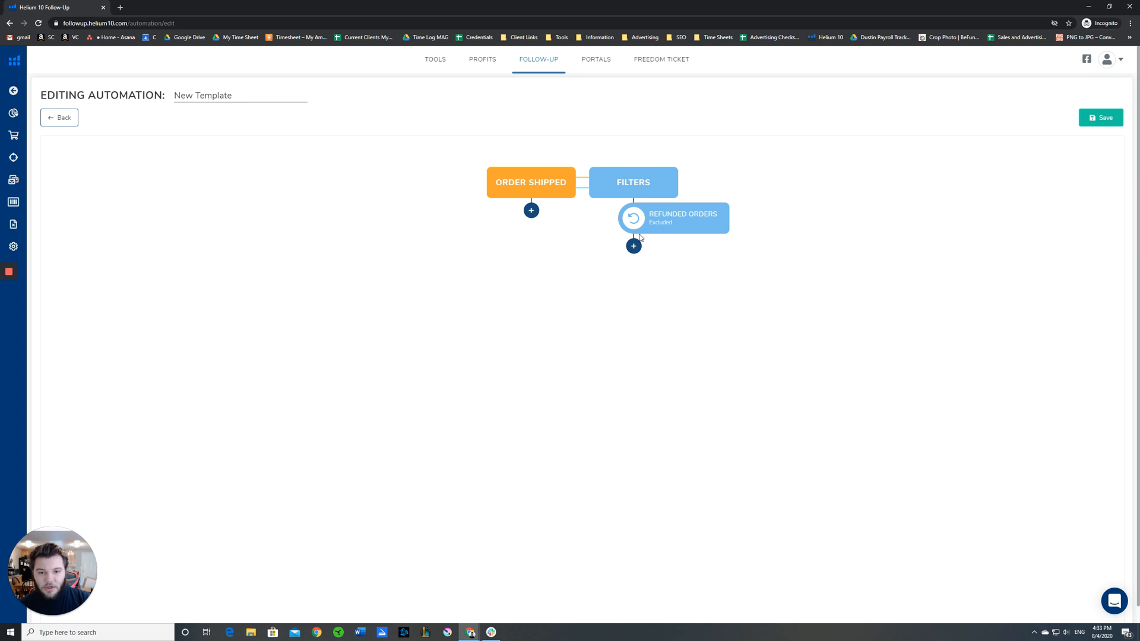
mouse_move(632, 246)
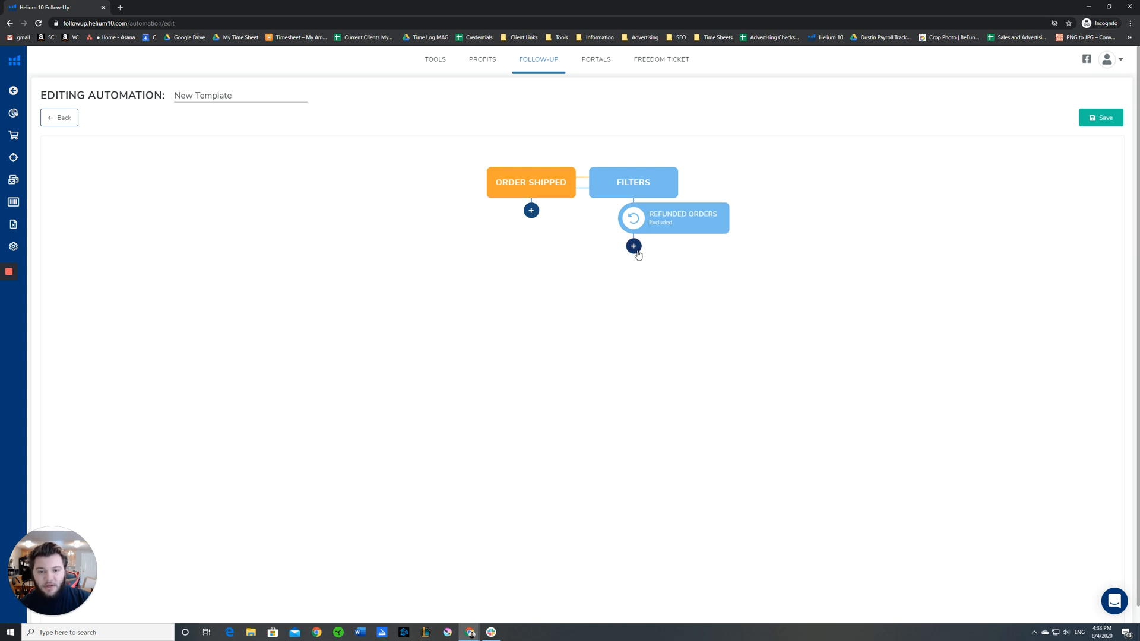
mouse_move(569, 222)
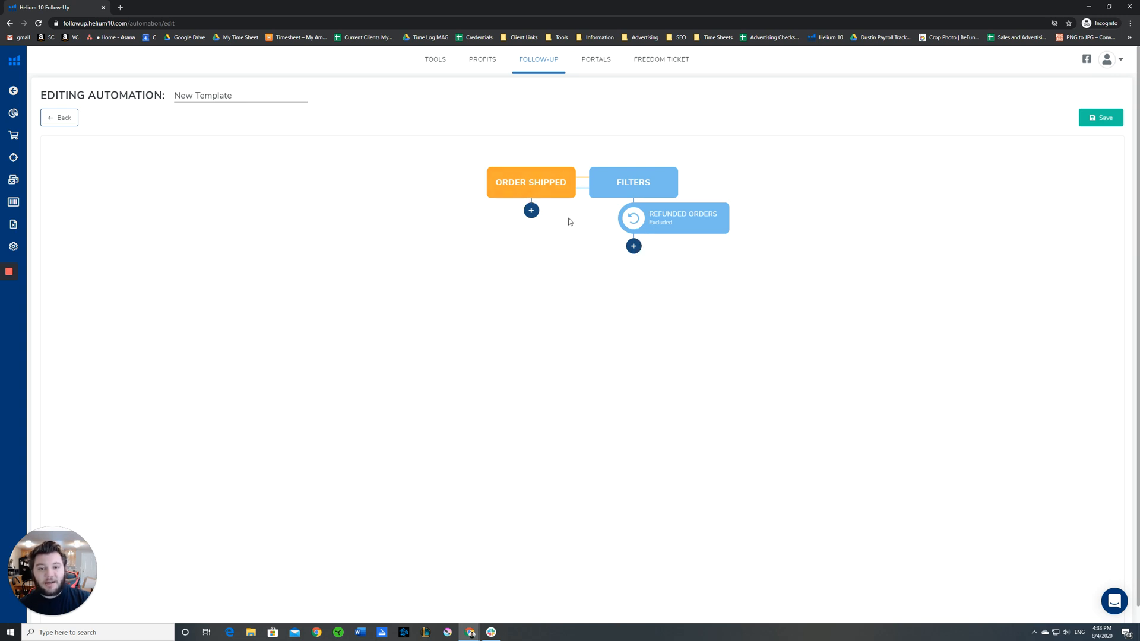
mouse_move(530, 211)
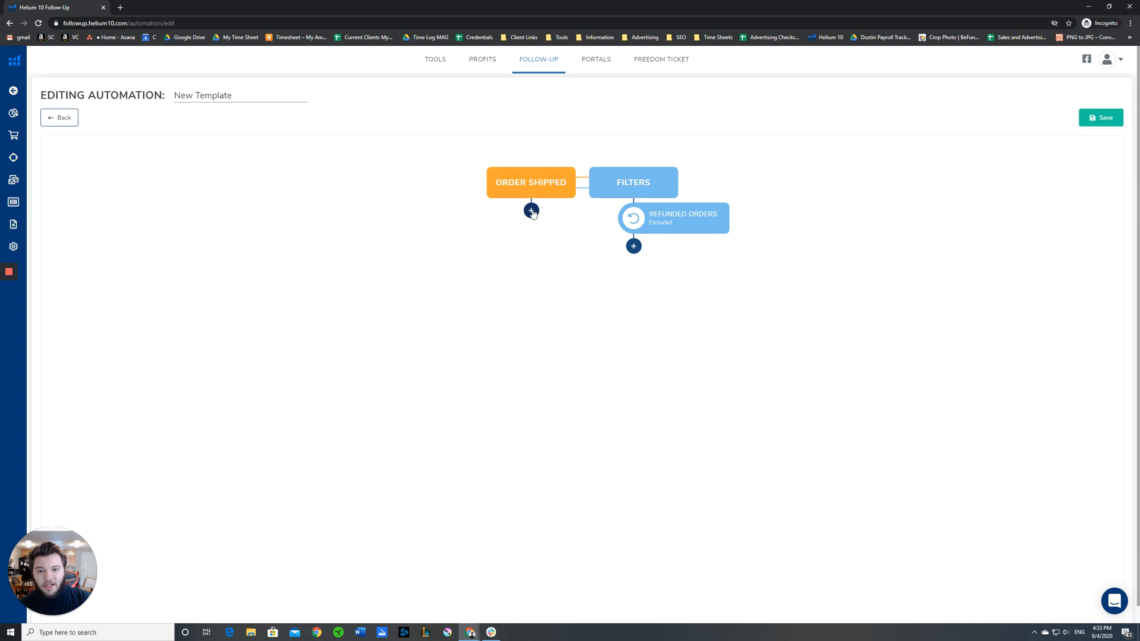
Step: Add a Wait action of 7 days after the Order Shipped trigger and confirm it
left_click(530, 211)
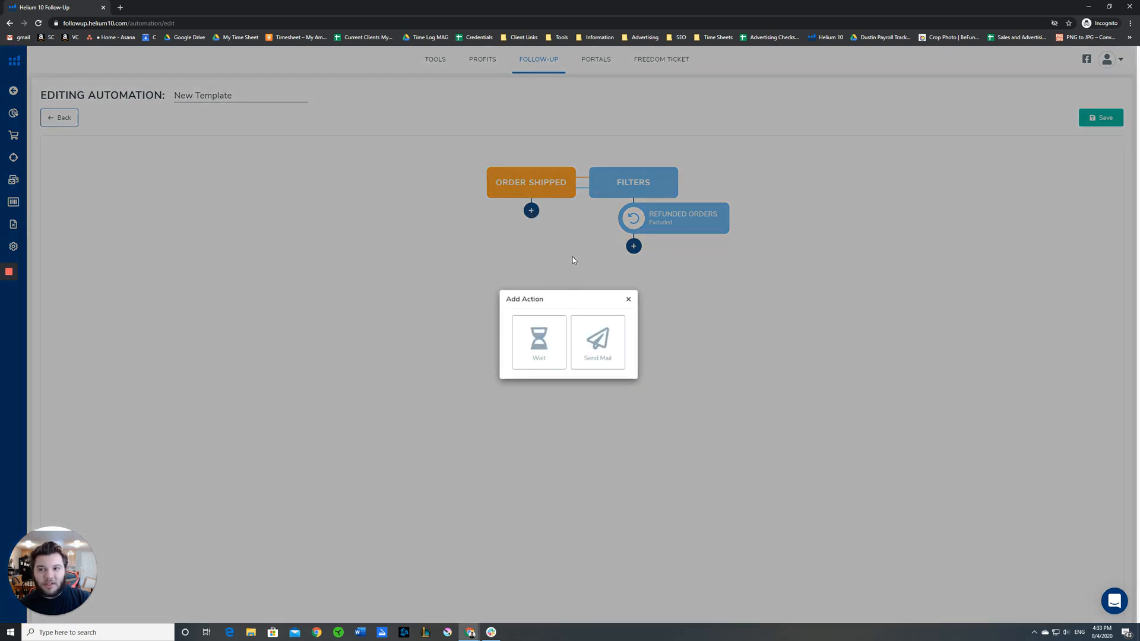
mouse_move(614, 260)
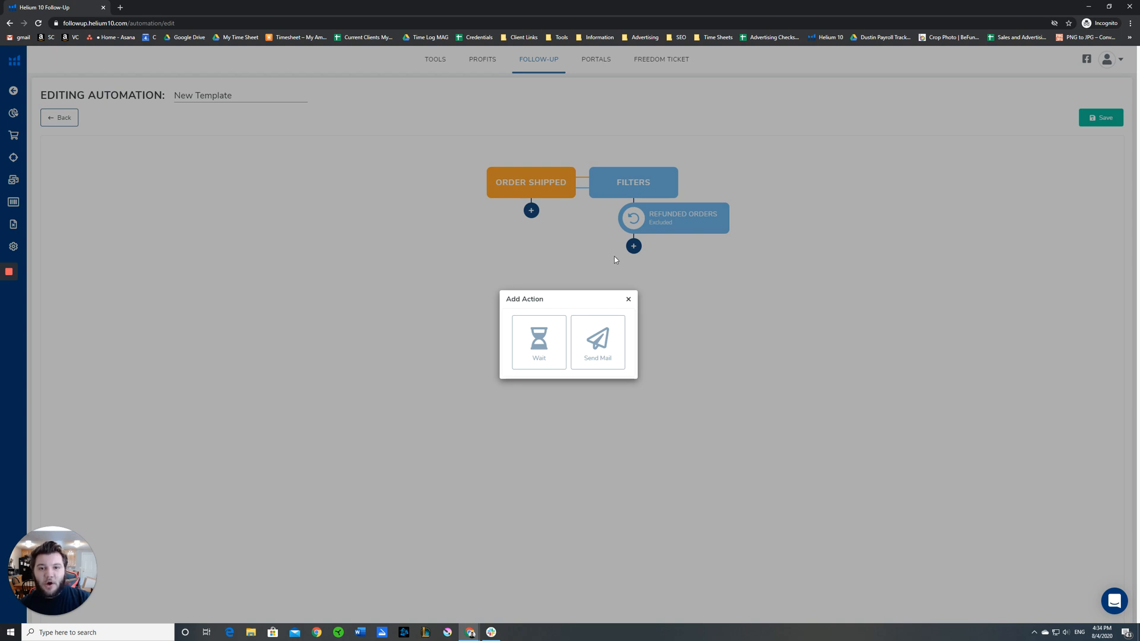
mouse_move(536, 197)
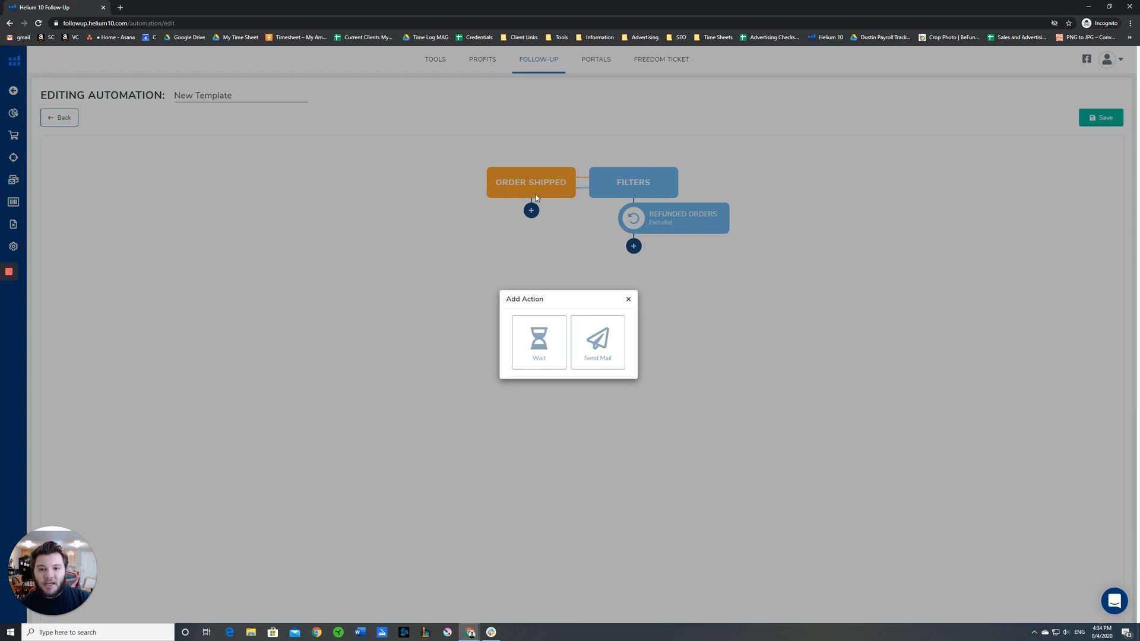
mouse_move(538, 342)
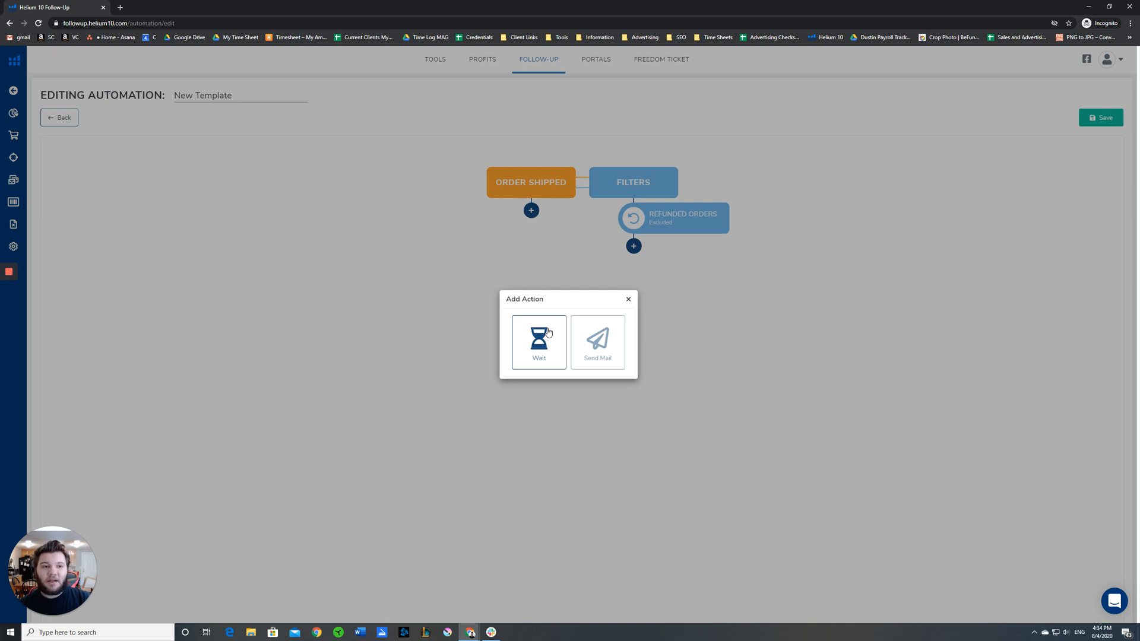
mouse_move(571, 322)
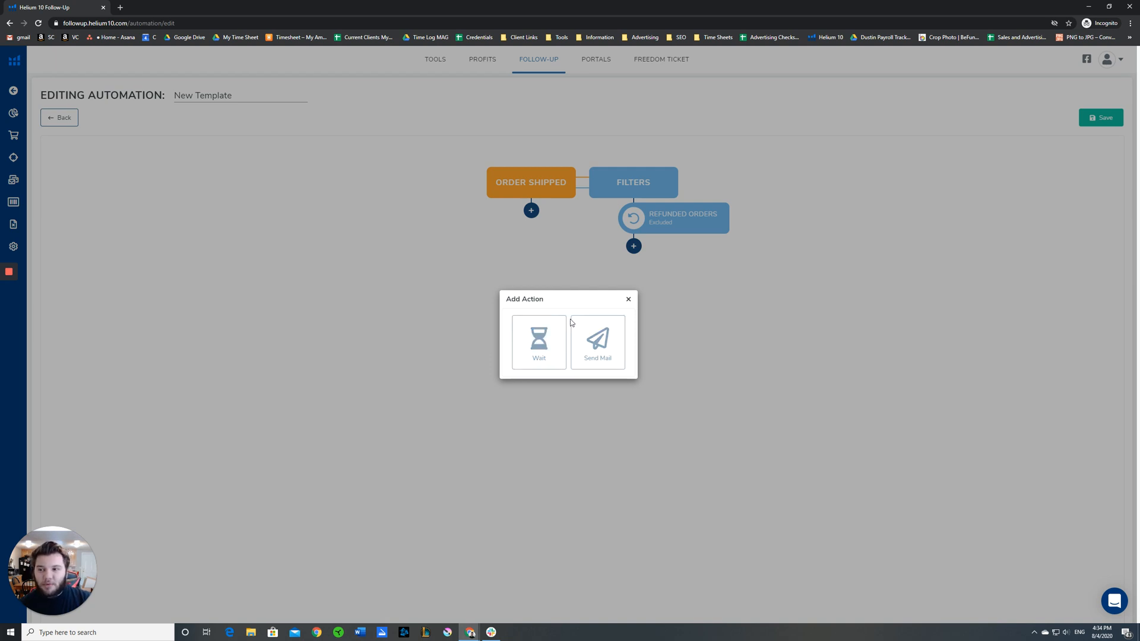
mouse_move(539, 342)
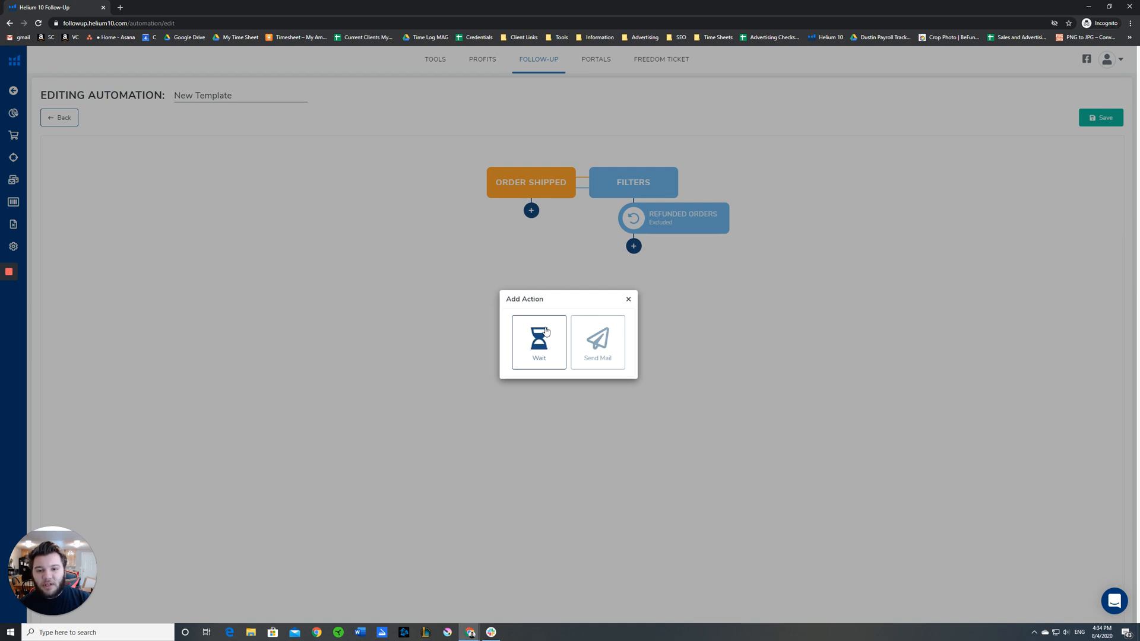
left_click(538, 342)
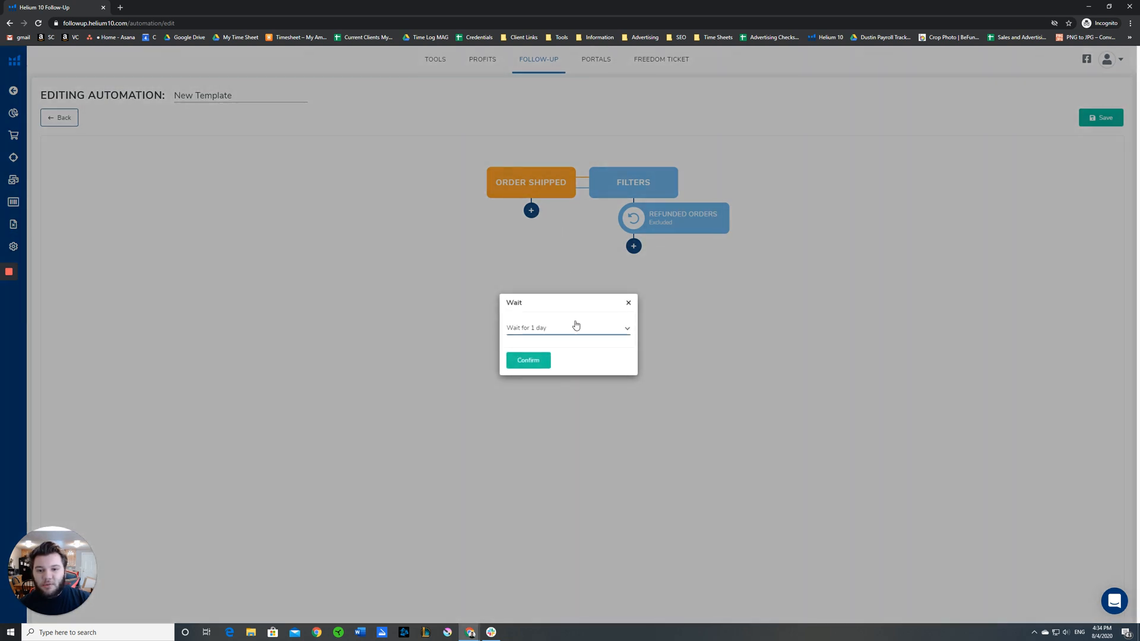
left_click(567, 328)
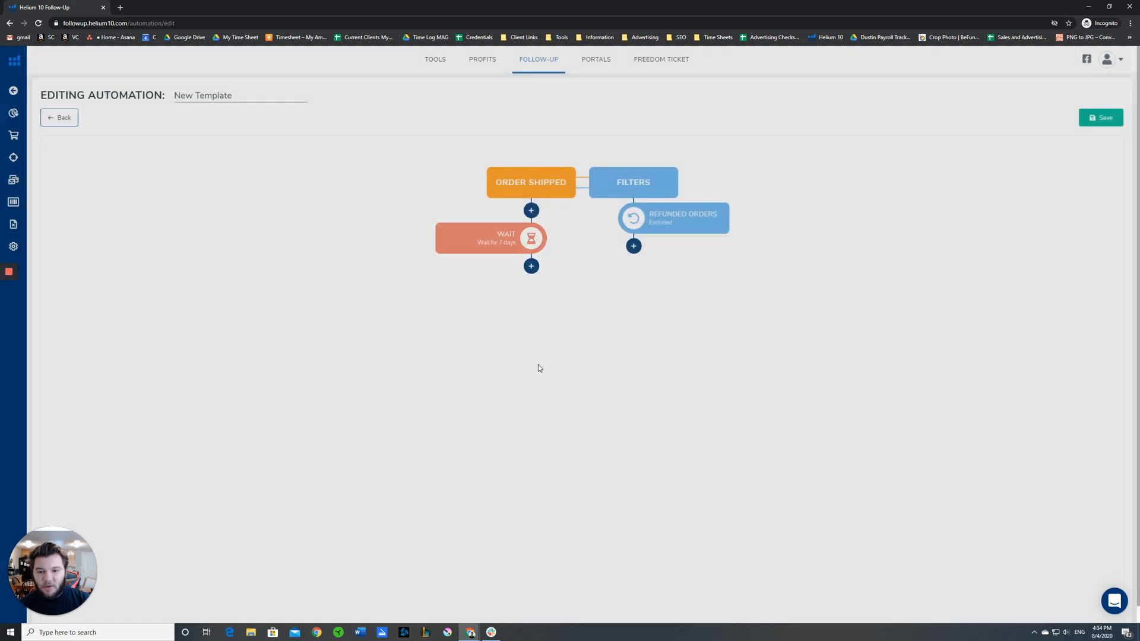
mouse_move(367, 242)
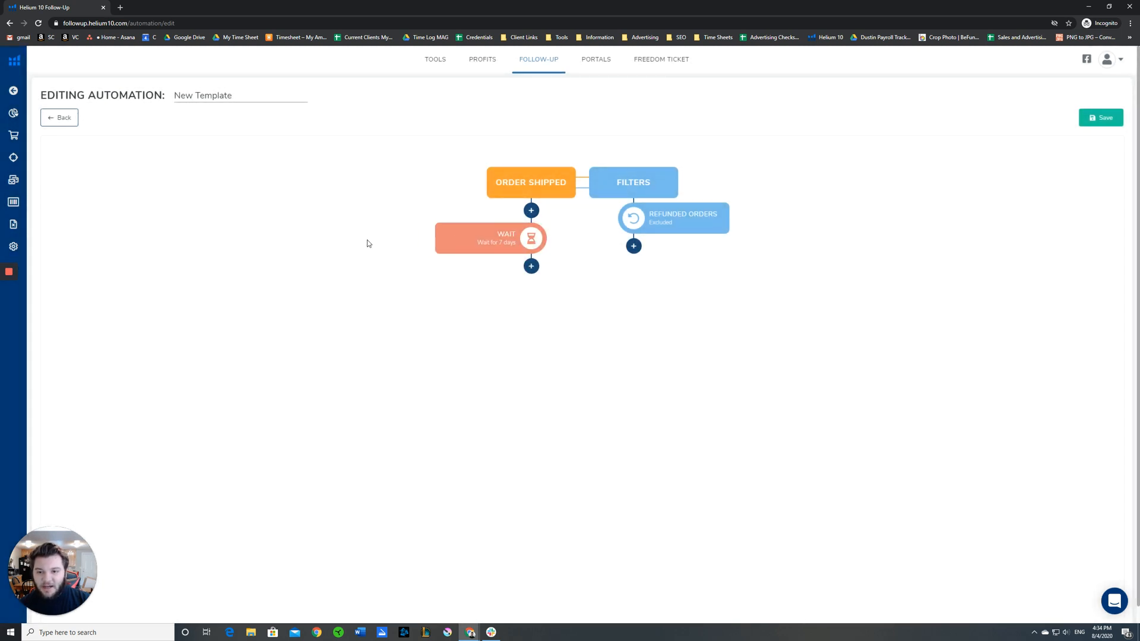
mouse_move(497, 236)
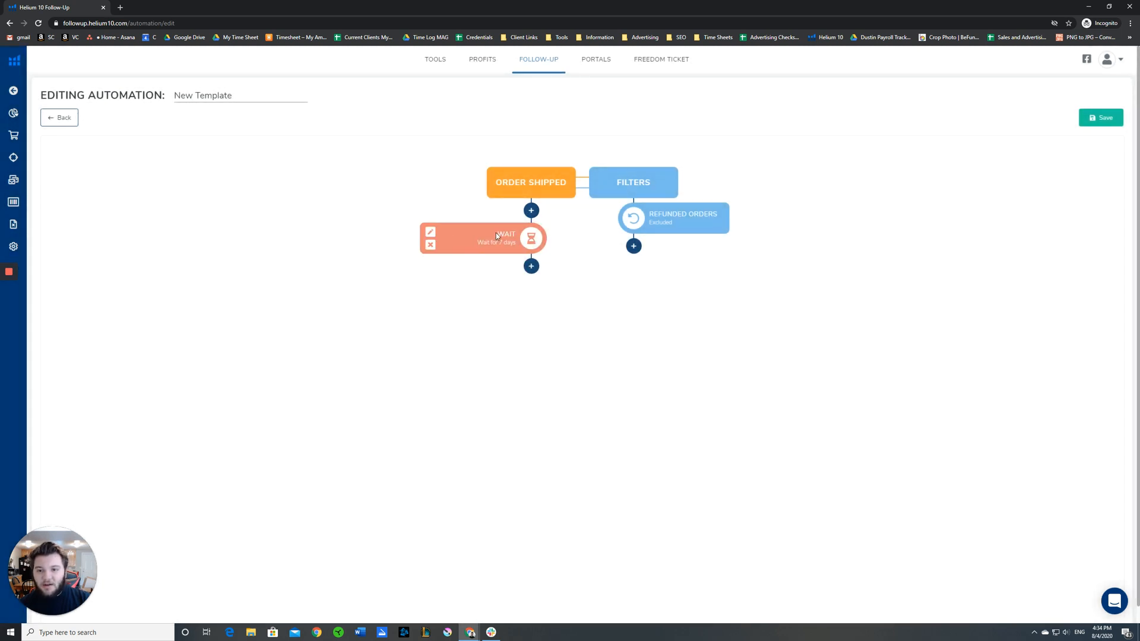
mouse_move(488, 224)
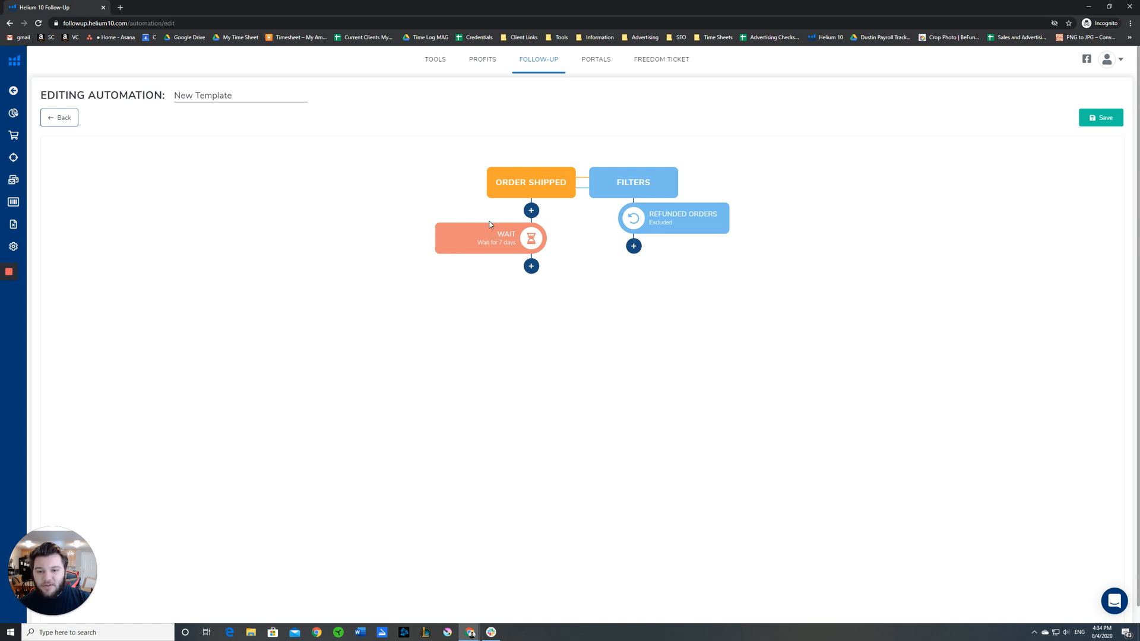
left_click(532, 266)
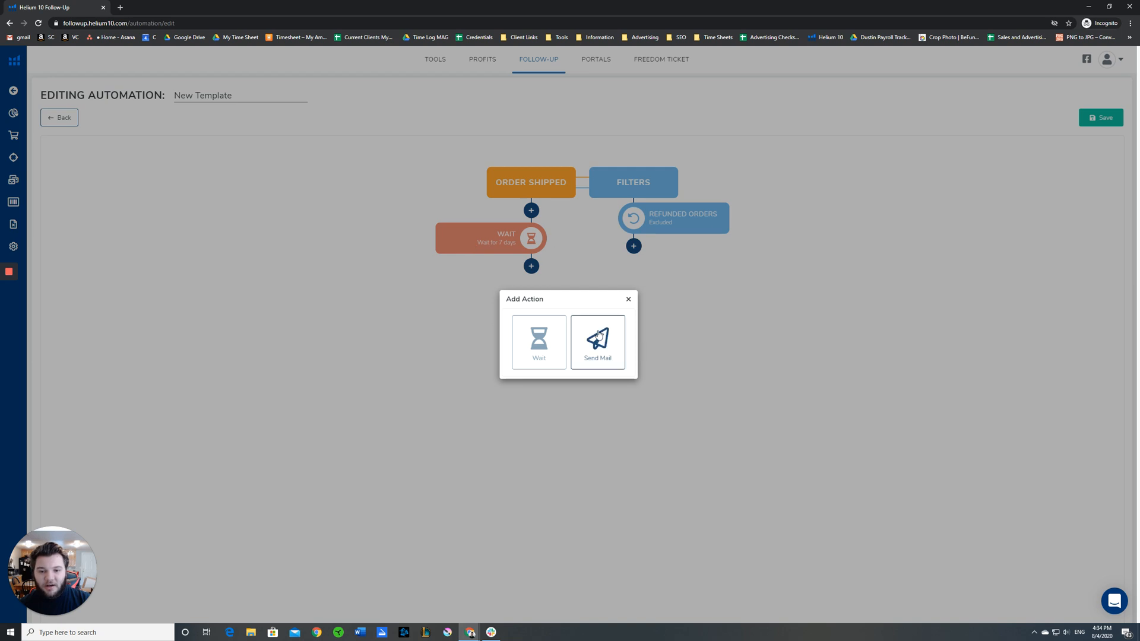
Step: Add a Send Mail action using the Acredo Tactical Backpack email template
left_click(597, 342)
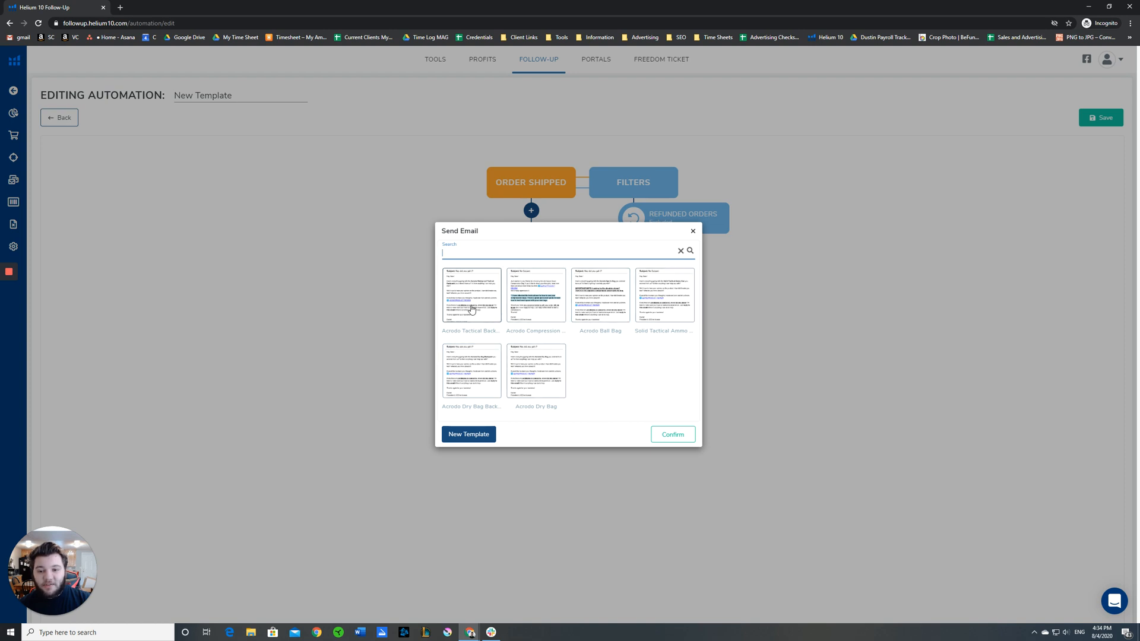
left_click(672, 435)
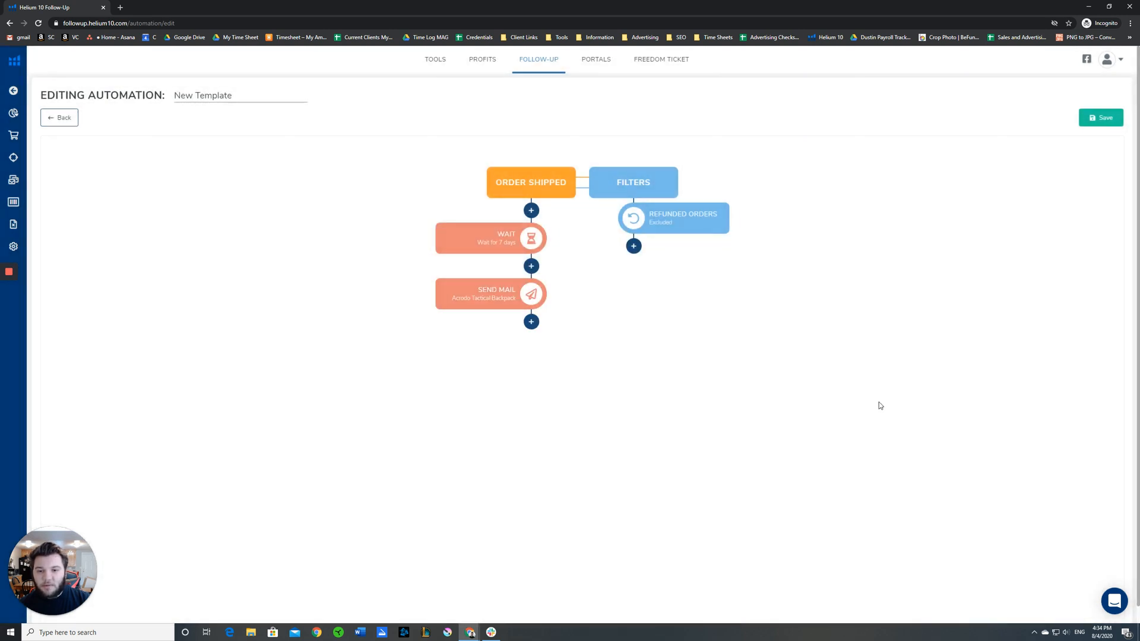
mouse_move(582, 177)
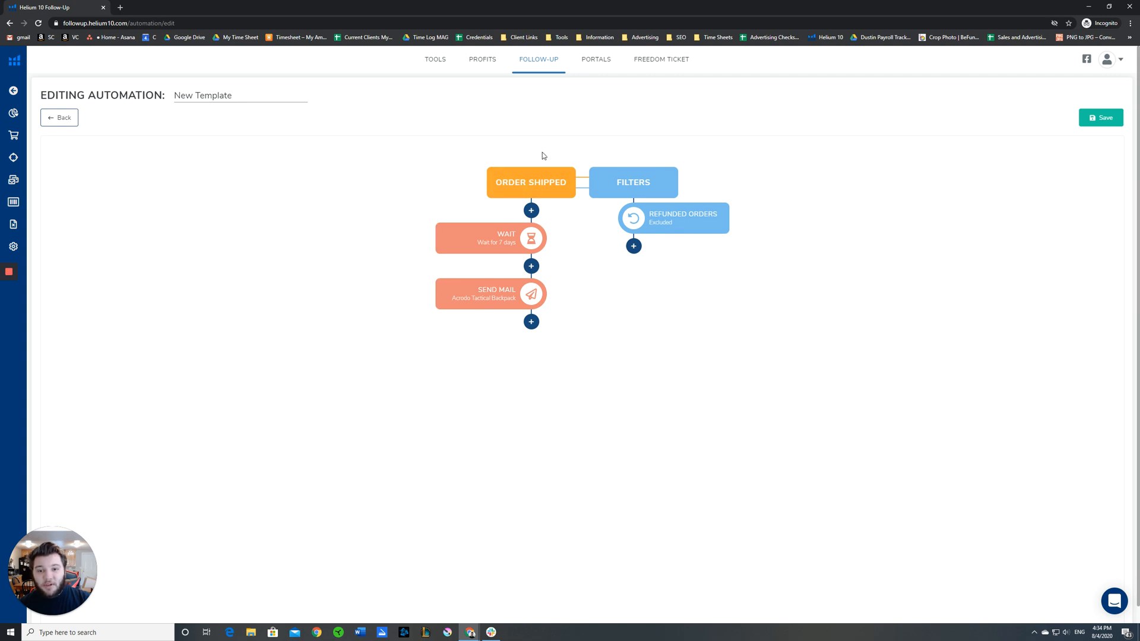
mouse_move(687, 284)
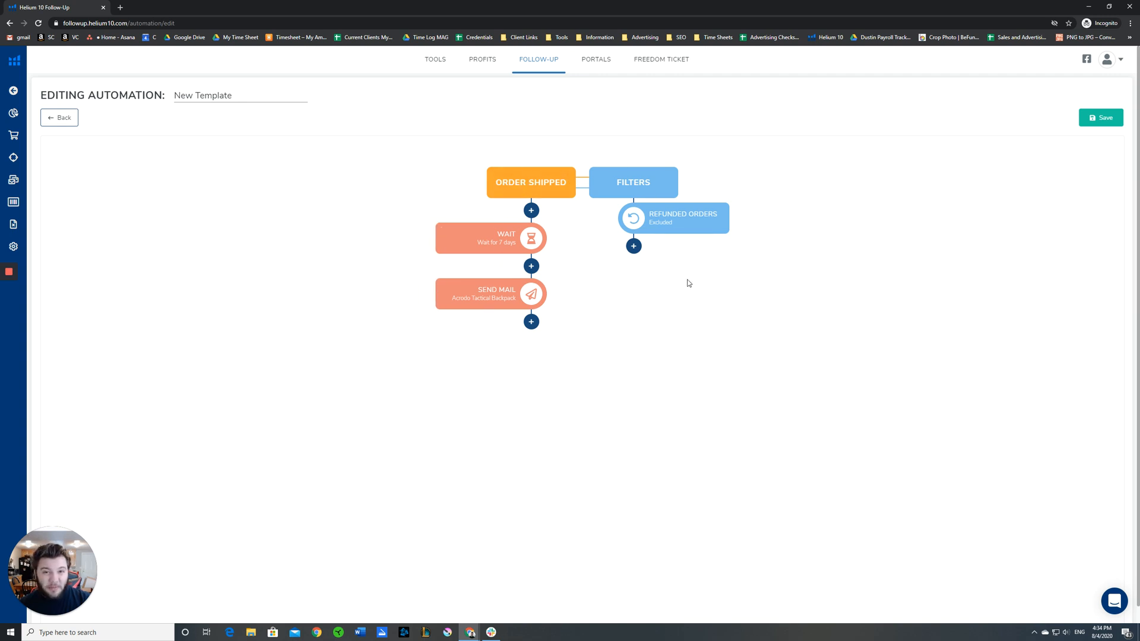
mouse_move(749, 307)
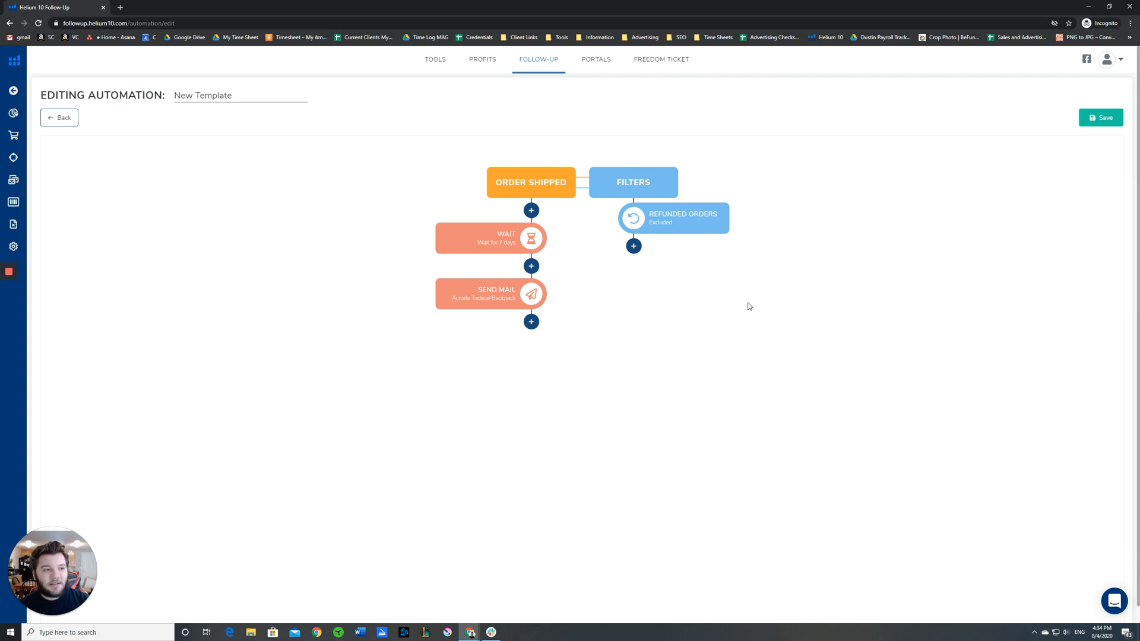
mouse_move(1070, 164)
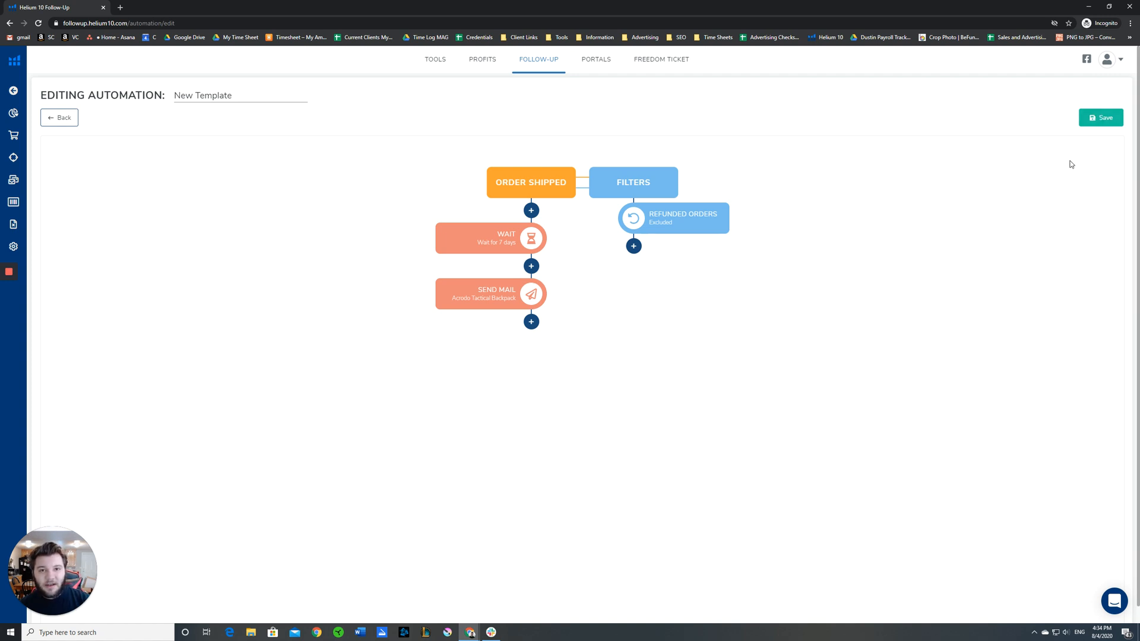
mouse_move(672, 228)
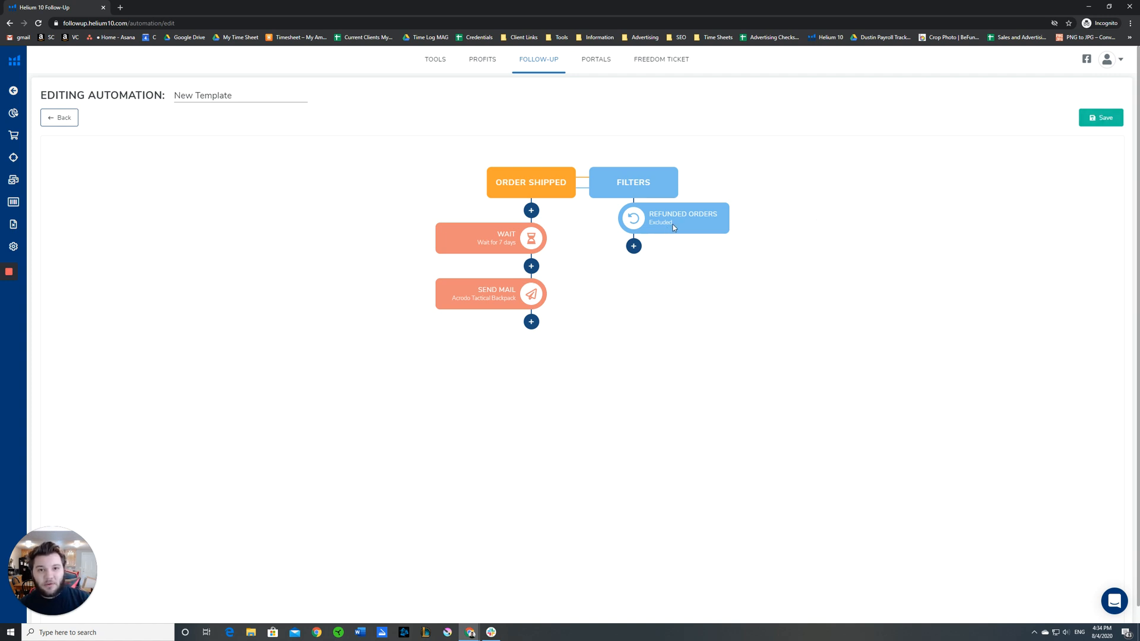
mouse_move(863, 324)
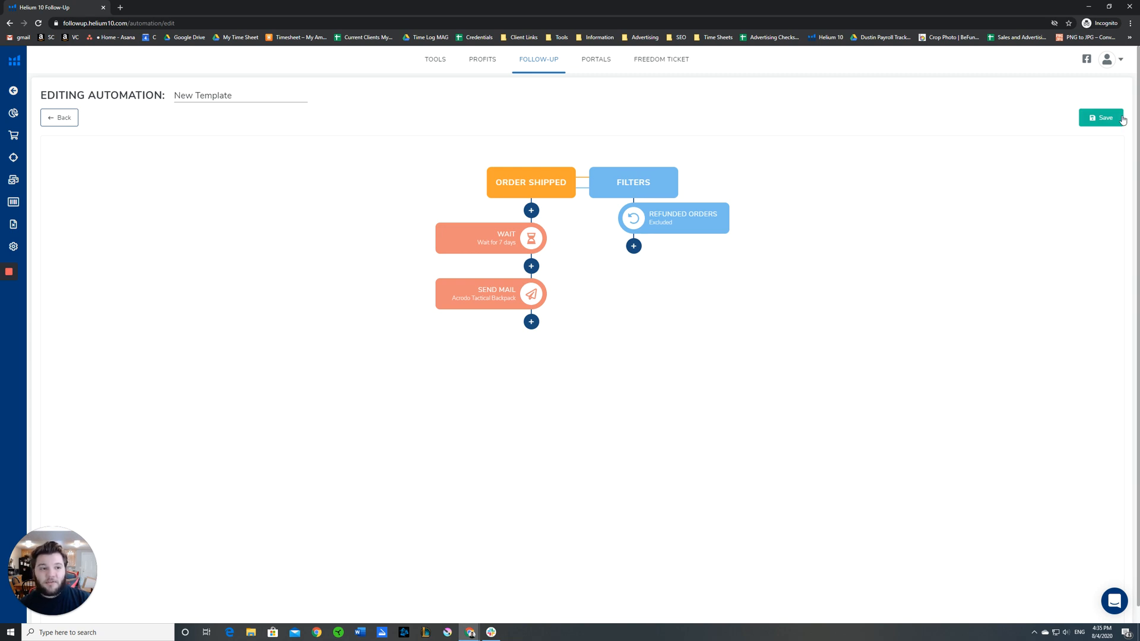
mouse_move(740, 206)
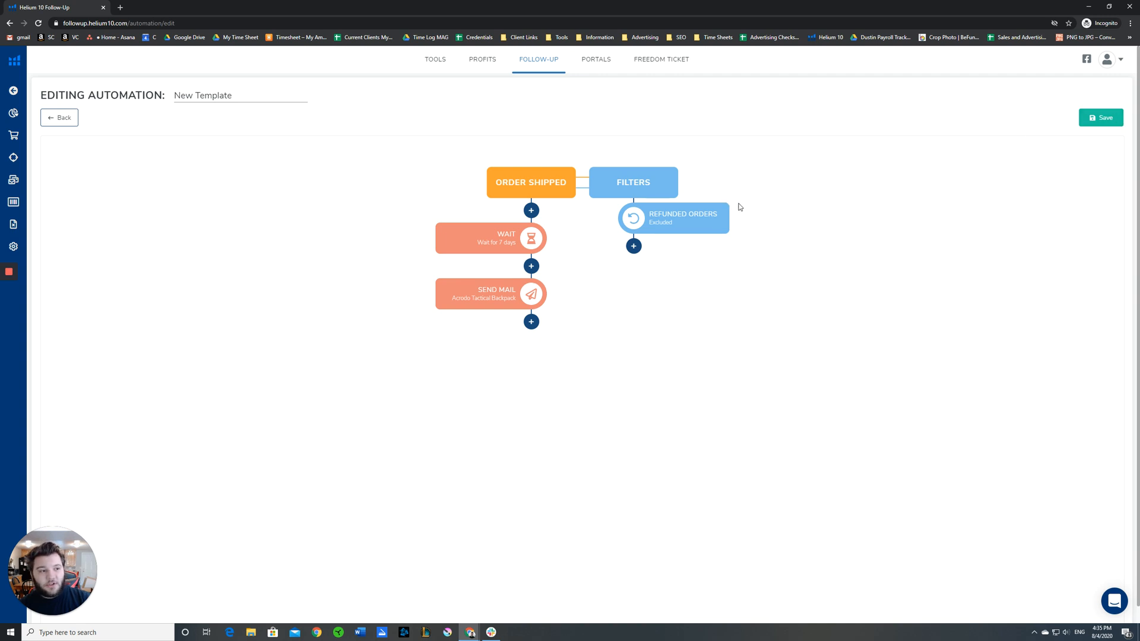
mouse_move(604, 186)
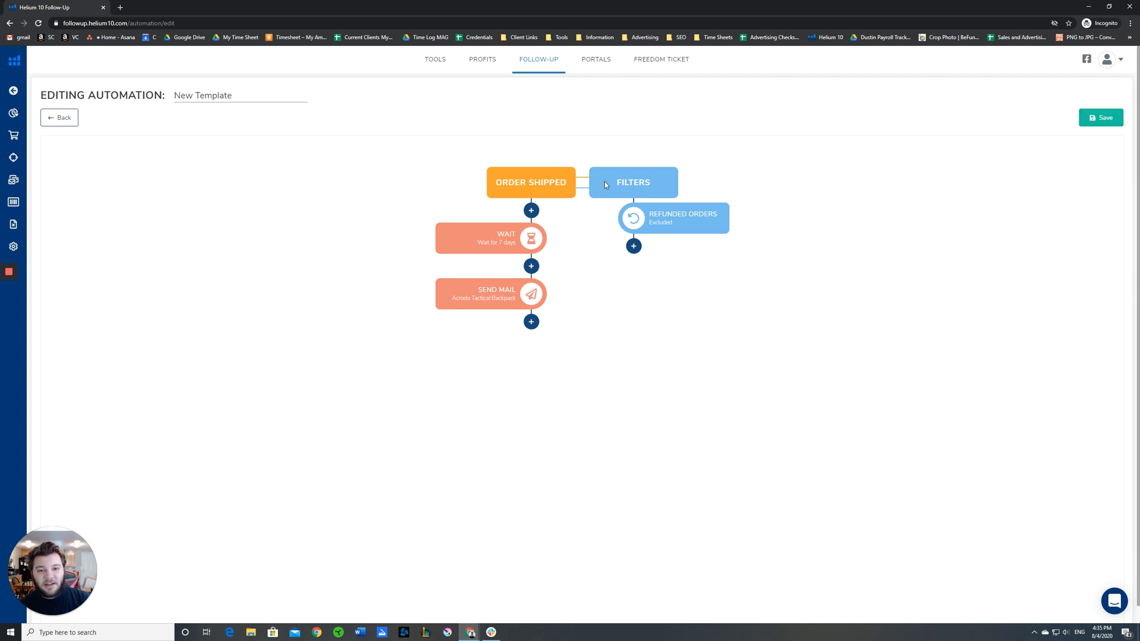
mouse_move(672, 172)
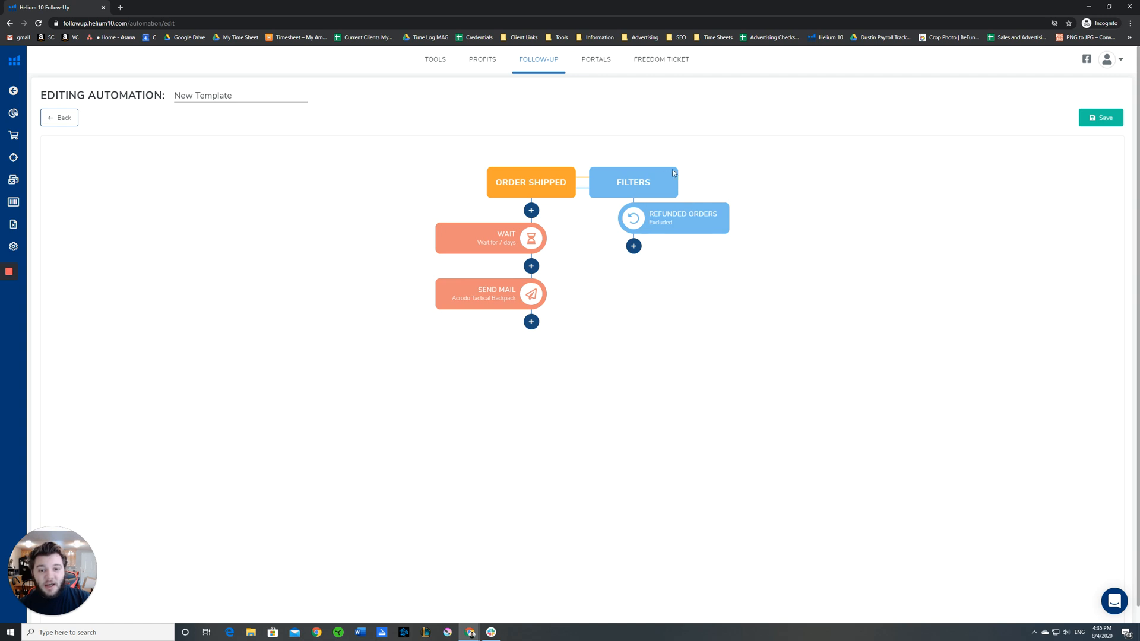
mouse_move(739, 194)
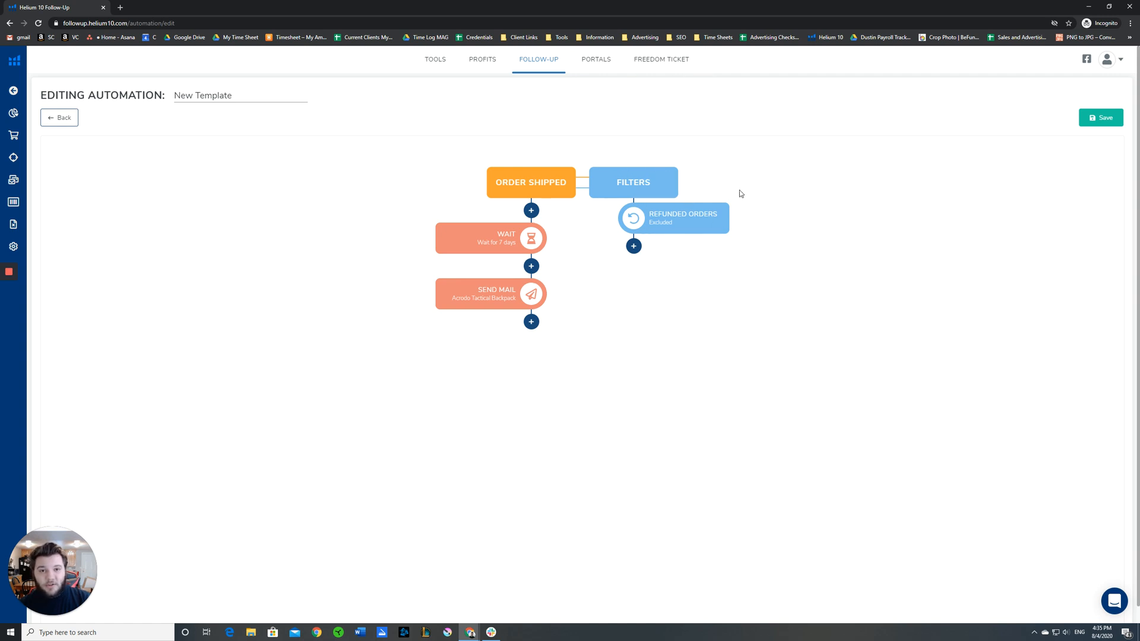
mouse_move(546, 114)
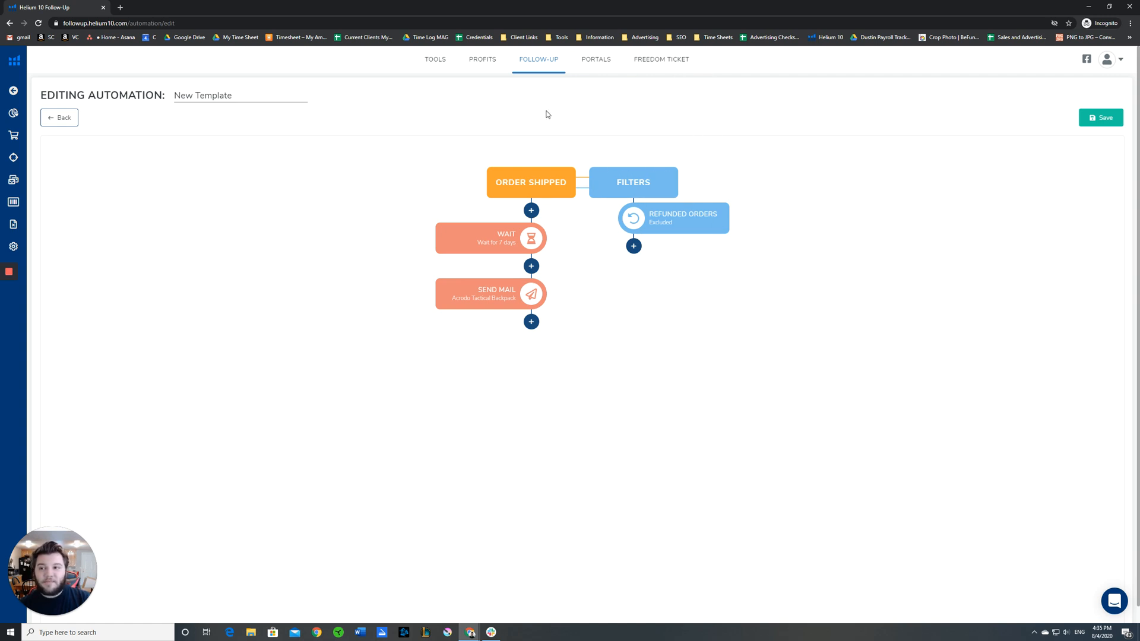
mouse_move(582, 167)
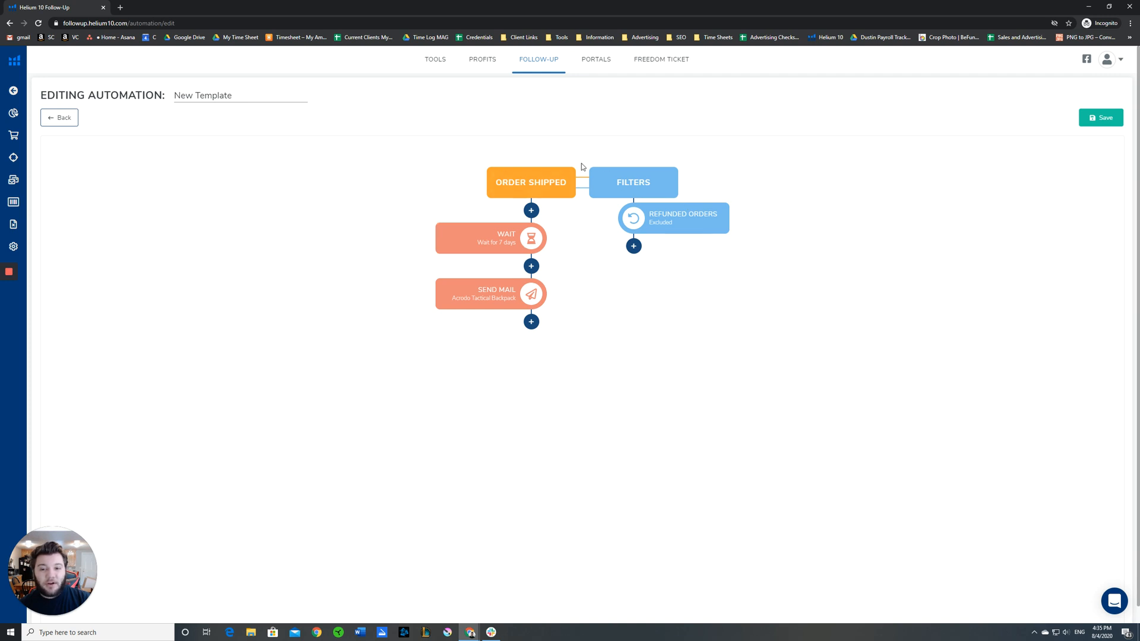
mouse_move(545, 138)
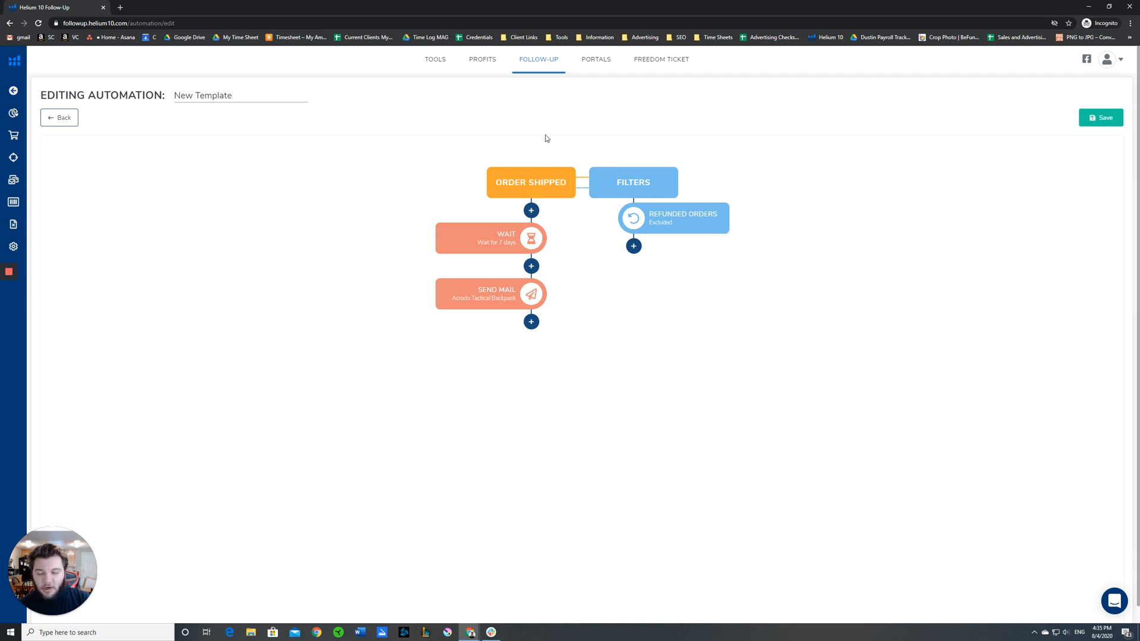
mouse_move(60, 117)
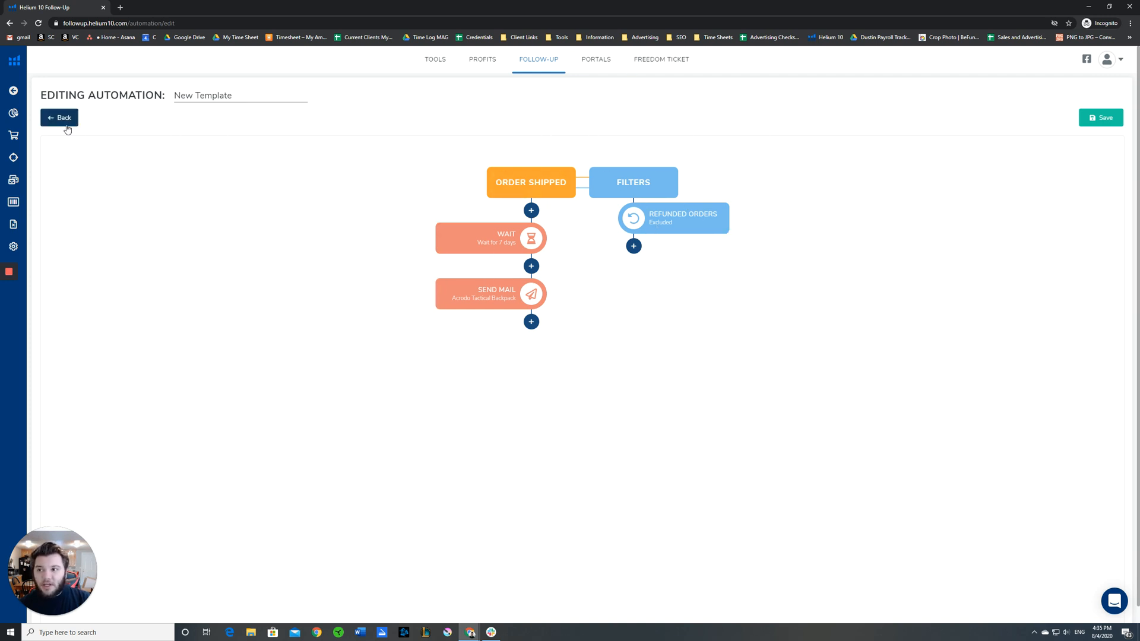
Step: Go back from the automation editor, choose Don't Save, and return to the Email Automation list
left_click(60, 117)
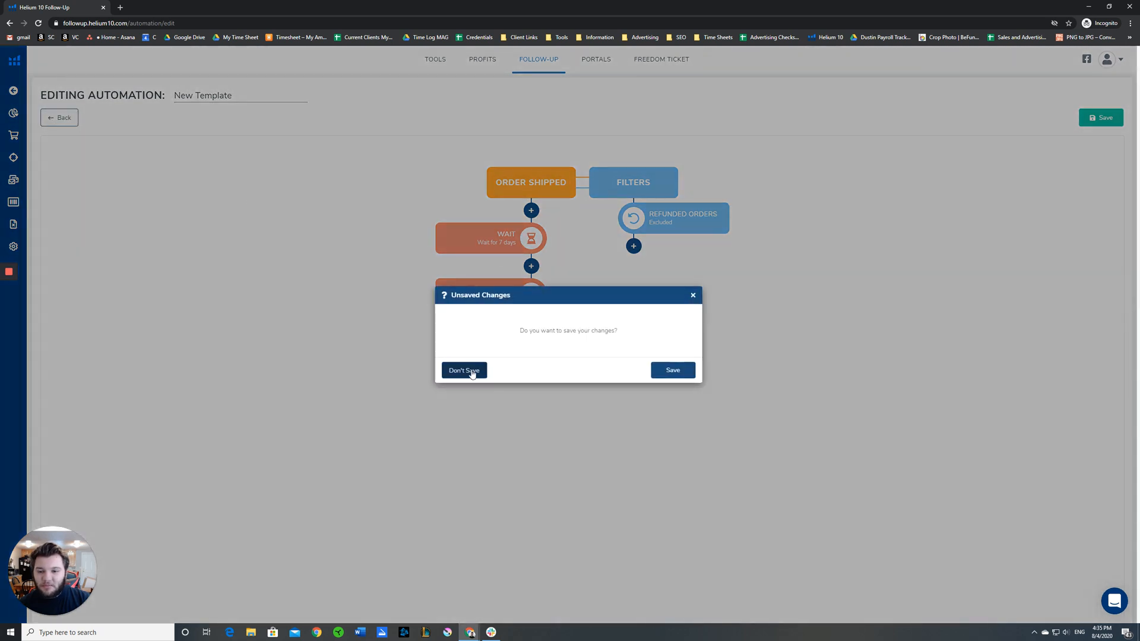
left_click(464, 370)
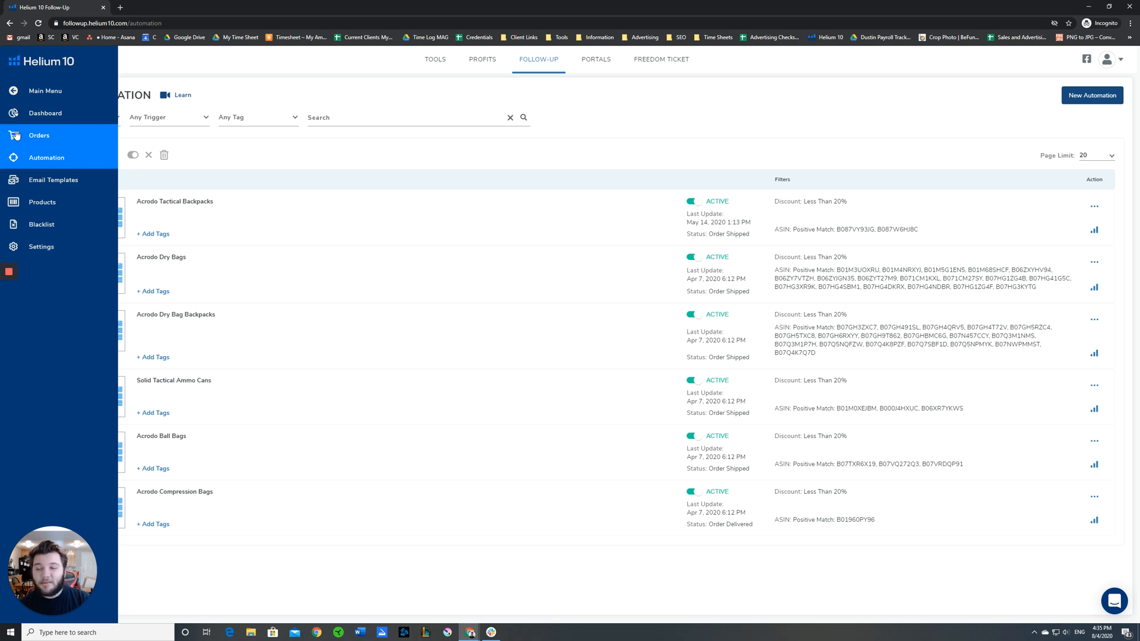
mouse_move(41, 201)
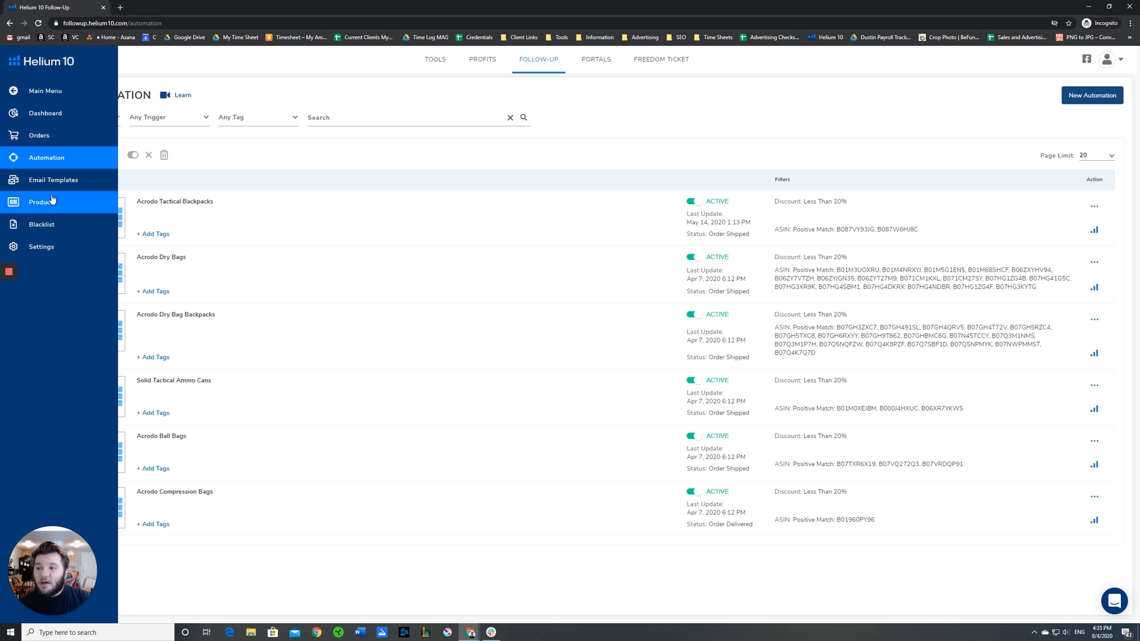
mouse_move(91, 212)
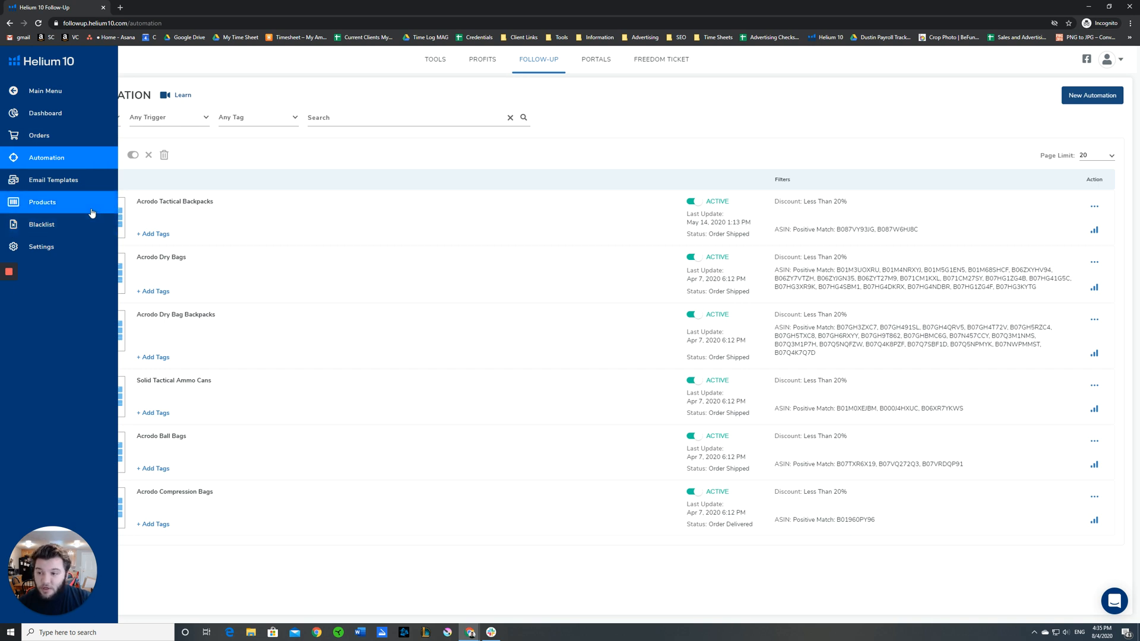
mouse_move(41, 224)
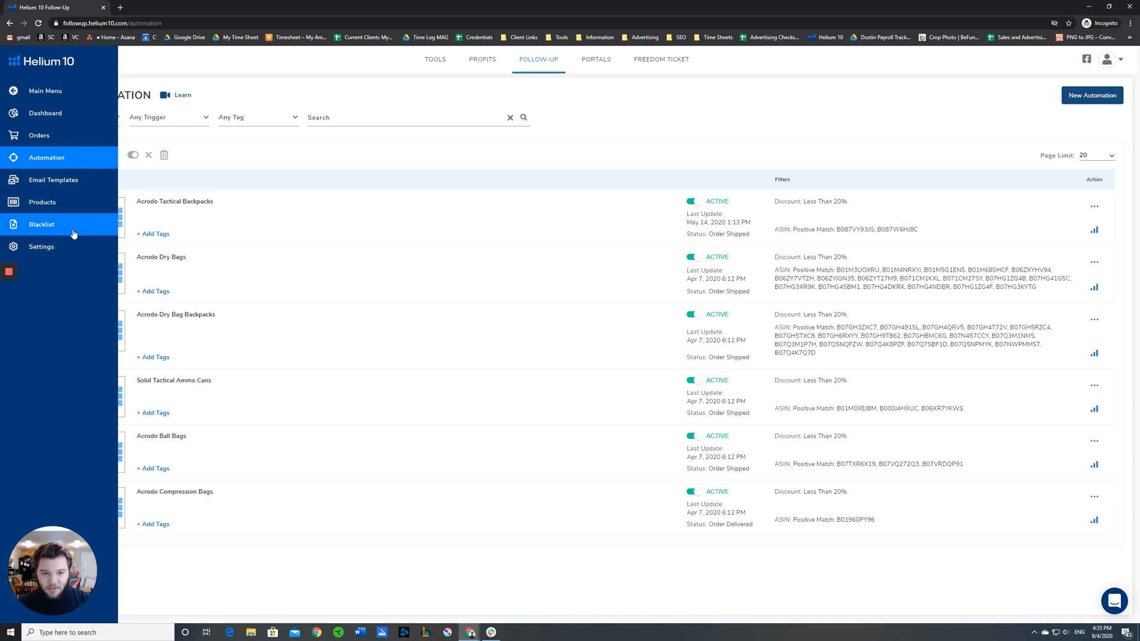
mouse_move(67, 247)
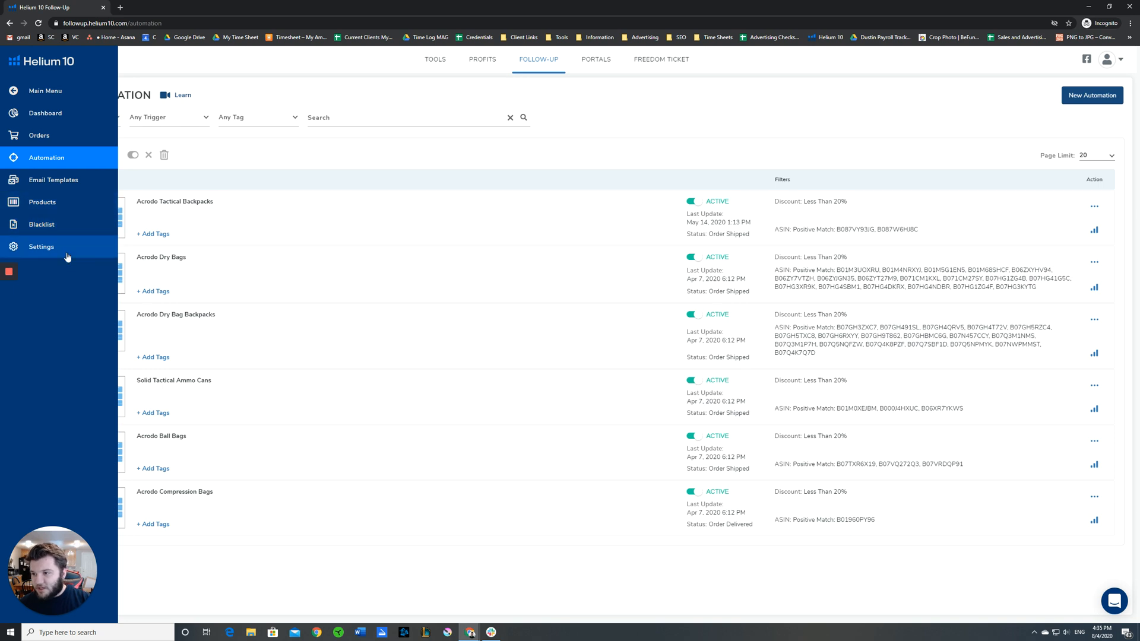
left_click(13, 59)
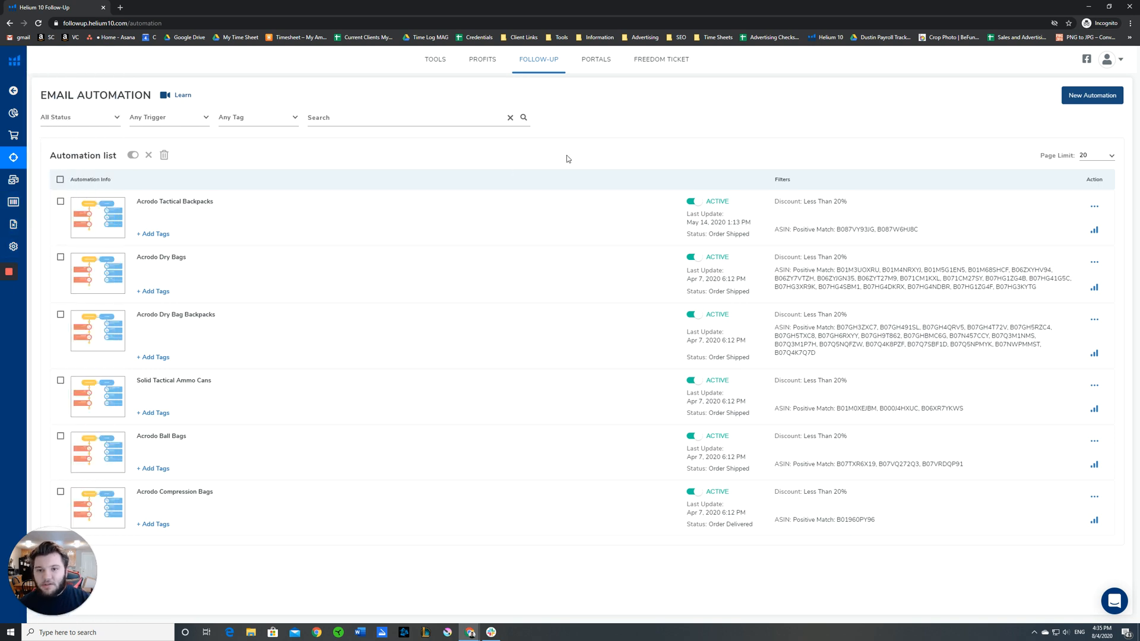
Step: Return to the Follow-Up Dashboard showing 487 messages sent, 416 shipped orders and 29.77% open rate
left_click(13, 113)
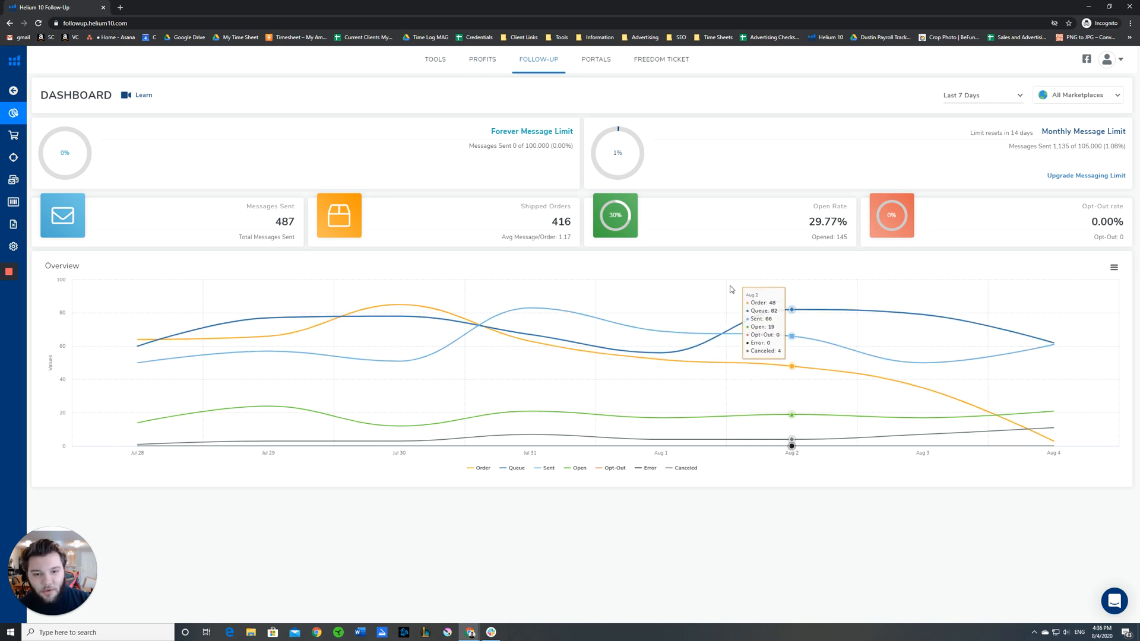
mouse_move(581, 182)
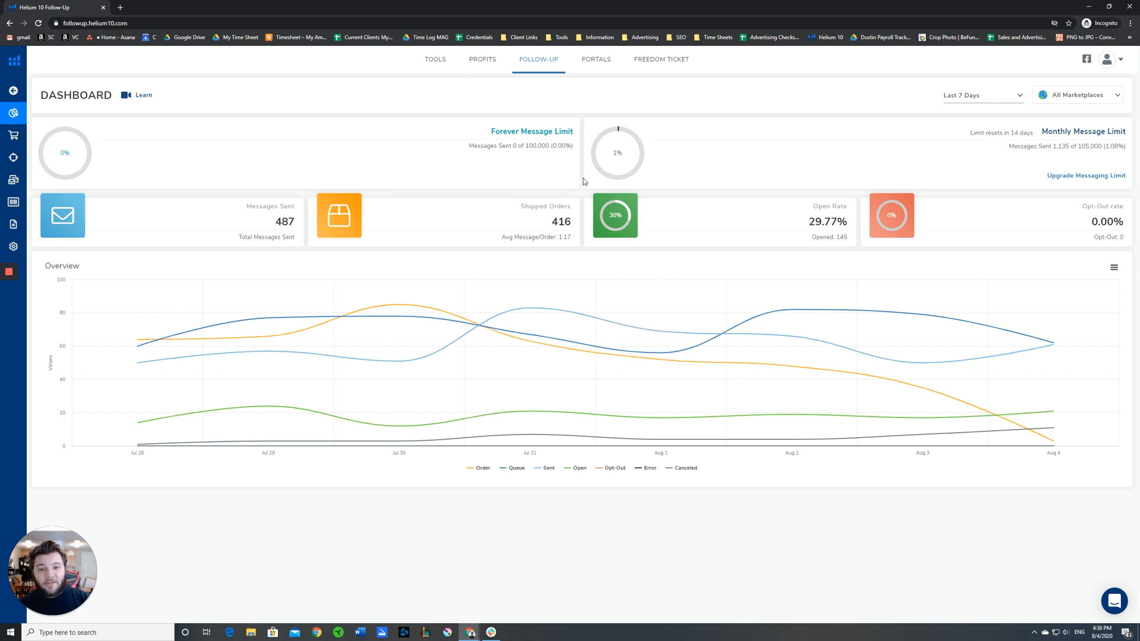
mouse_move(675, 79)
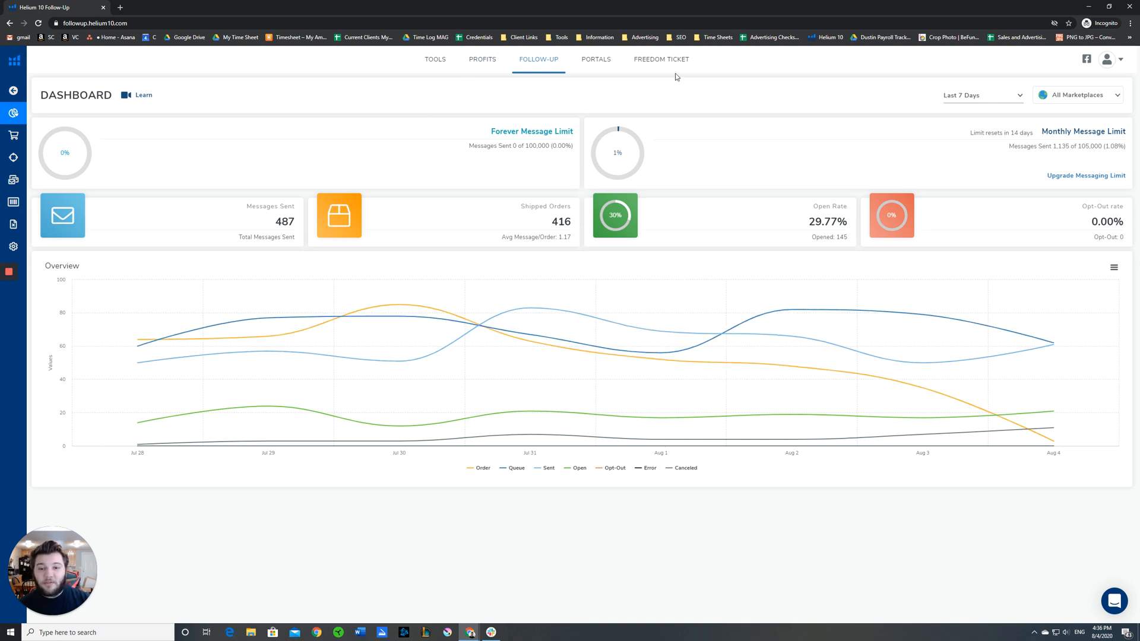
mouse_move(500, 436)
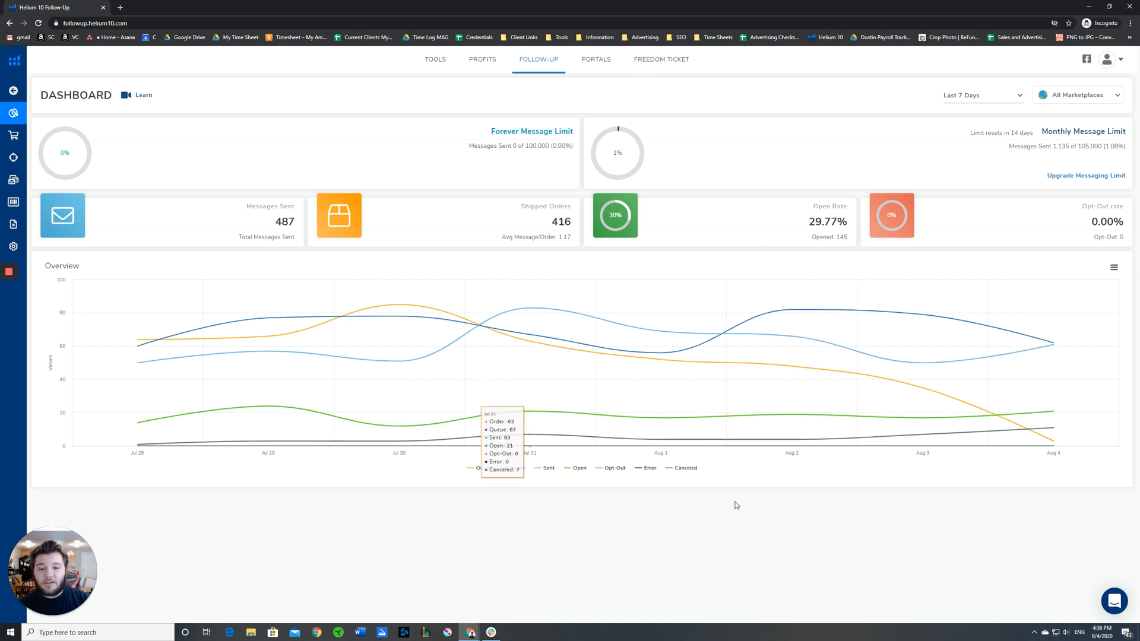
mouse_move(659, 339)
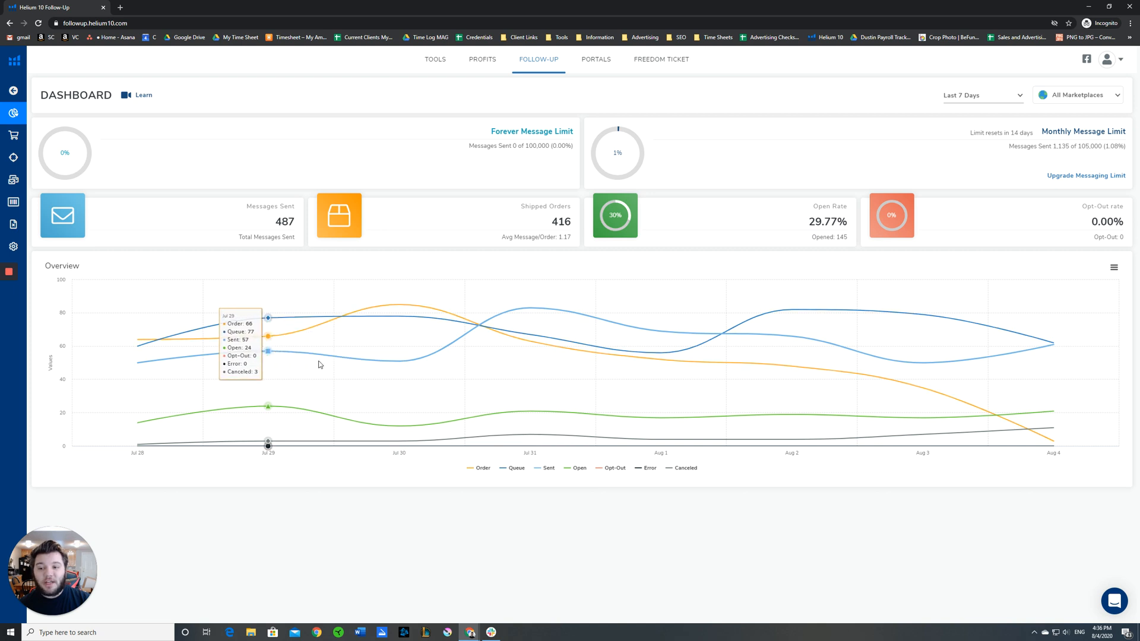
mouse_move(945, 189)
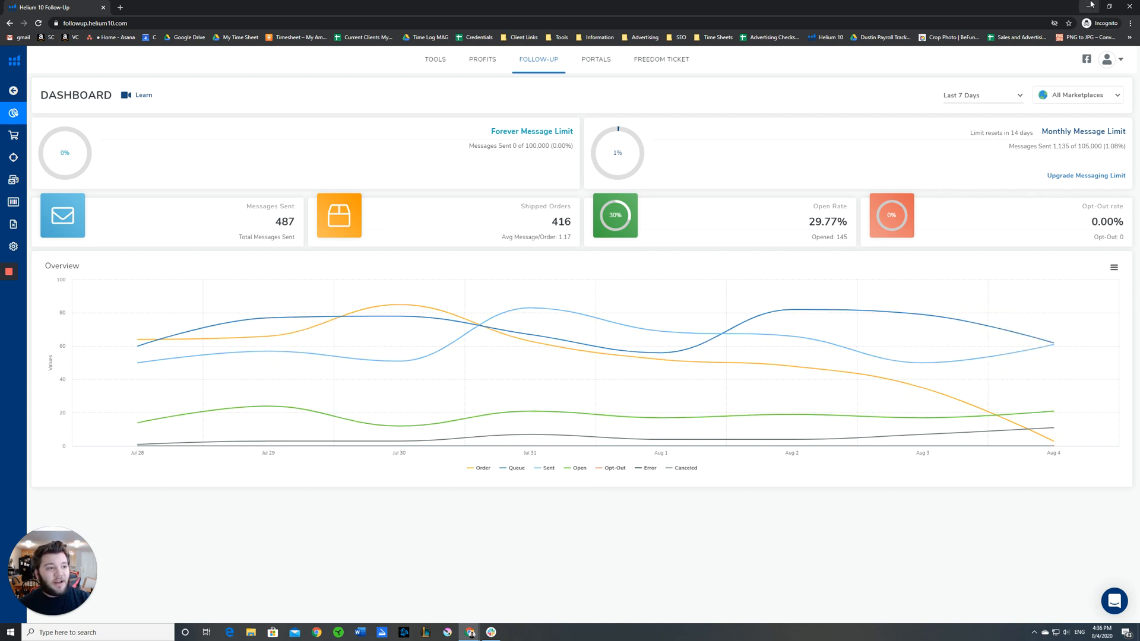
Step: Put away the Helium 10 window so the My Amazon Guy homepage shows again
left_click(479, 7)
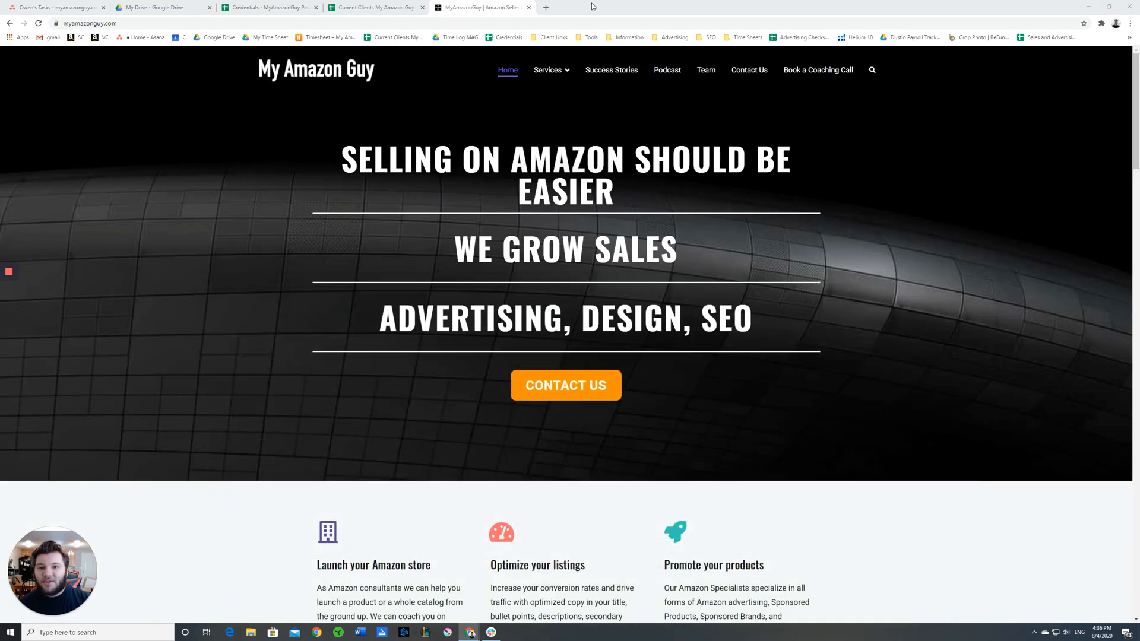
mouse_move(711, 82)
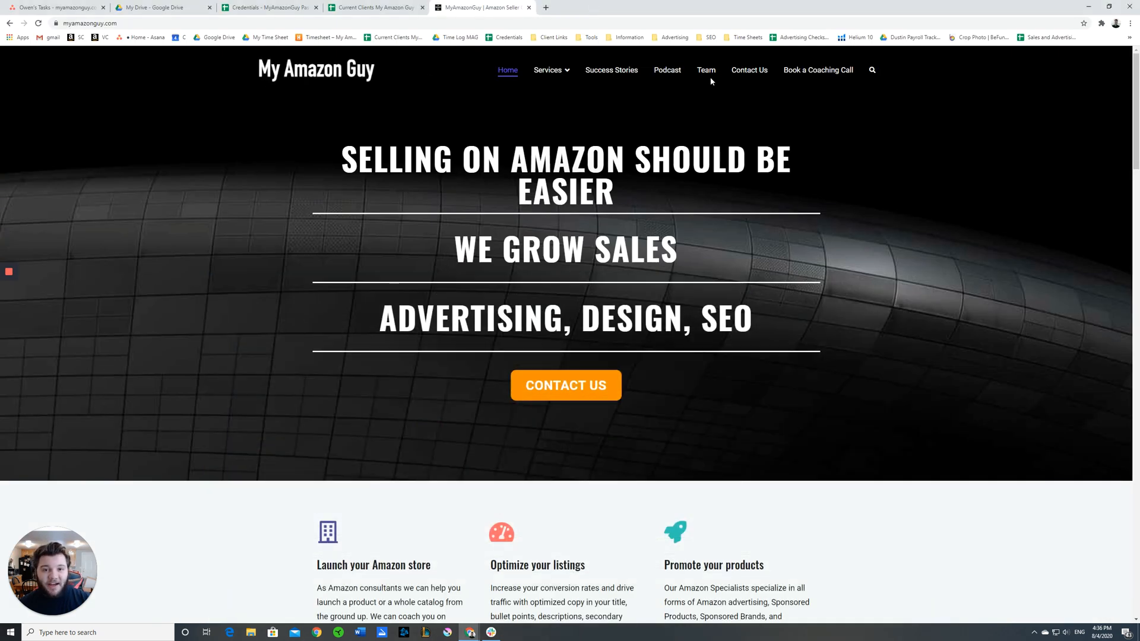
mouse_move(794, 83)
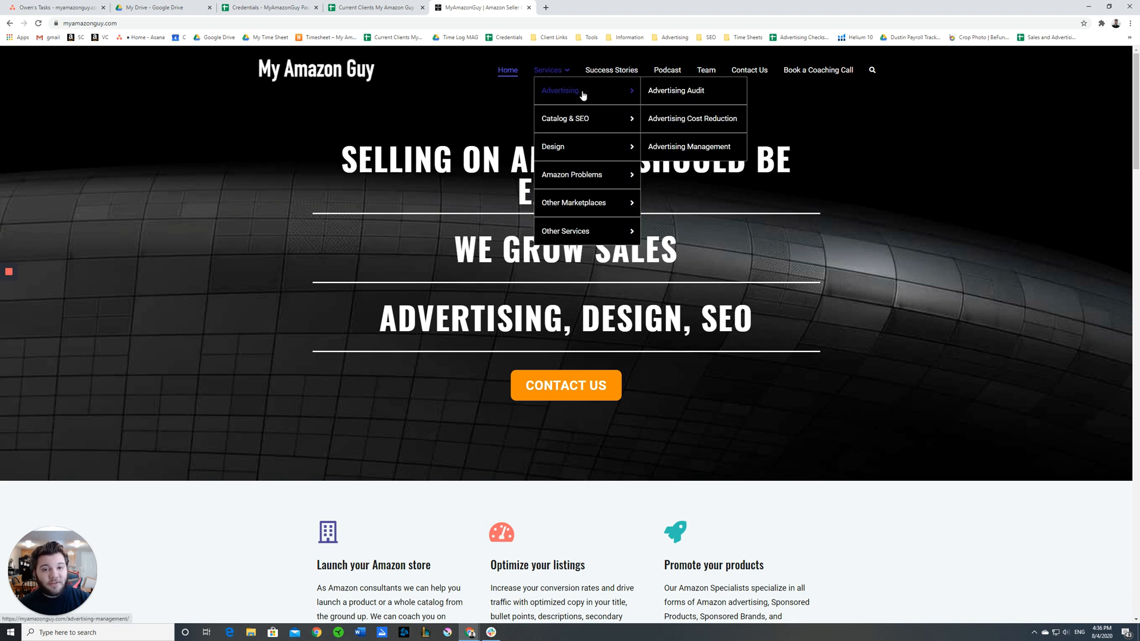
mouse_move(587, 119)
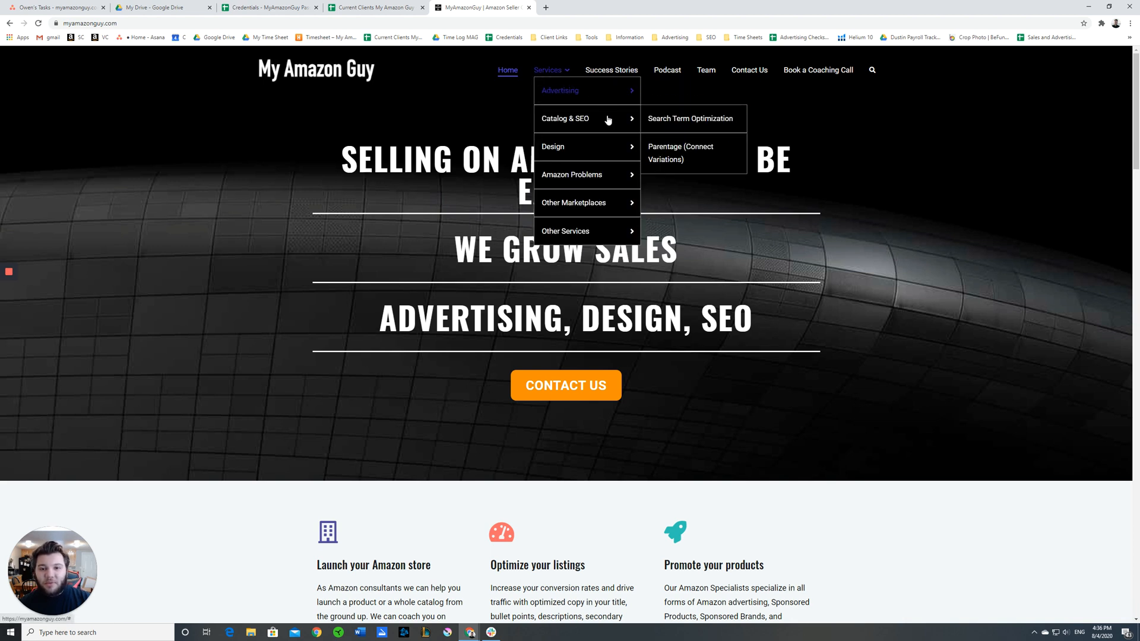
mouse_move(585, 118)
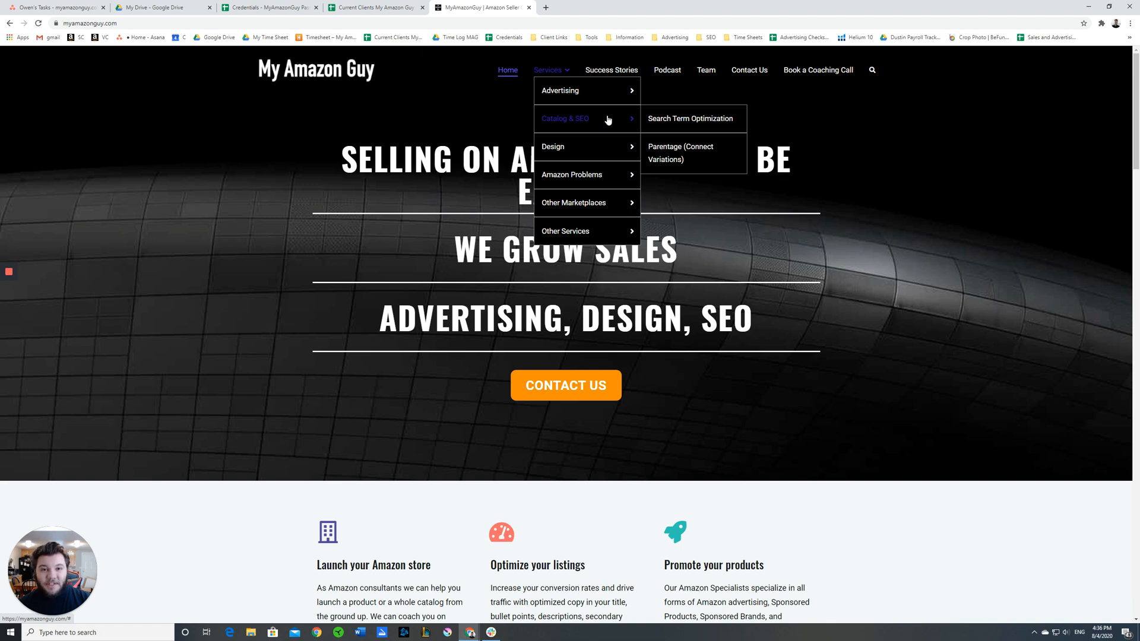
mouse_move(572, 174)
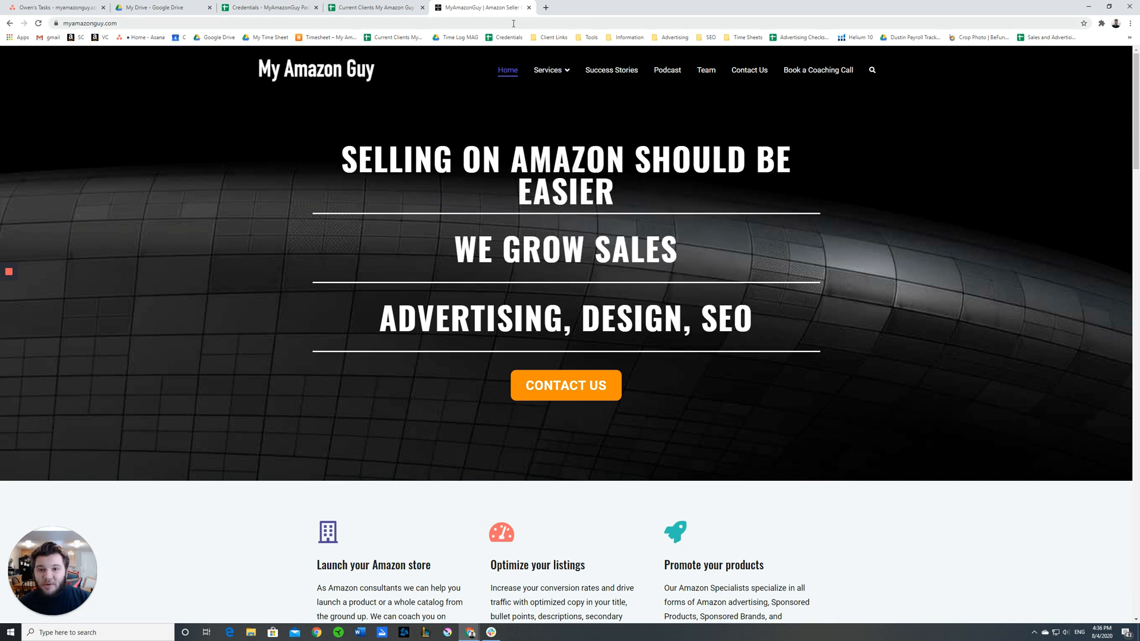
mouse_move(753, 6)
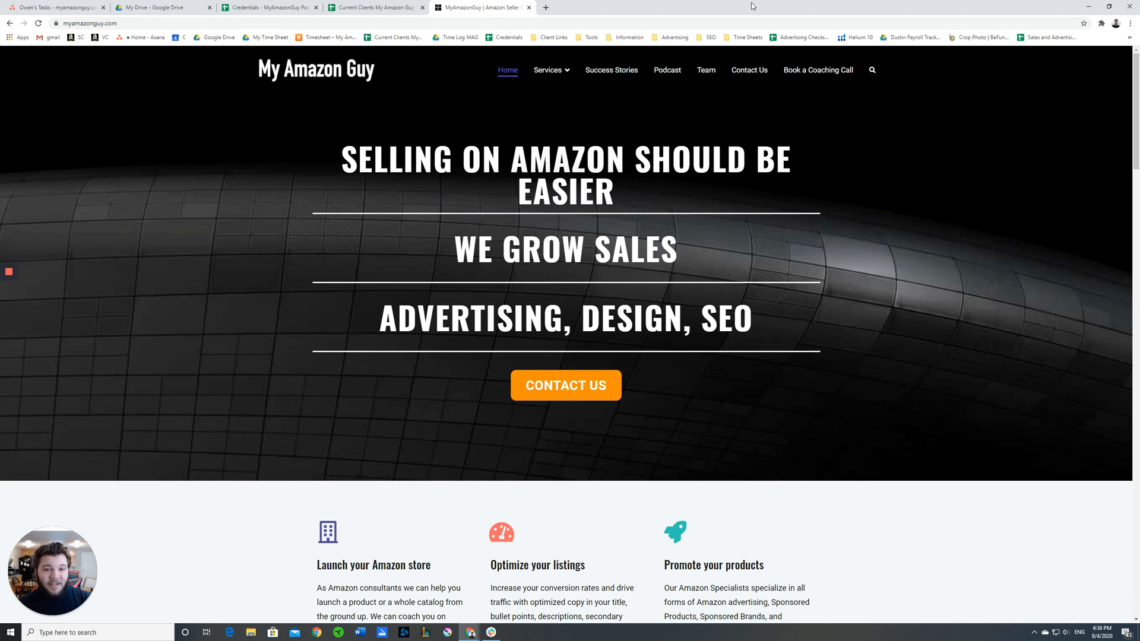